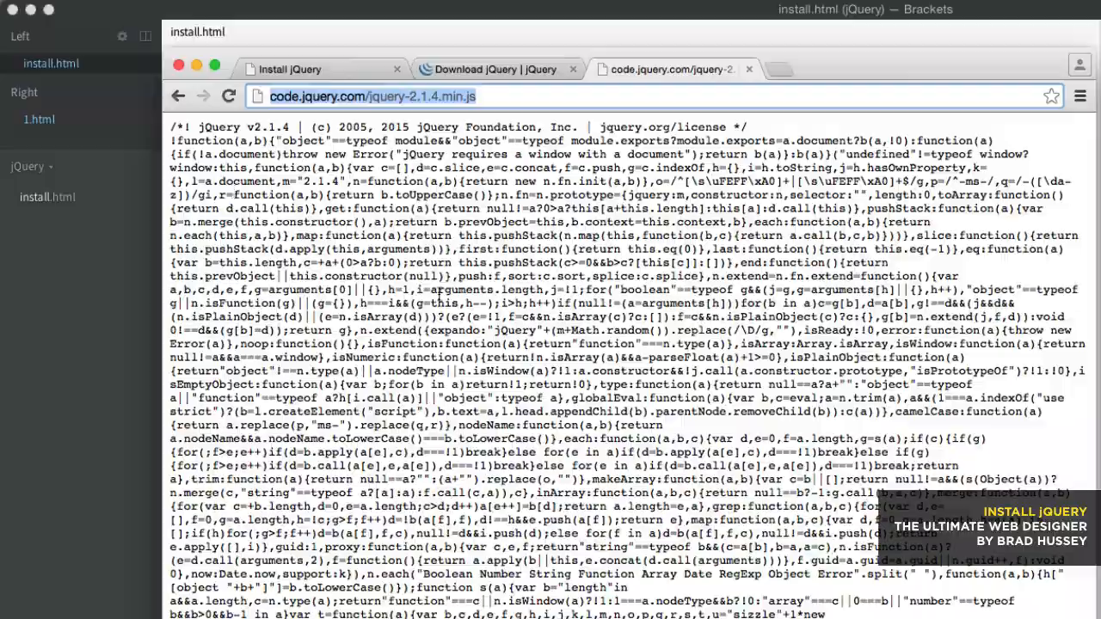
# - Go back to the jquery.com home page via the jQuery logo on the download page
pyautogui.scroll(-3)
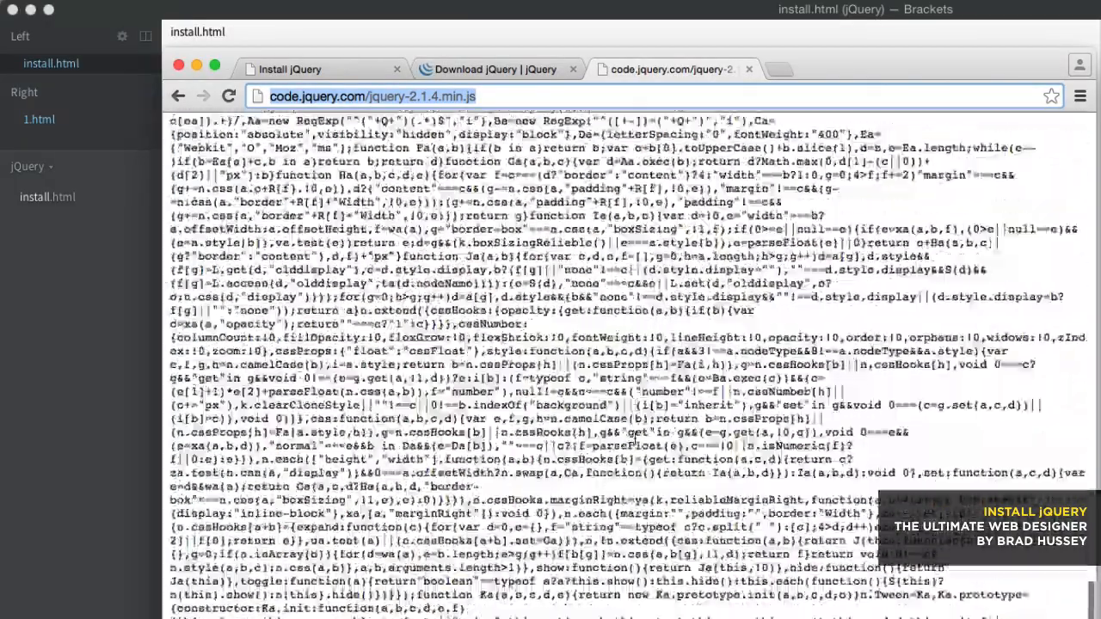
pyautogui.scroll(-3)
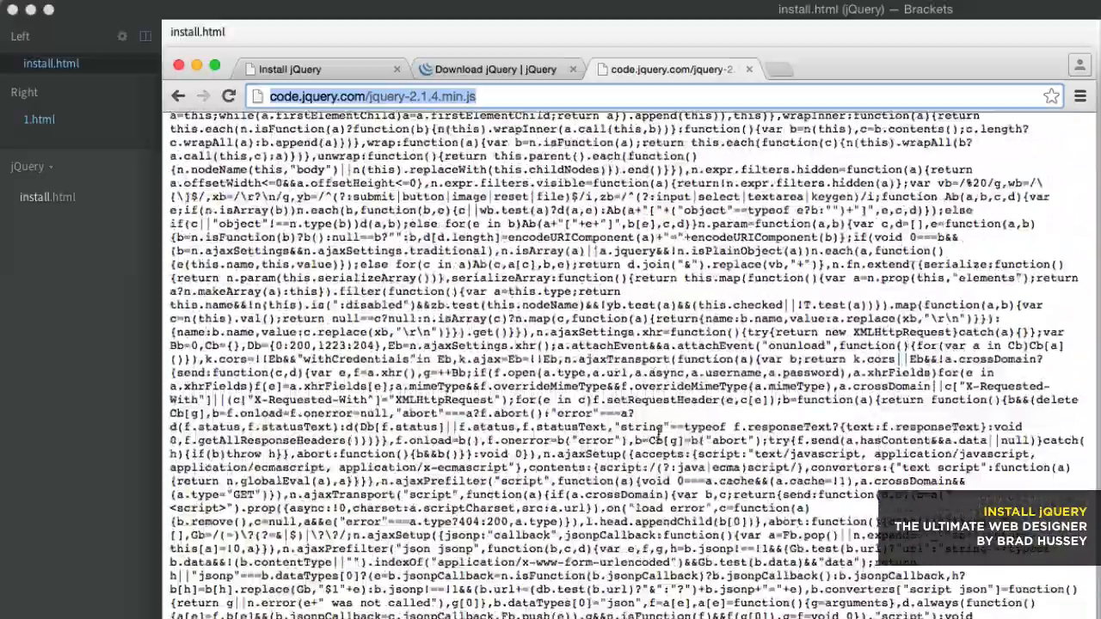
pyautogui.scroll(-3)
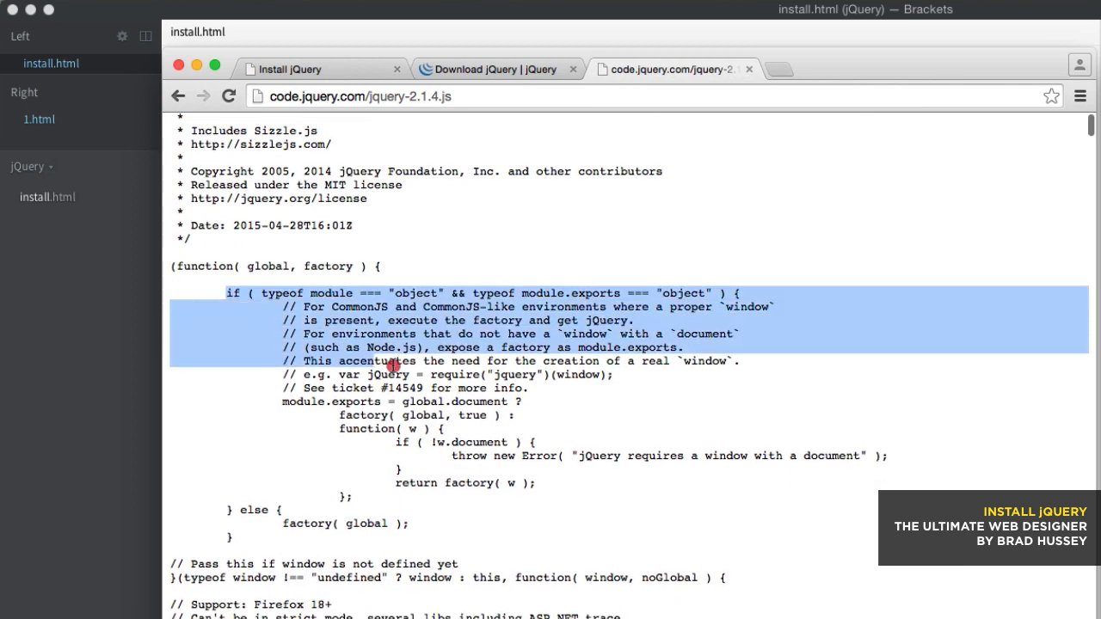
pyautogui.scroll(-3)
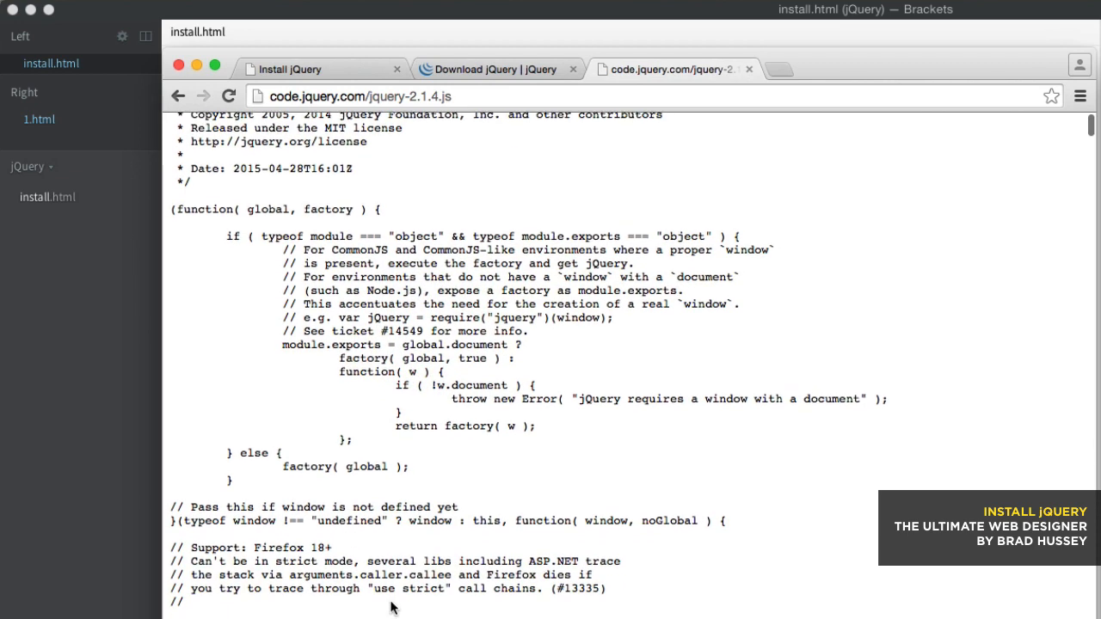
pyautogui.scroll(-3)
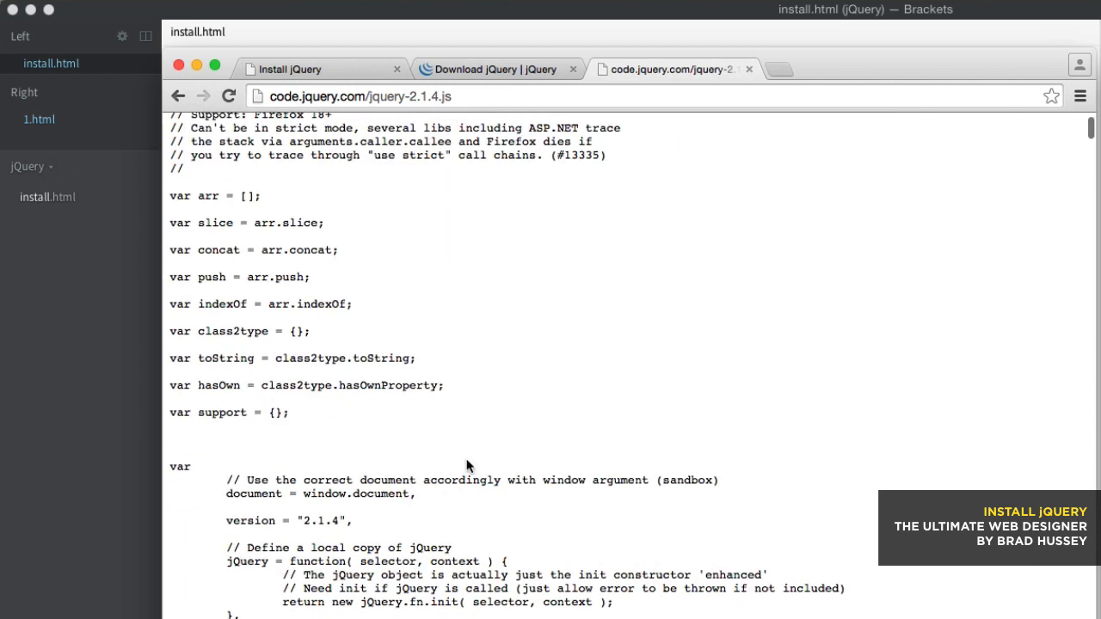
pyautogui.moveTo(519, 421)
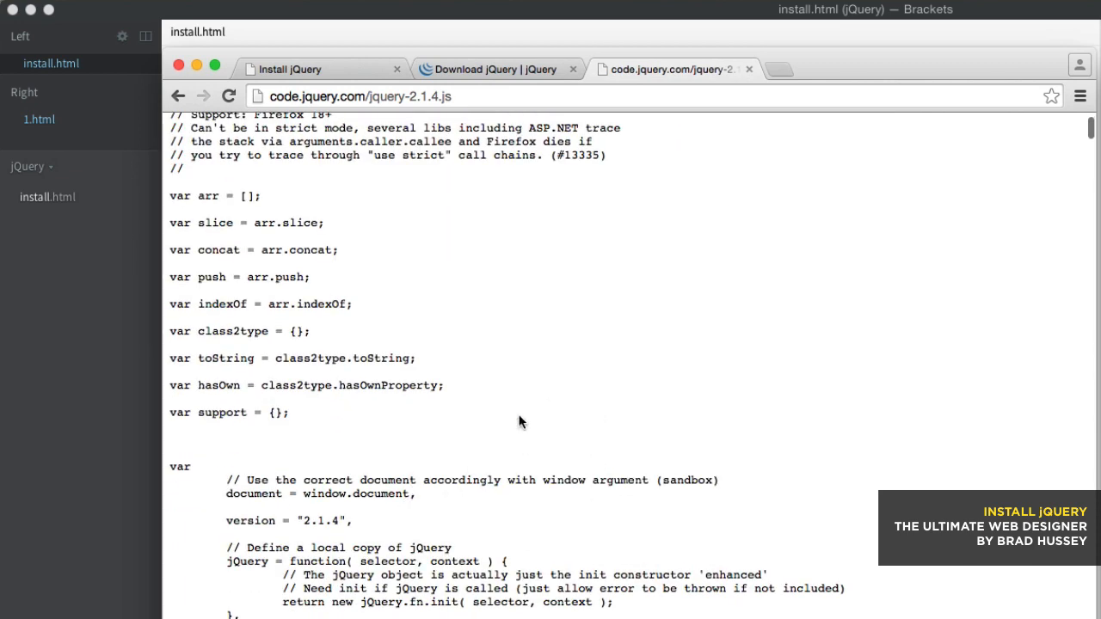
pyautogui.moveTo(549, 504)
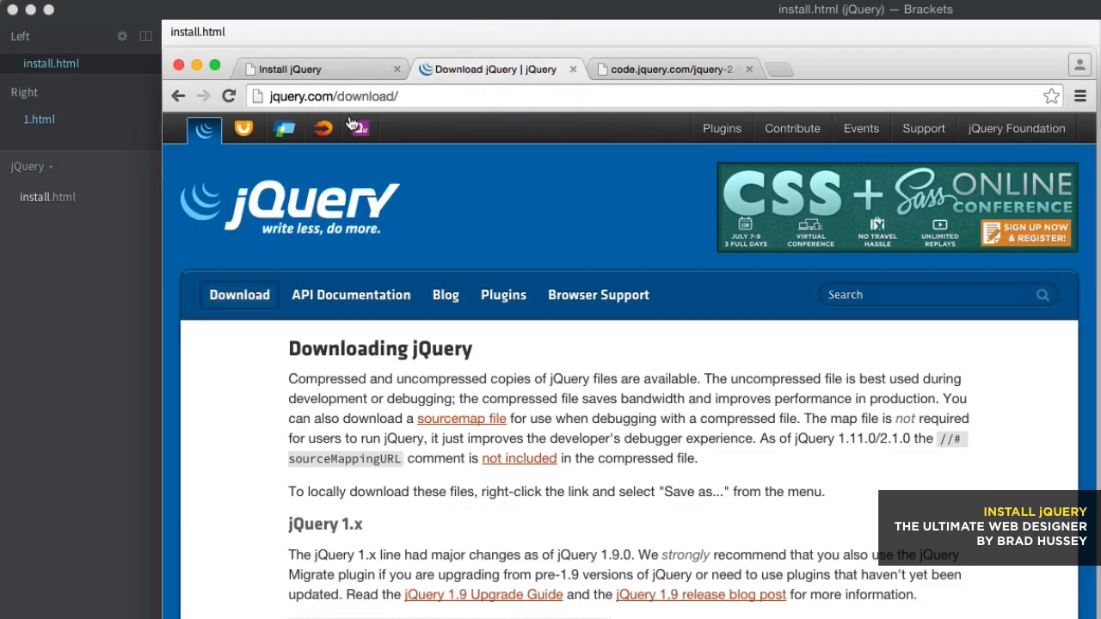
pyautogui.click(295, 219)
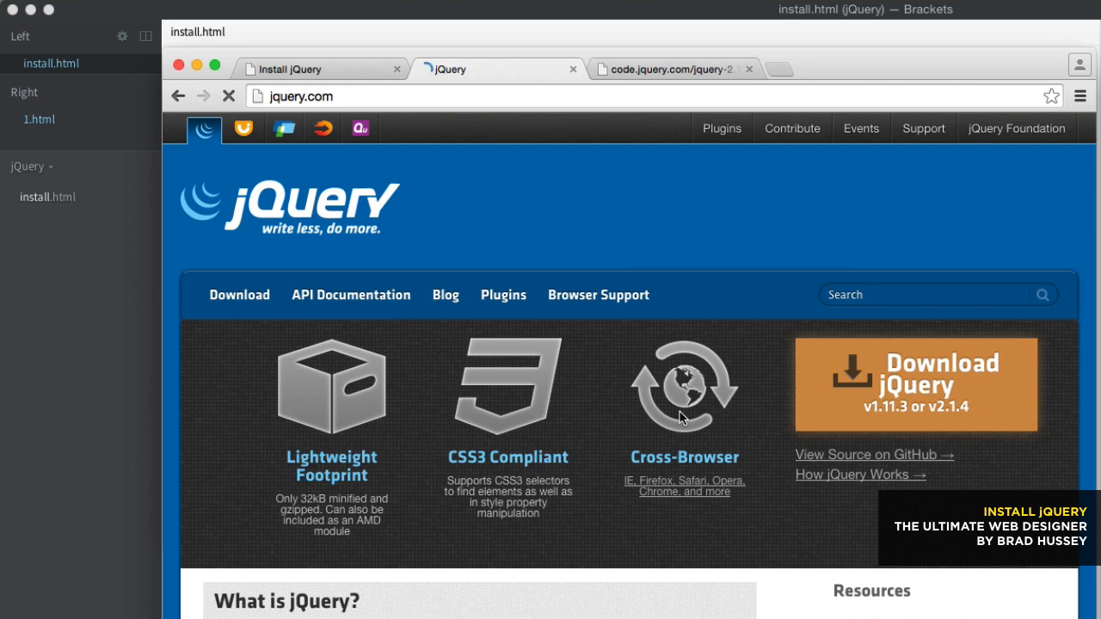
pyautogui.moveTo(522, 438)
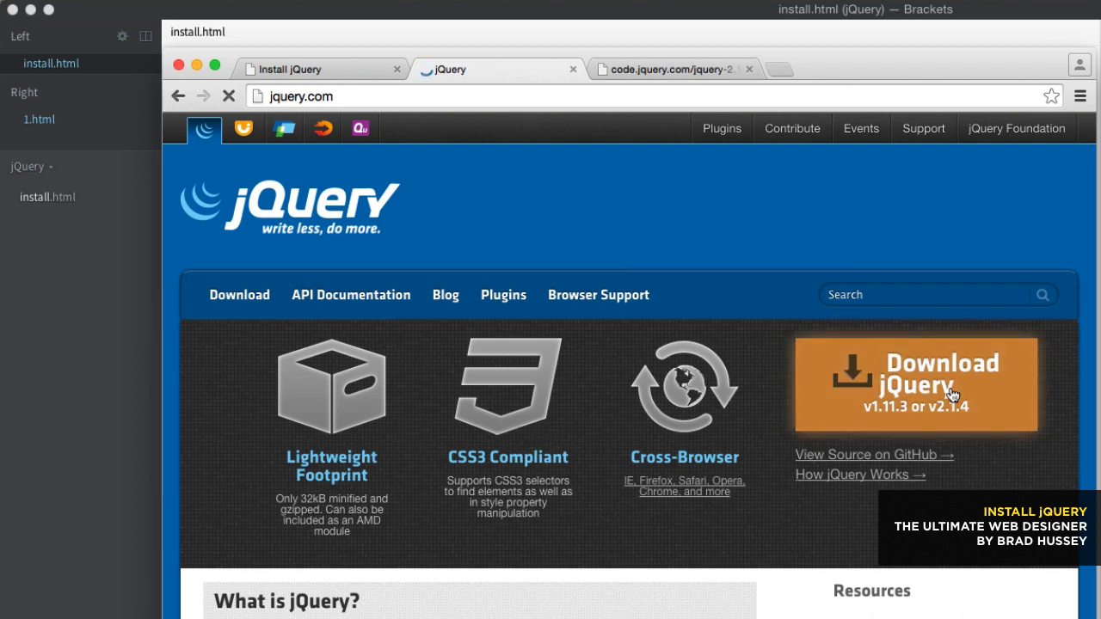
# - Bring up the jQuery download page's 1.x (1.11.3) and 2.x (2.1.4) download links
pyautogui.click(914, 383)
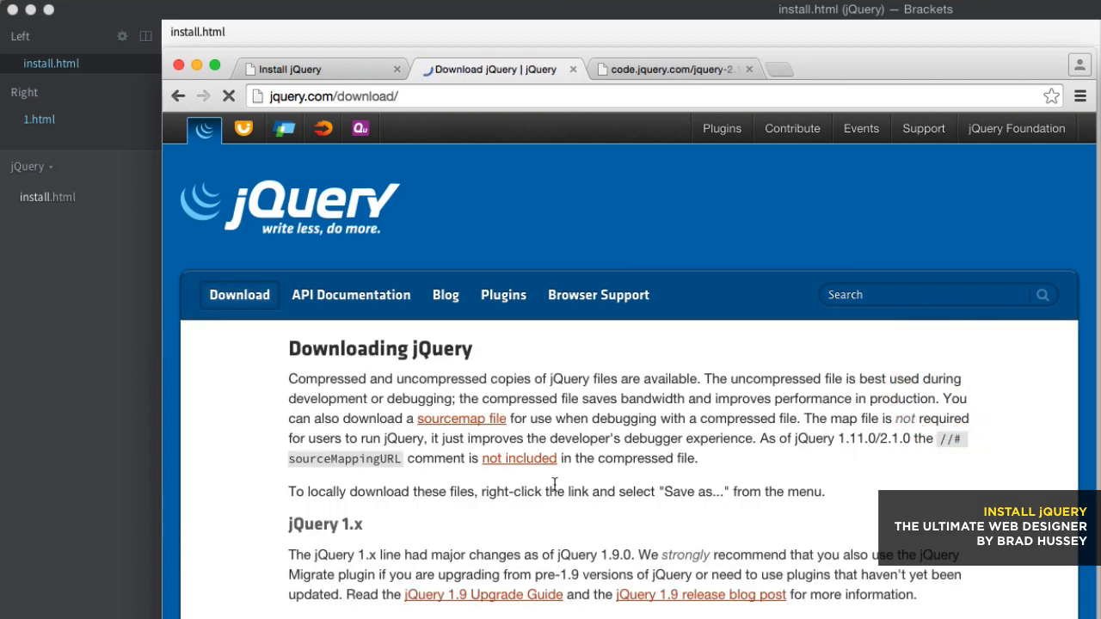
pyautogui.scroll(-3)
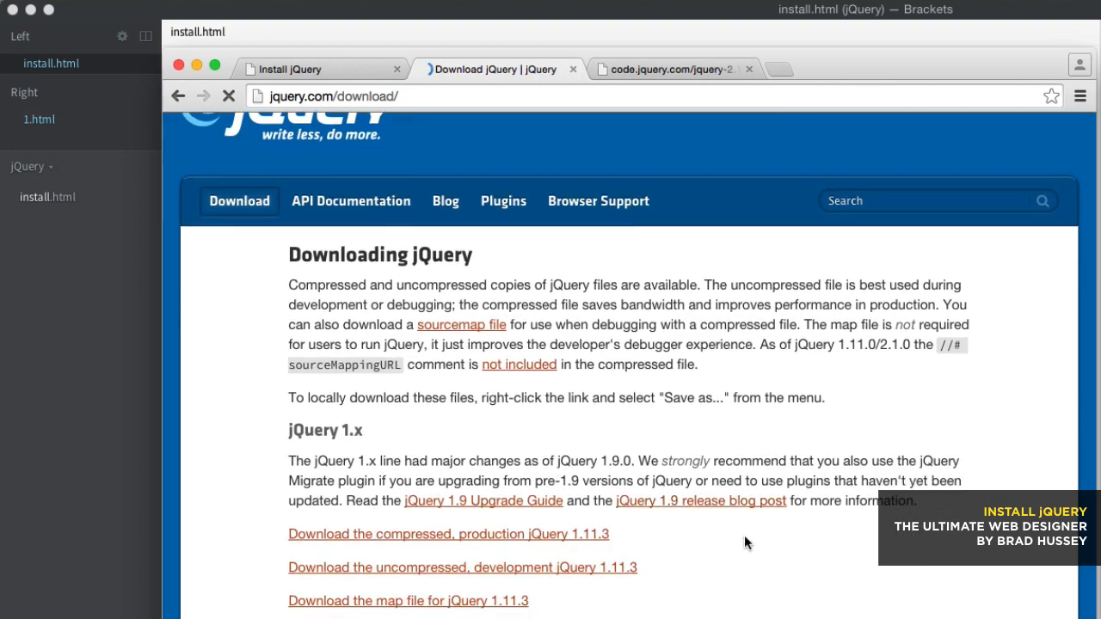
pyautogui.scroll(-3)
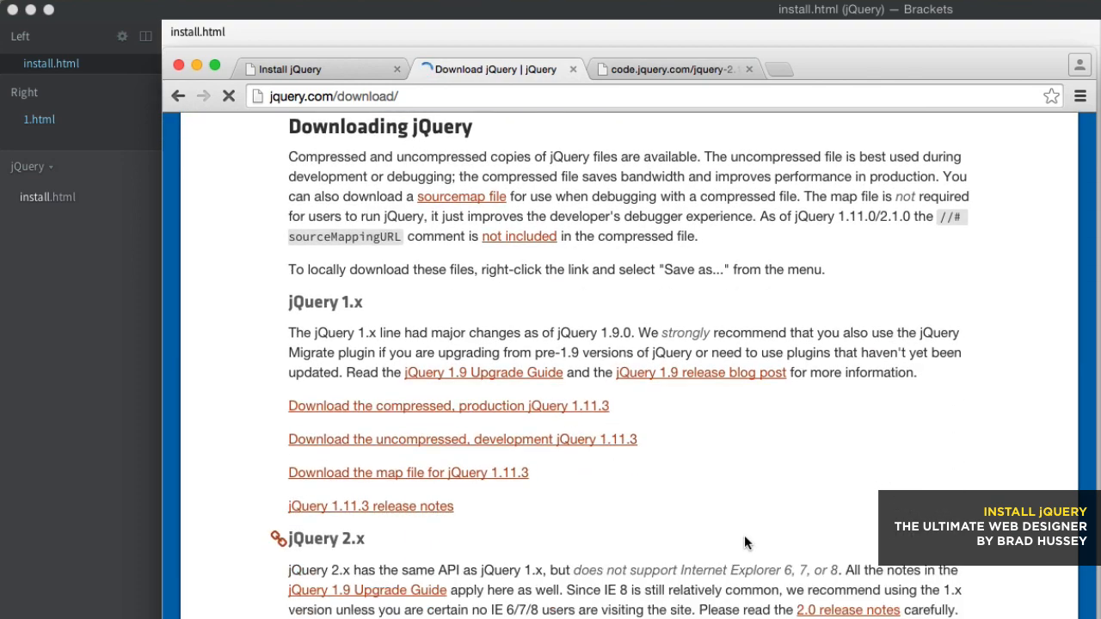
pyautogui.scroll(-3)
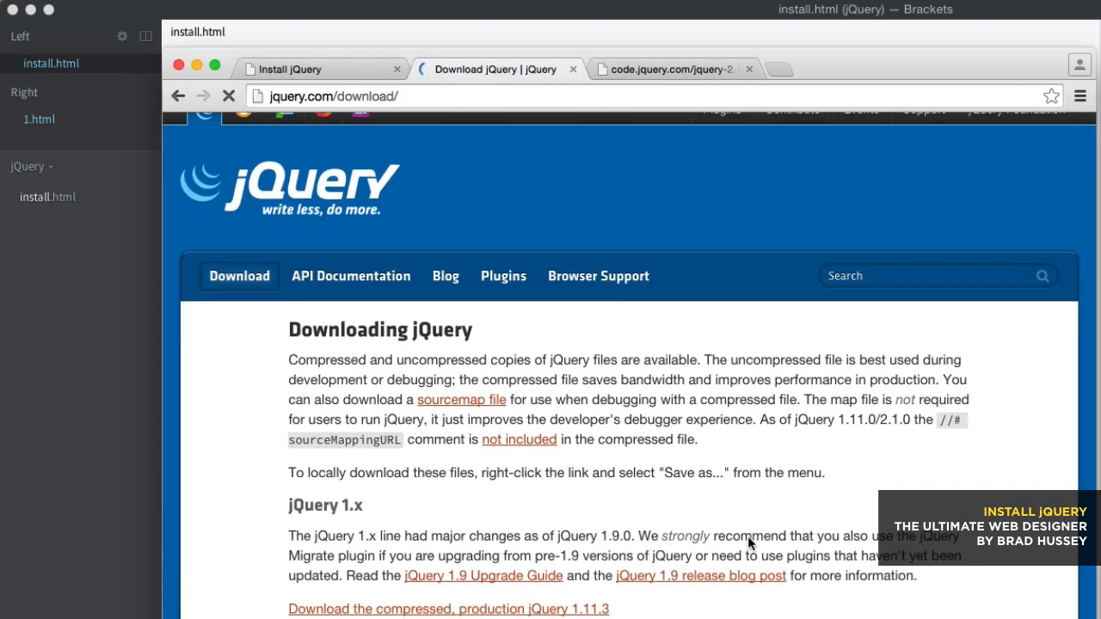
pyautogui.scroll(-3)
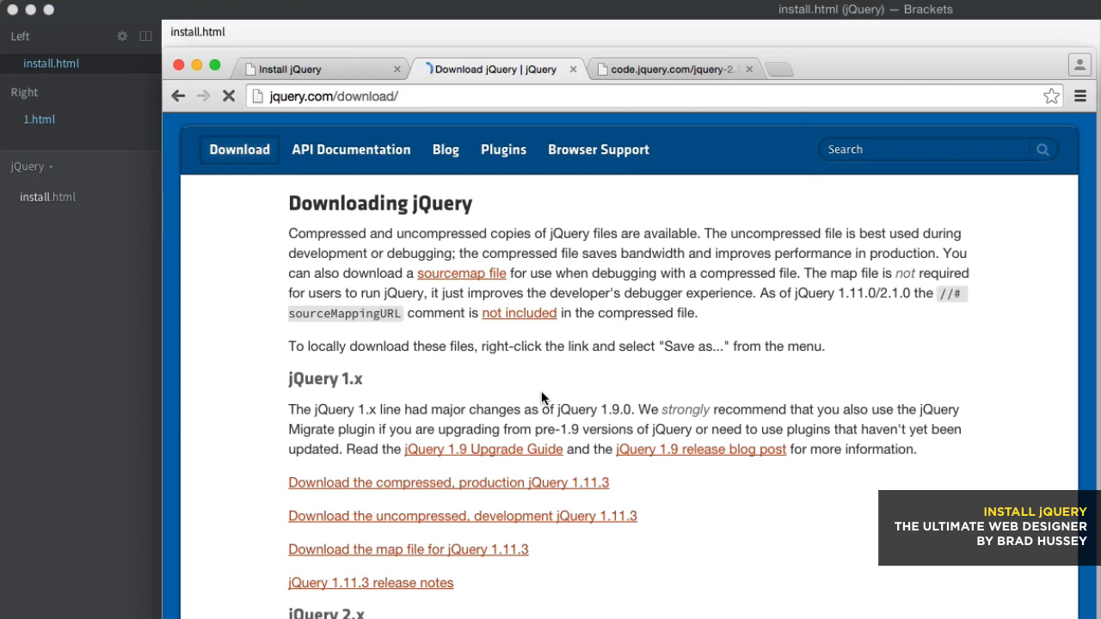
pyautogui.scroll(-3)
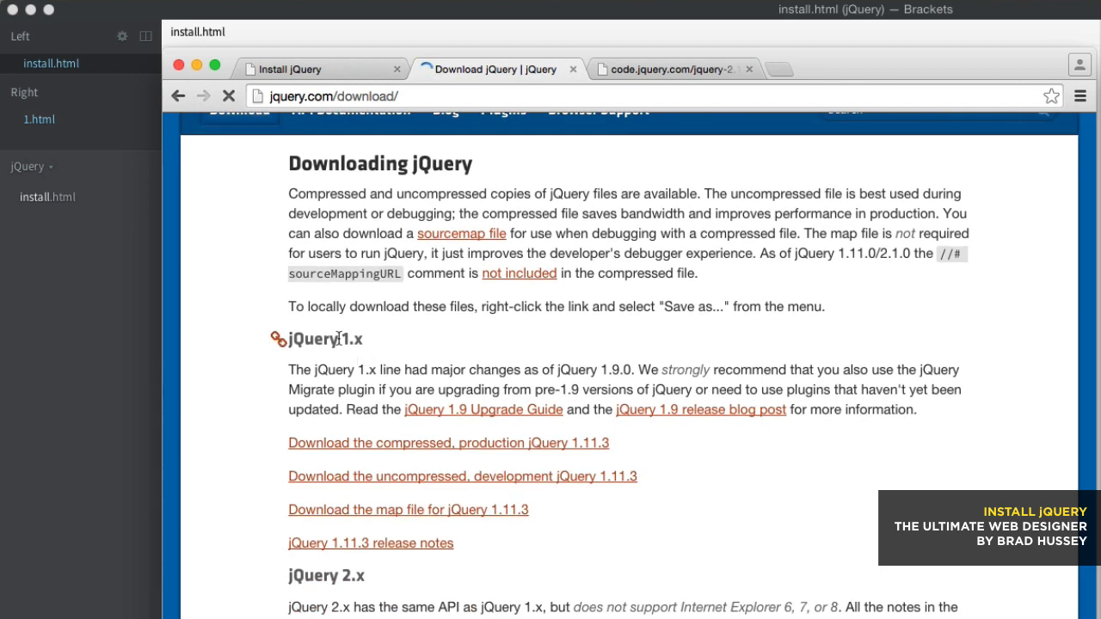
pyautogui.scroll(-3)
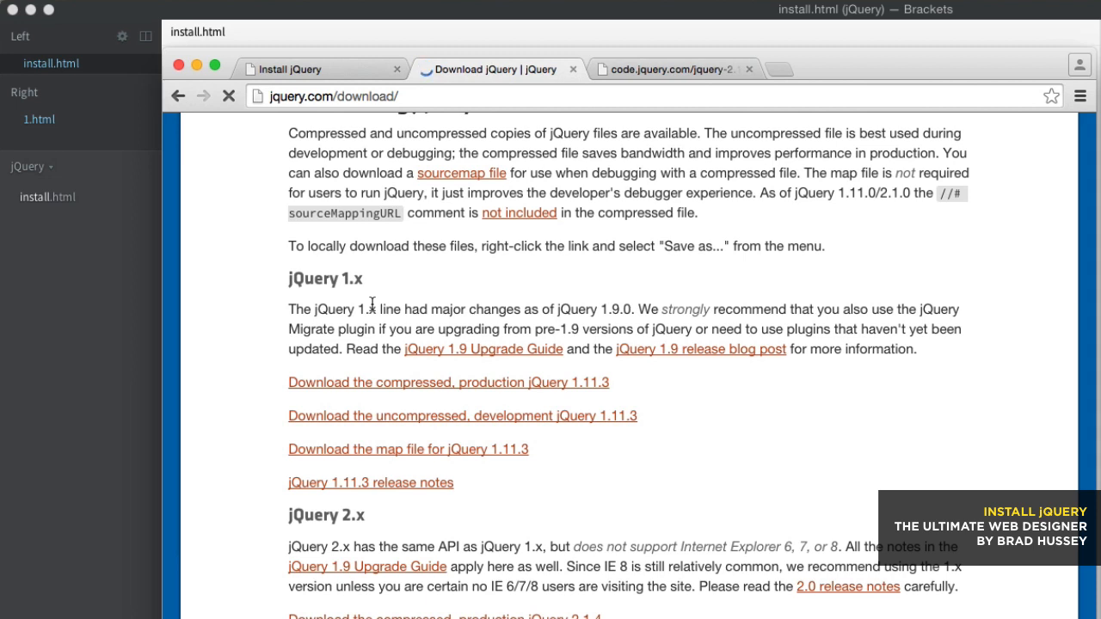
pyautogui.moveTo(372, 536)
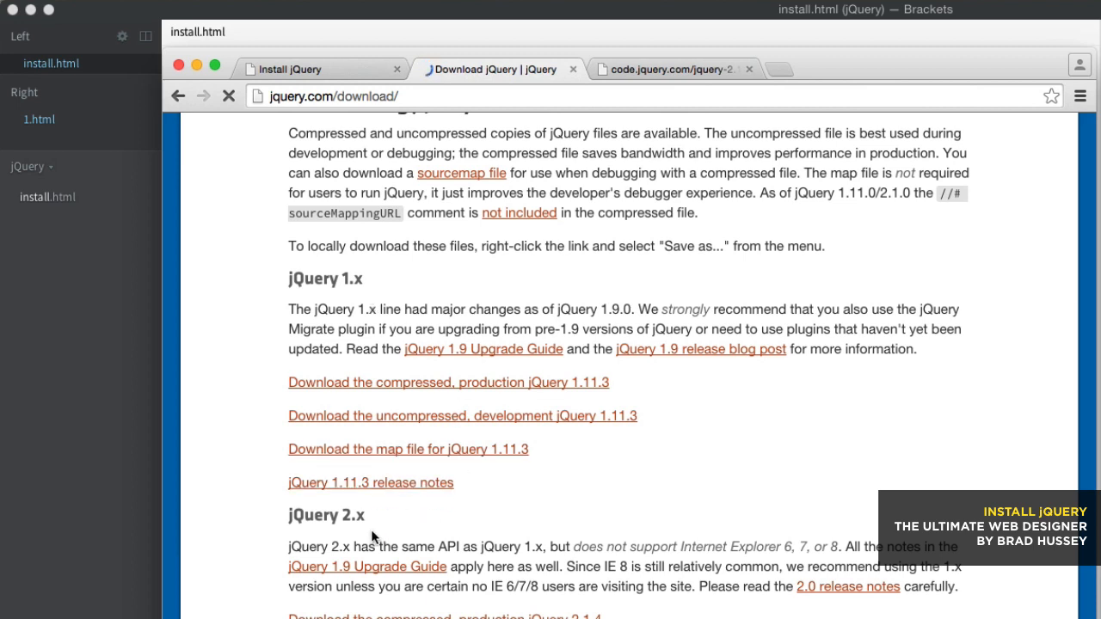
pyautogui.moveTo(574, 545)
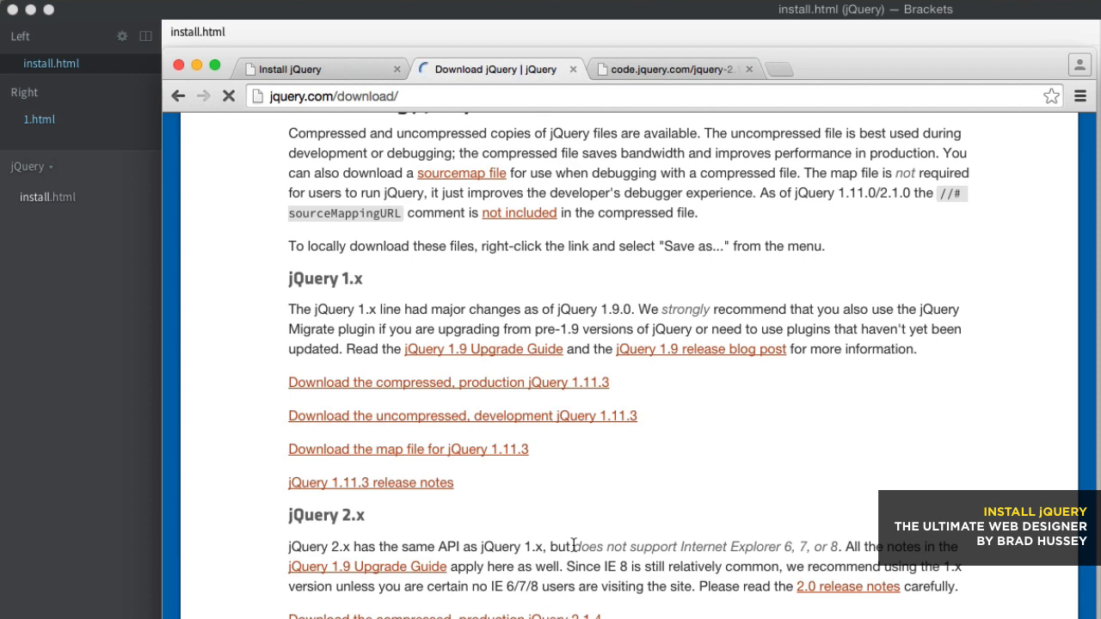
pyautogui.scroll(-3)
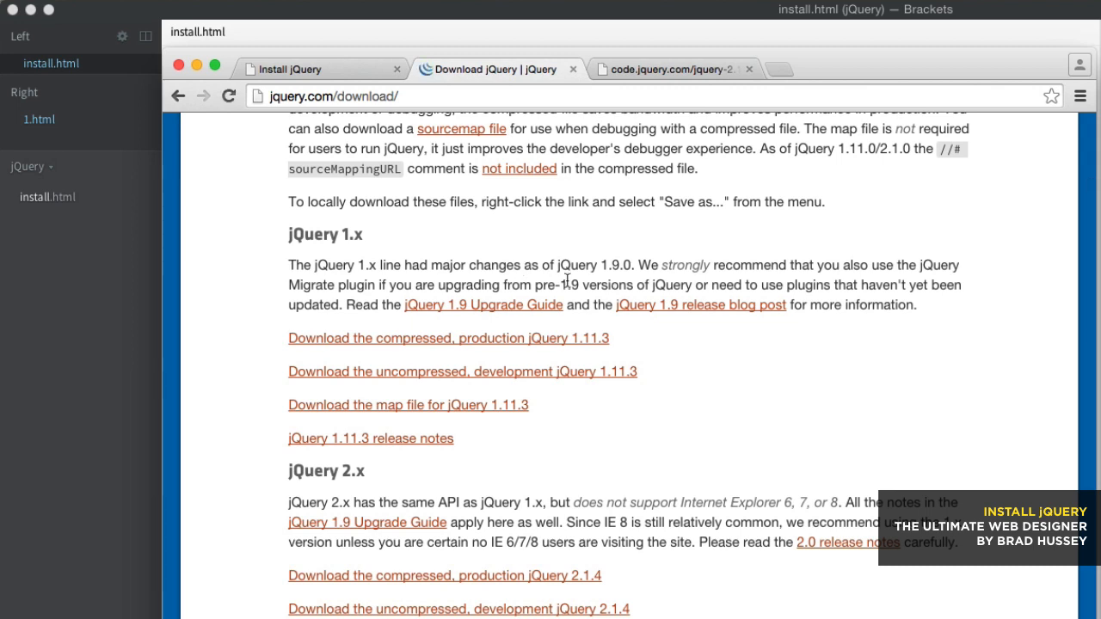
pyautogui.moveTo(658, 425)
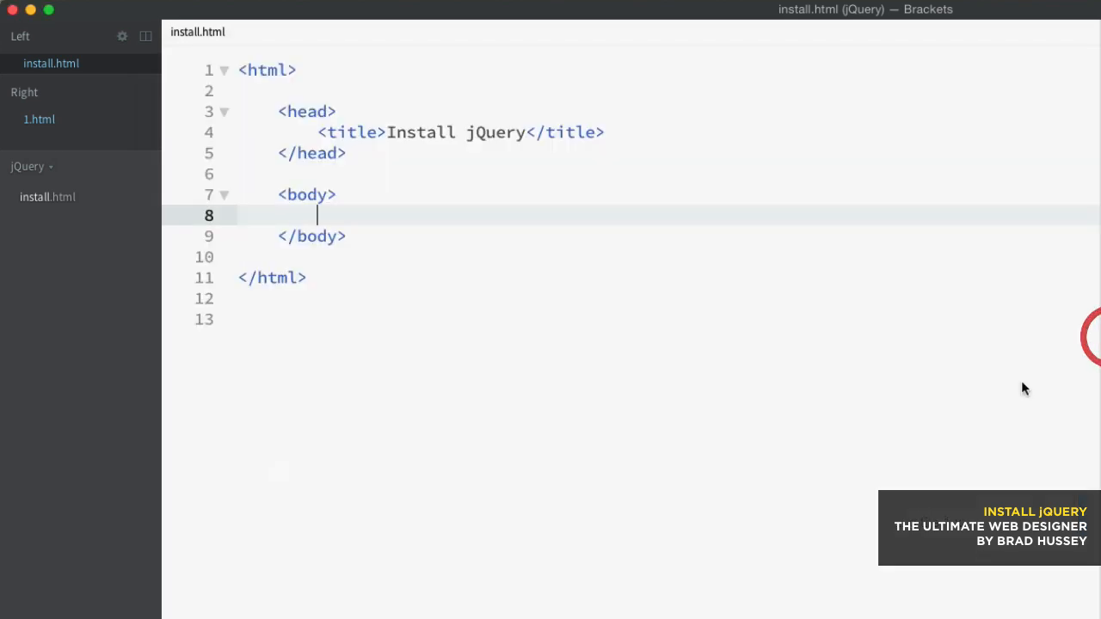
pyautogui.moveTo(626, 425)
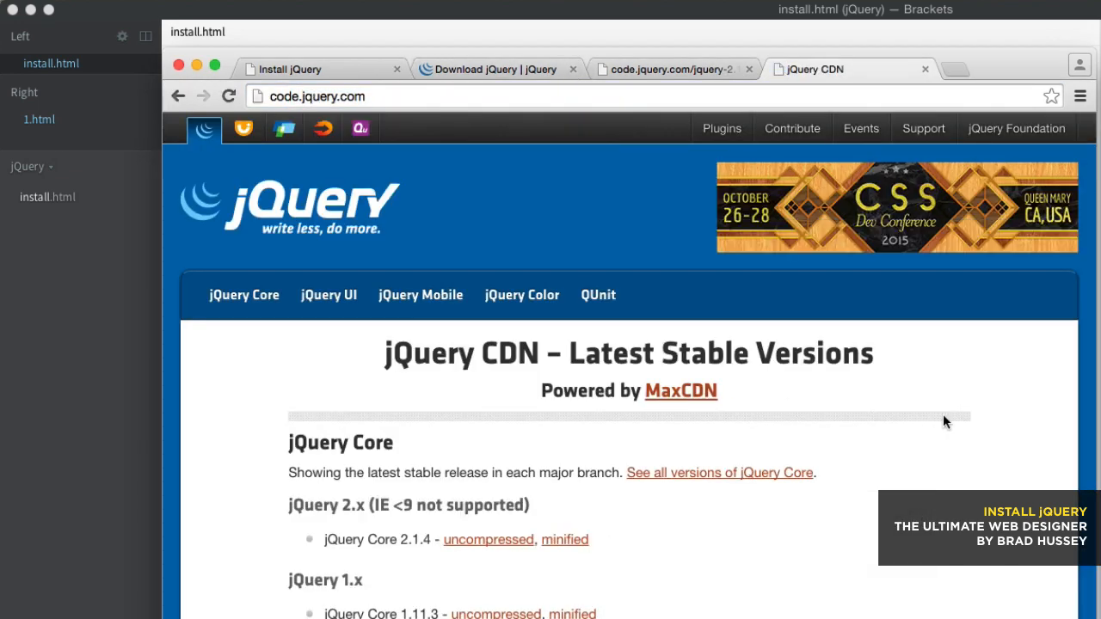
# - Review the code.jquery.com CDN page, then return to the Download jQuery tab's download links
pyautogui.scroll(-3)
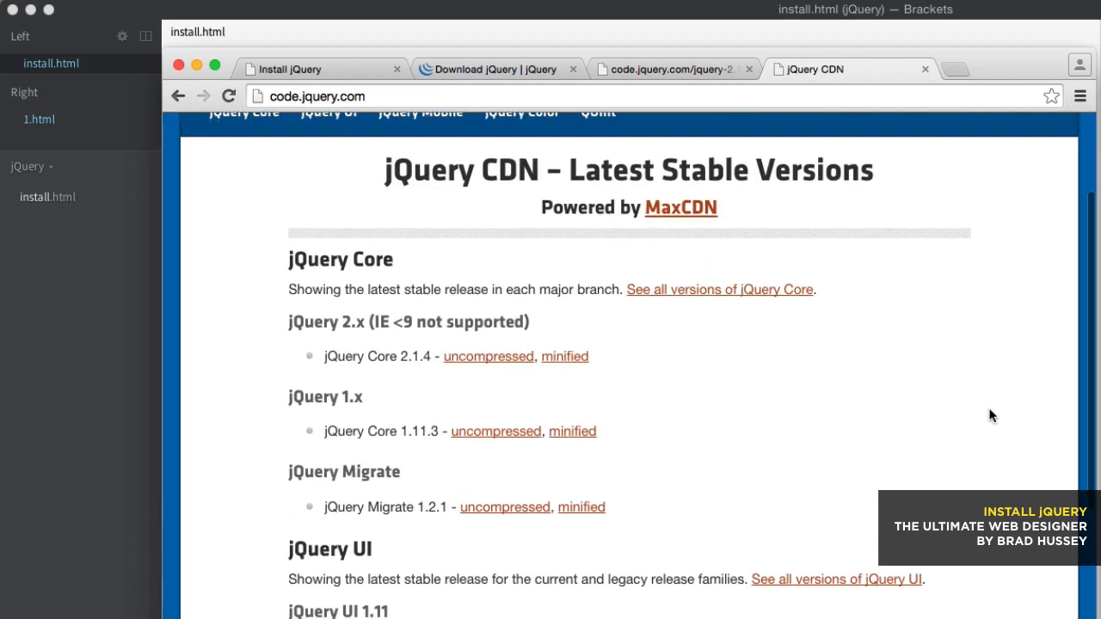
pyautogui.scroll(-3)
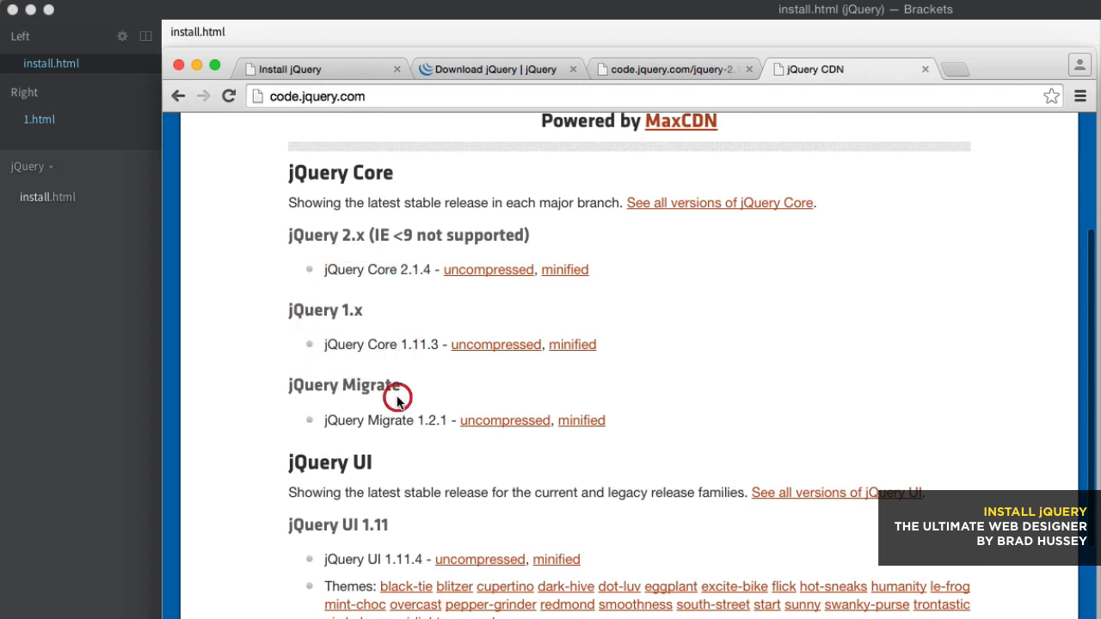
pyautogui.moveTo(355, 312)
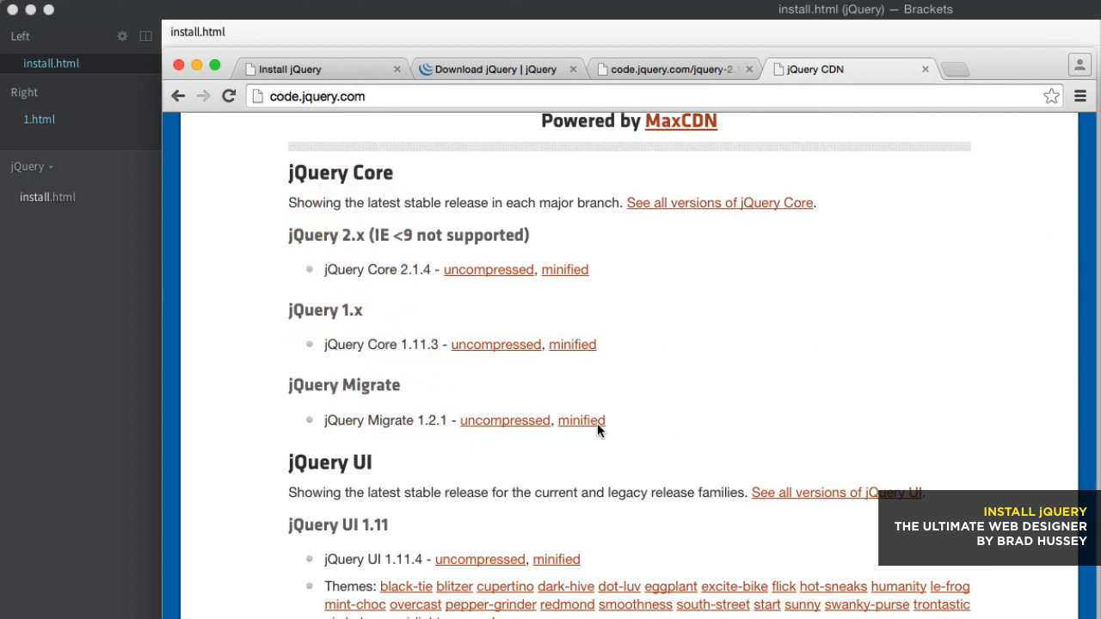
pyautogui.moveTo(394, 402)
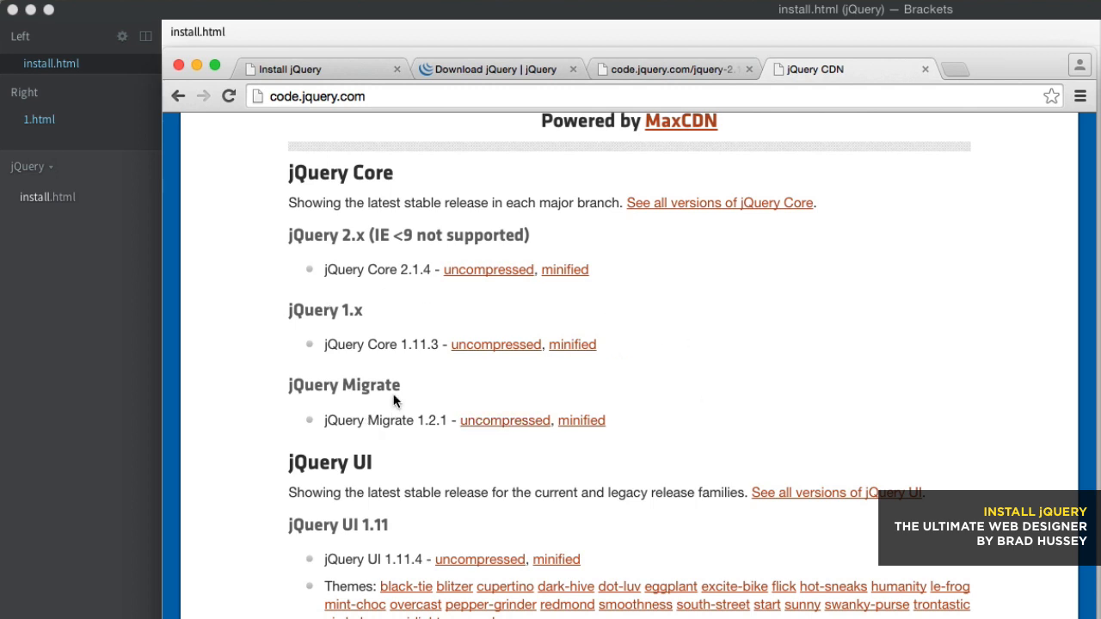
pyautogui.click(357, 240)
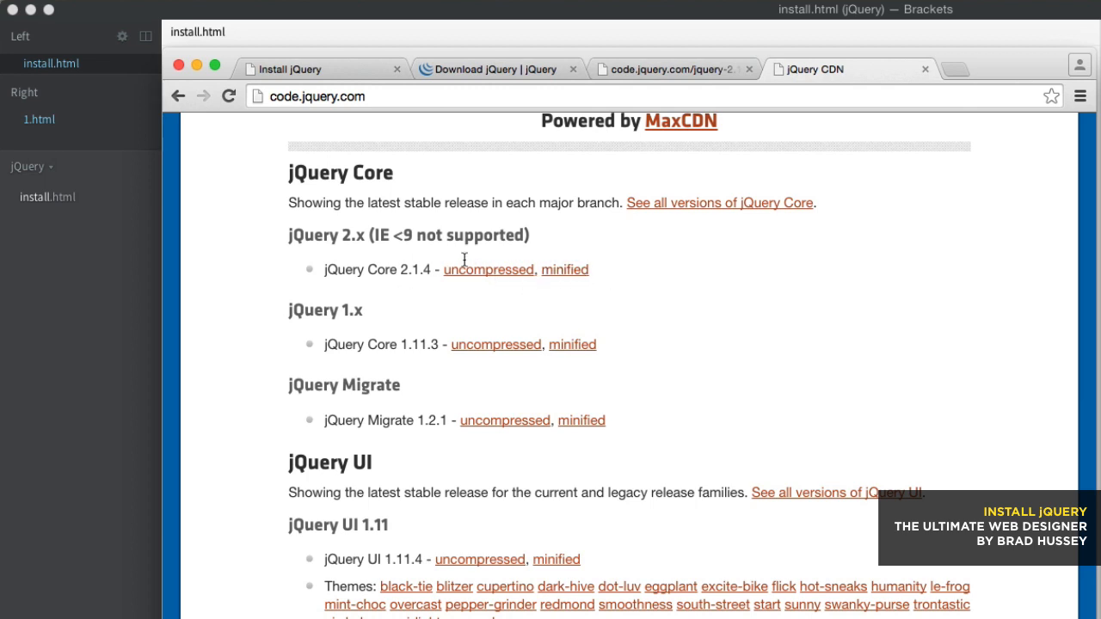
pyautogui.moveTo(555, 283)
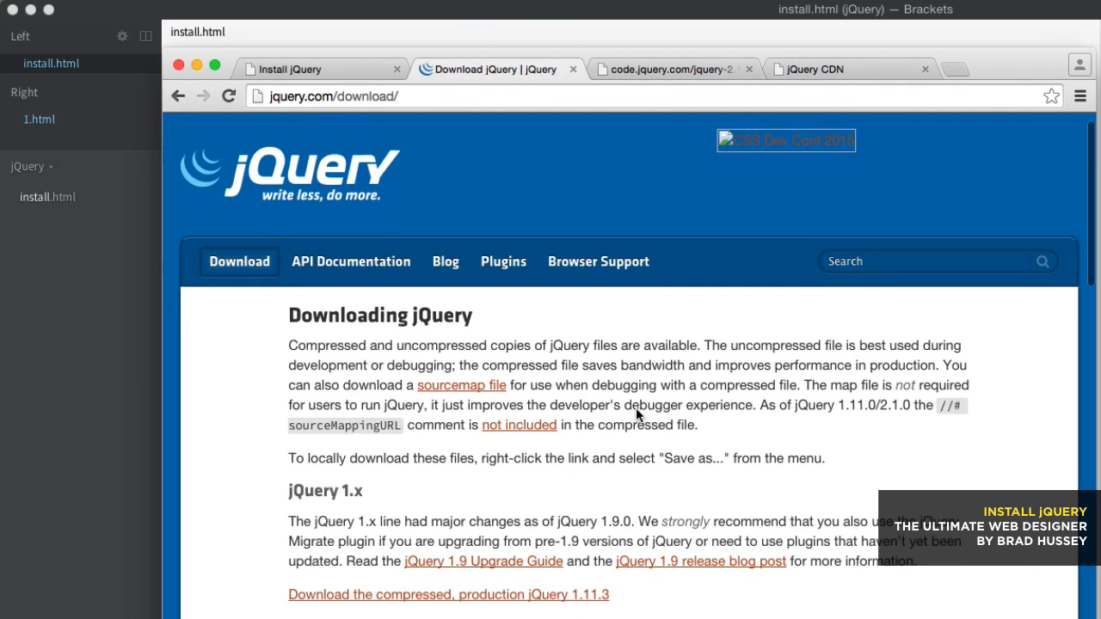
pyautogui.scroll(-3)
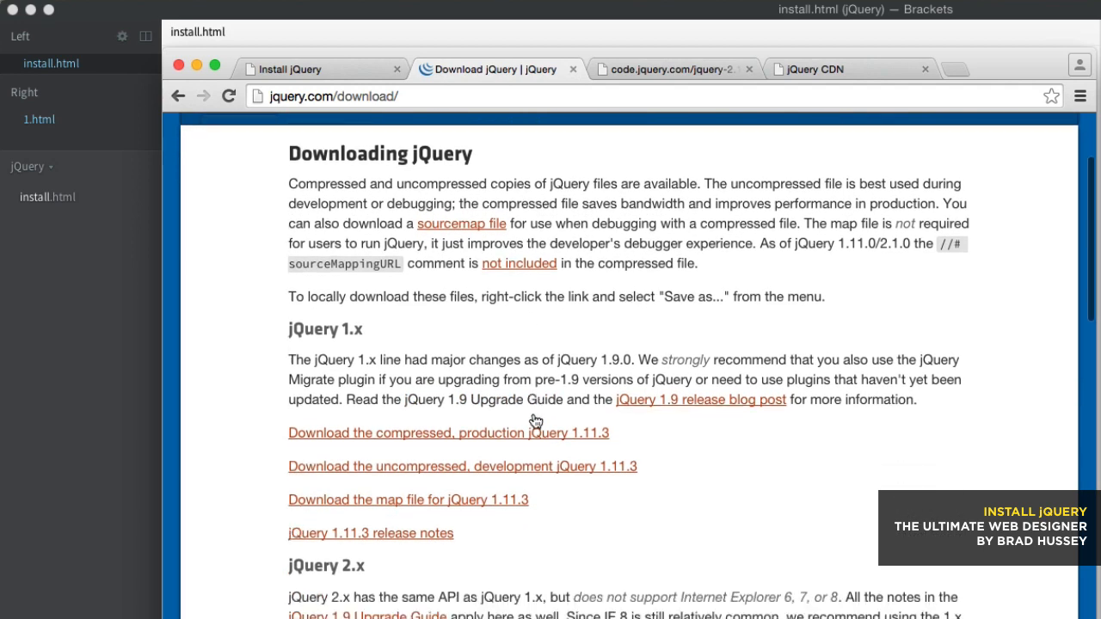
pyautogui.scroll(-3)
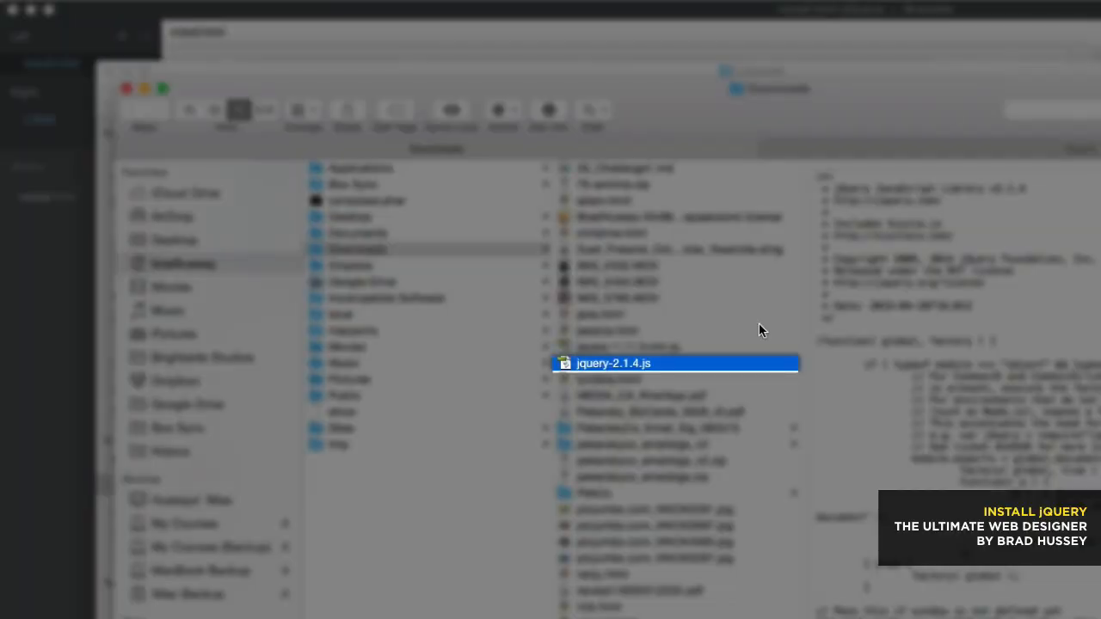
pyautogui.moveTo(619, 374)
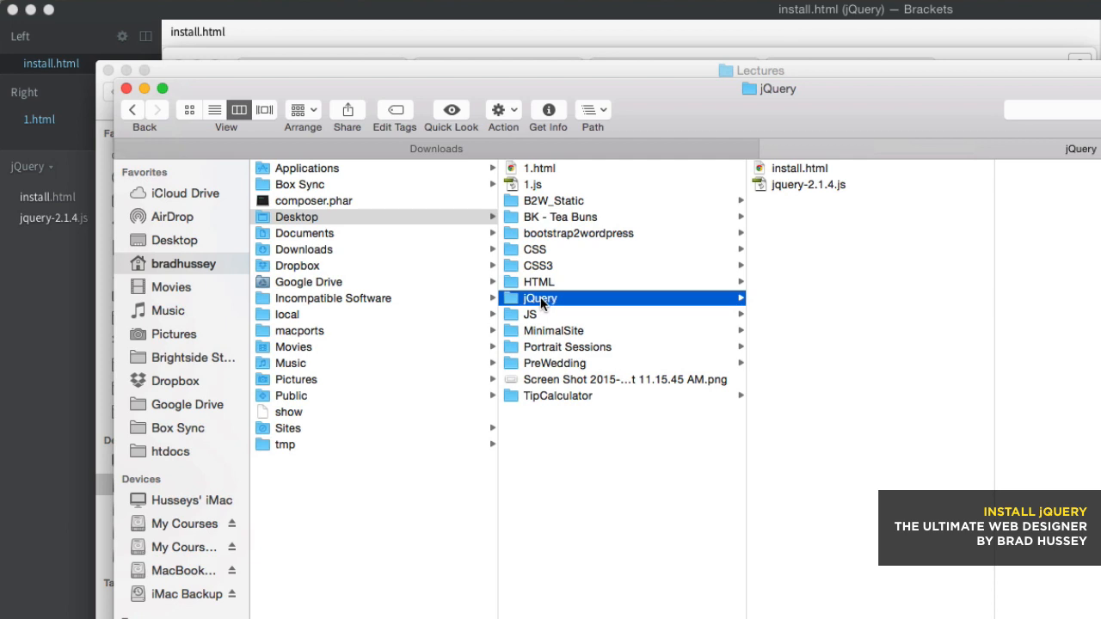
pyautogui.moveTo(821, 170)
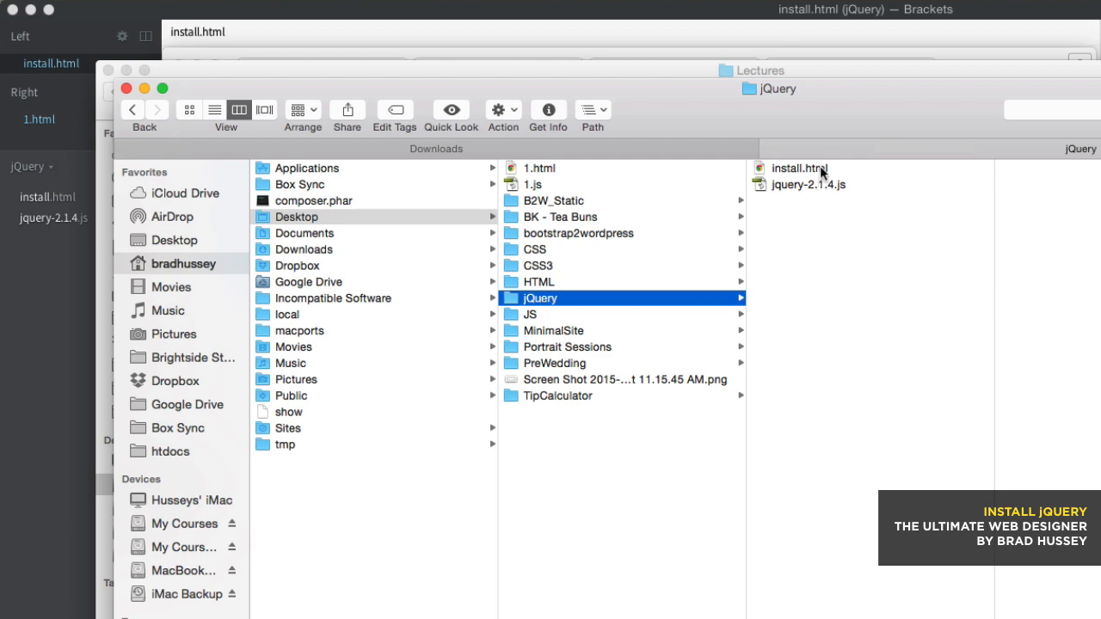
pyautogui.moveTo(769, 250)
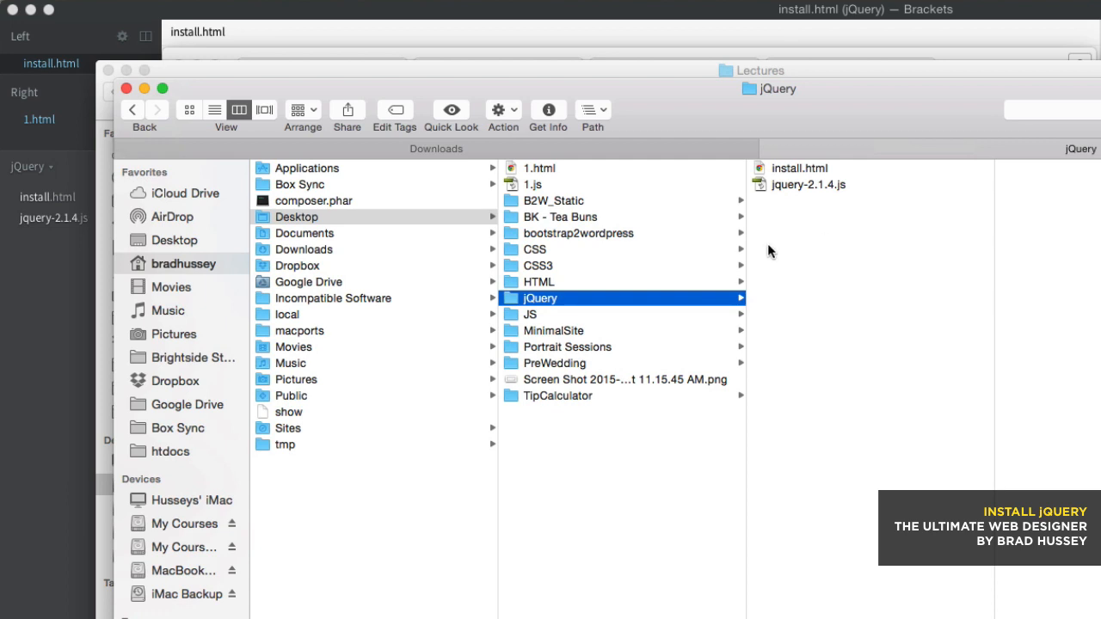
pyautogui.moveTo(819, 262)
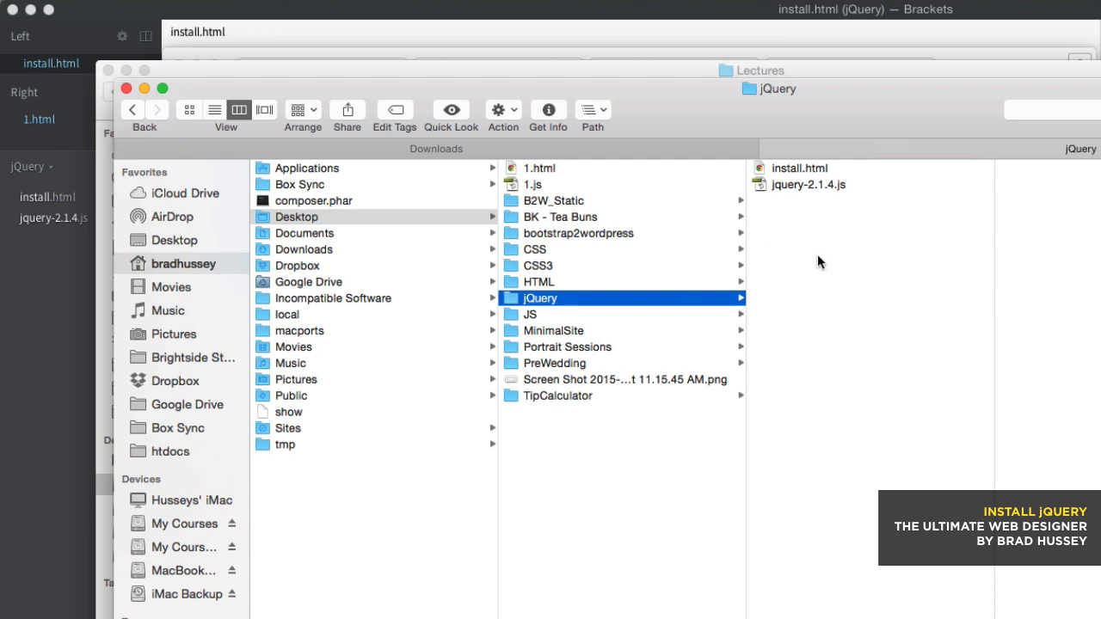
# - Create a new js folder inside the jQuery project folder to hold jquery-2.1.4.js
pyautogui.rightClick(837, 254)
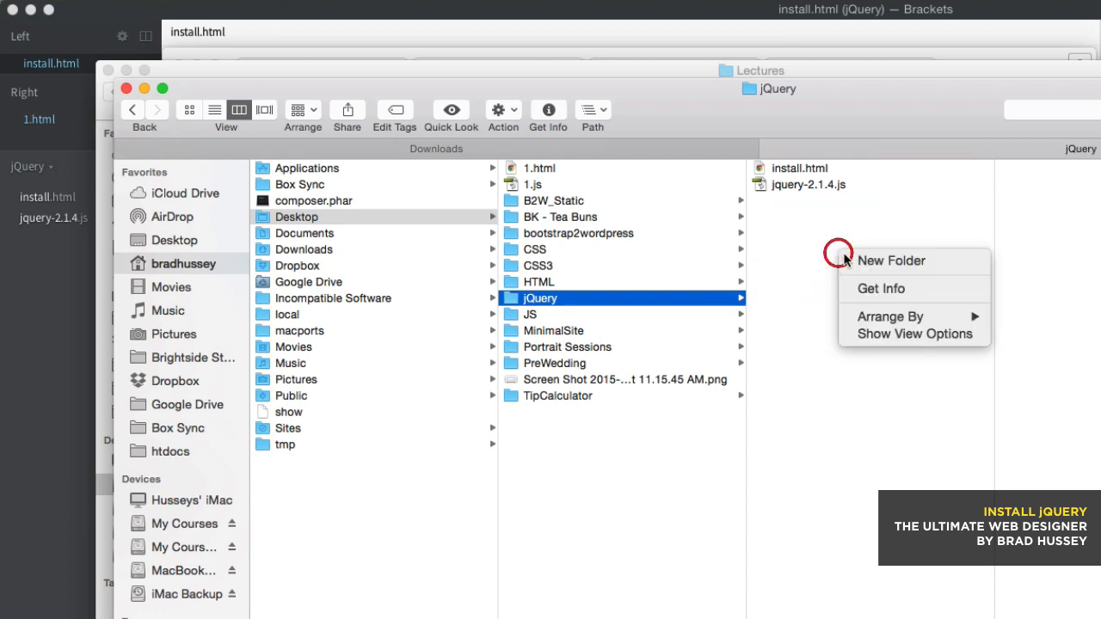
pyautogui.click(891, 261)
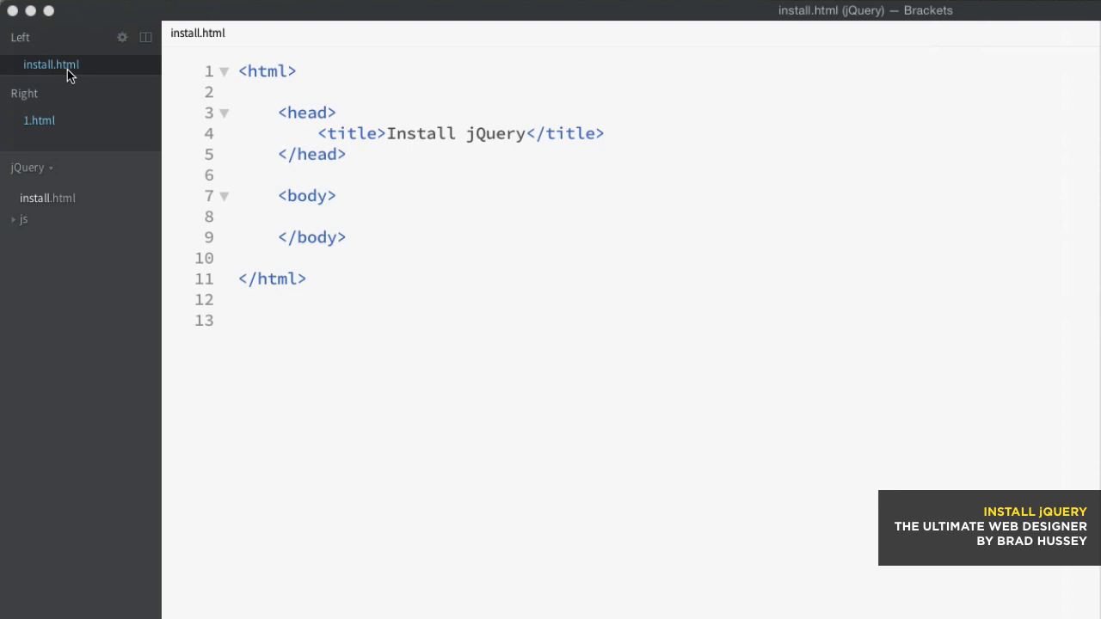
pyautogui.moveTo(484, 198)
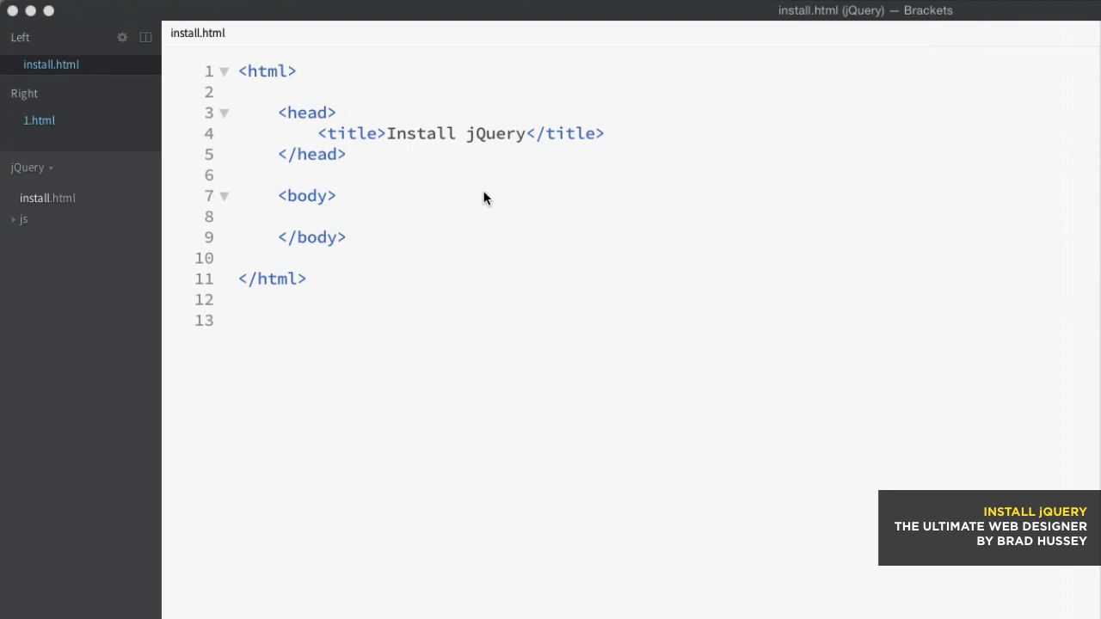
# - Add a blank line inside install.html's body and expand the js folder showing jquery-2.1.4.js
pyautogui.click(319, 217)
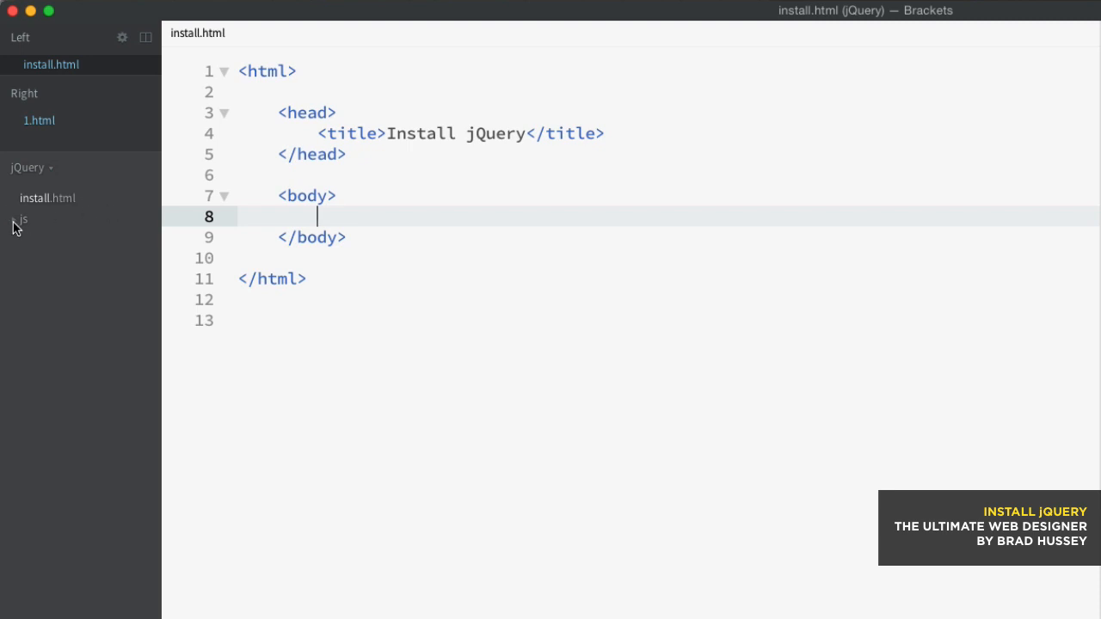
pyautogui.click(22, 219)
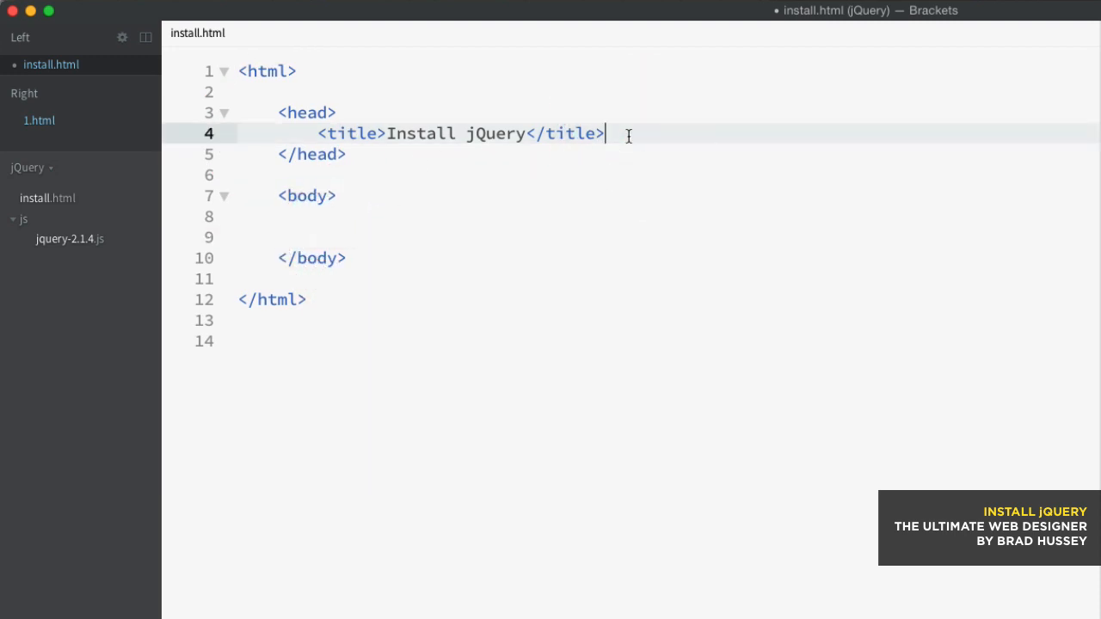
pyautogui.moveTo(428, 182)
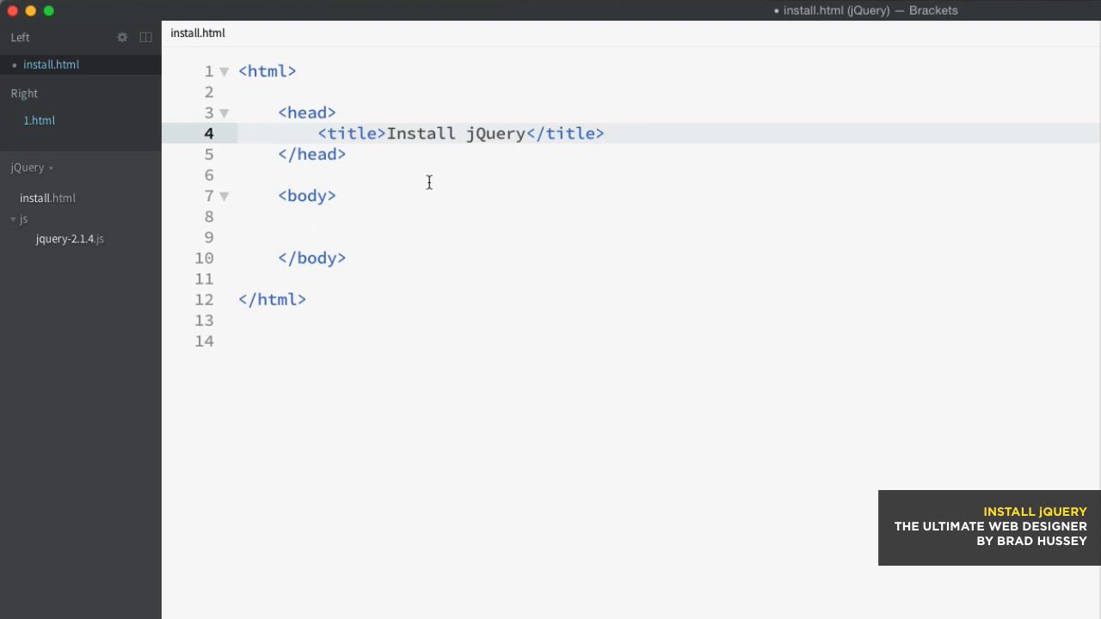
pyautogui.moveTo(463, 183)
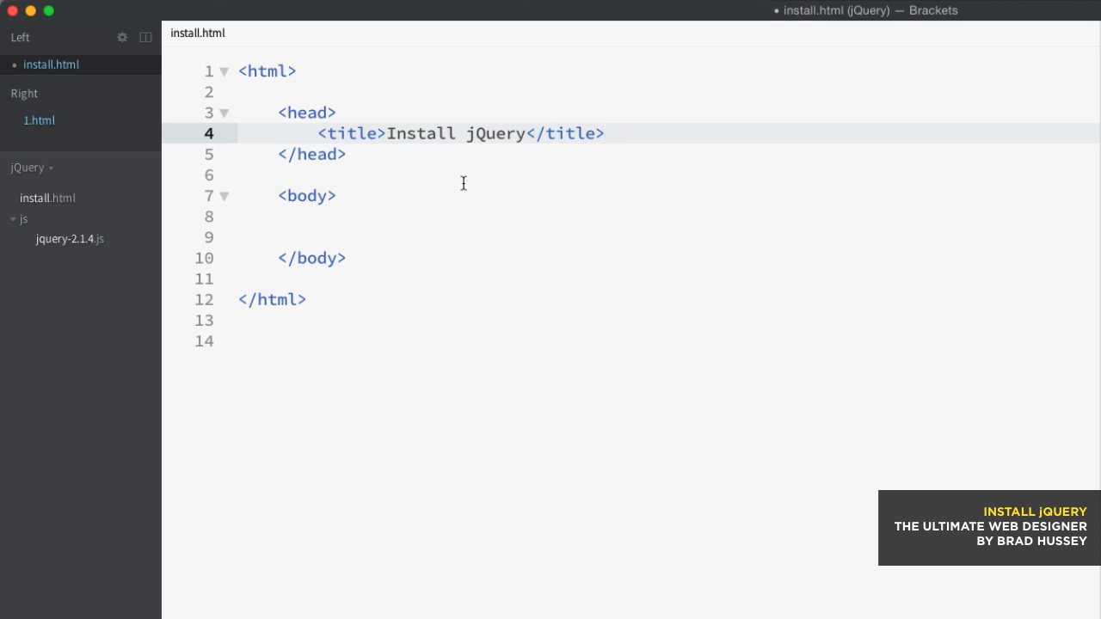
pyautogui.click(604, 133)
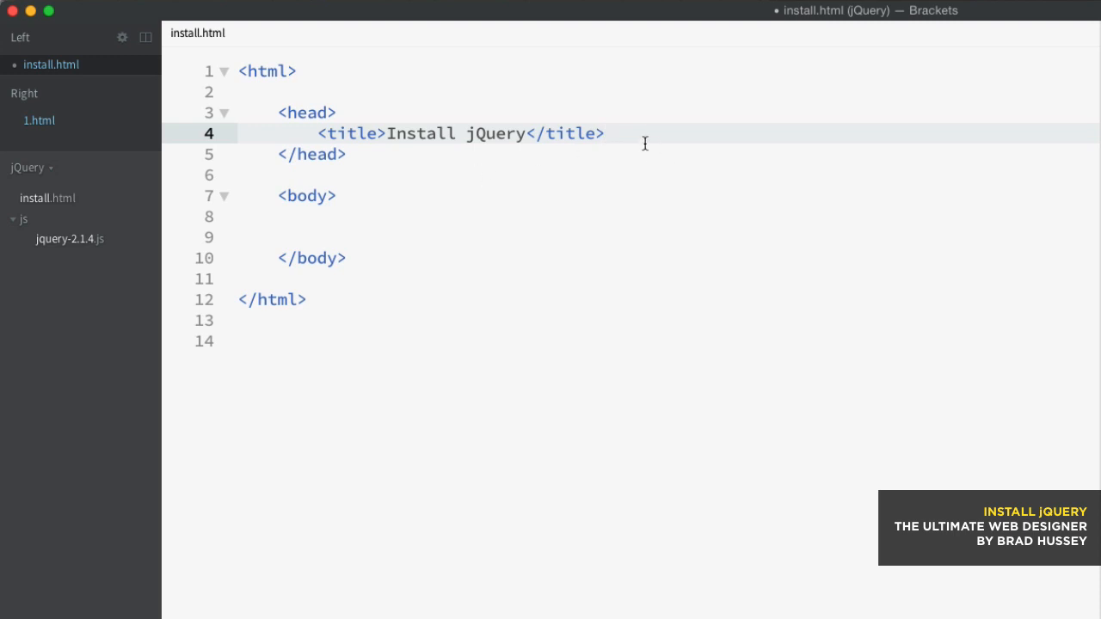
pyautogui.moveTo(623, 130)
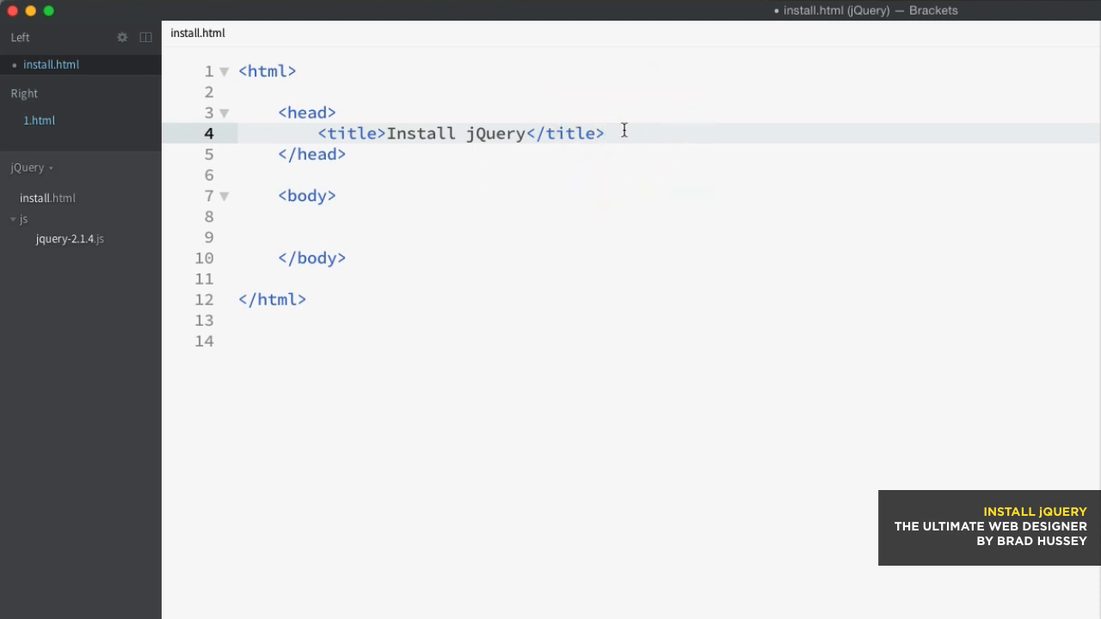
pyautogui.click(605, 133)
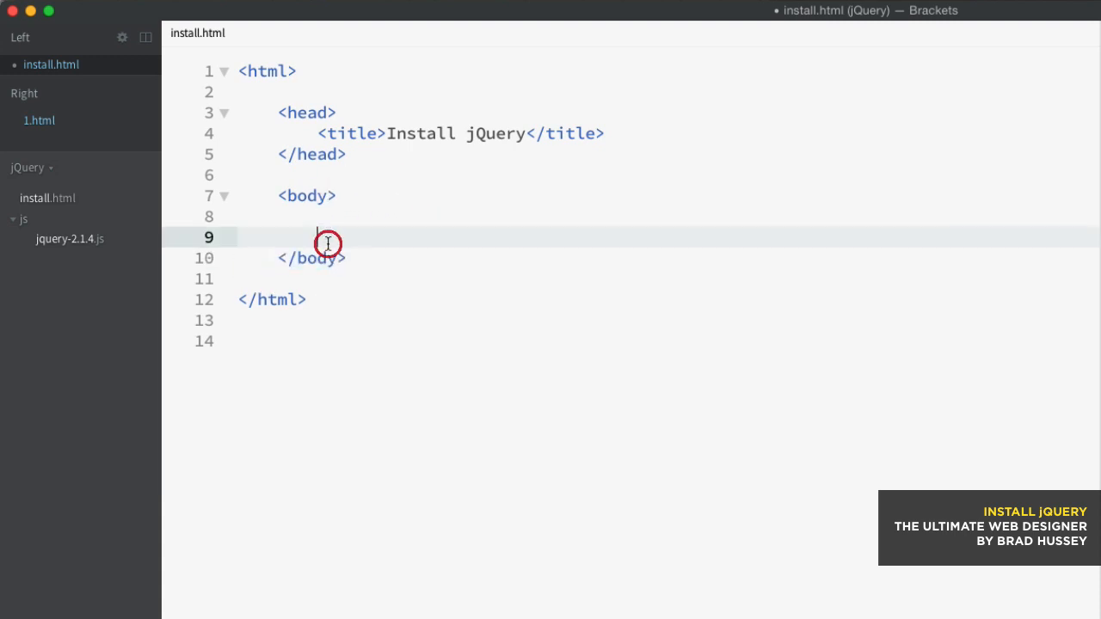
# - Add <script src="js/jquery-2.1.4.js"></script> to the body and view the library file
pyautogui.click(327, 237)
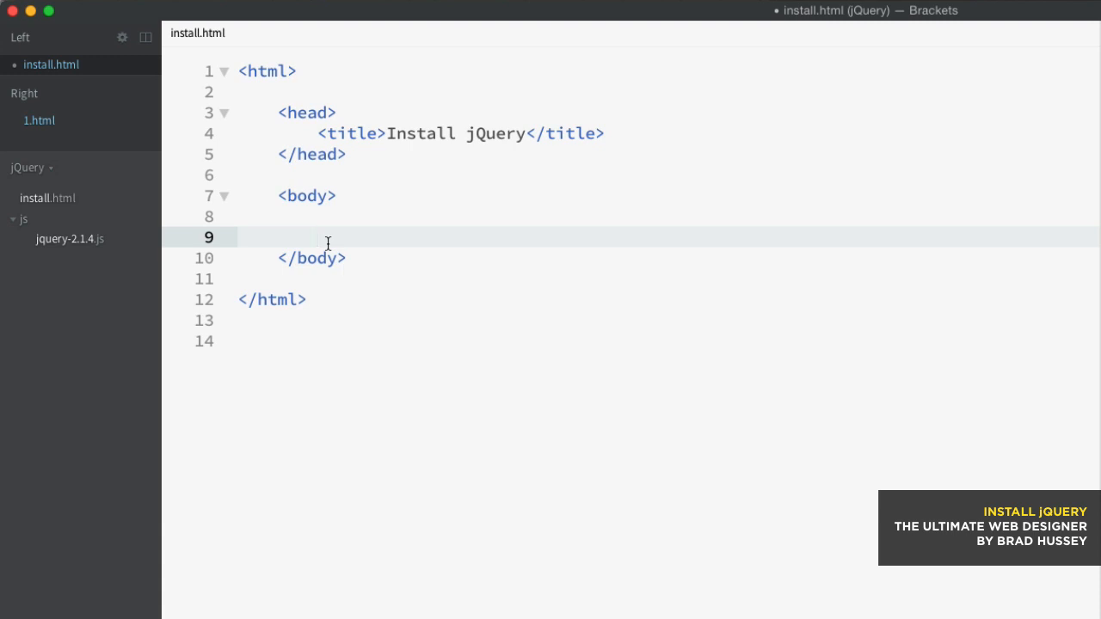
pyautogui.write('<')
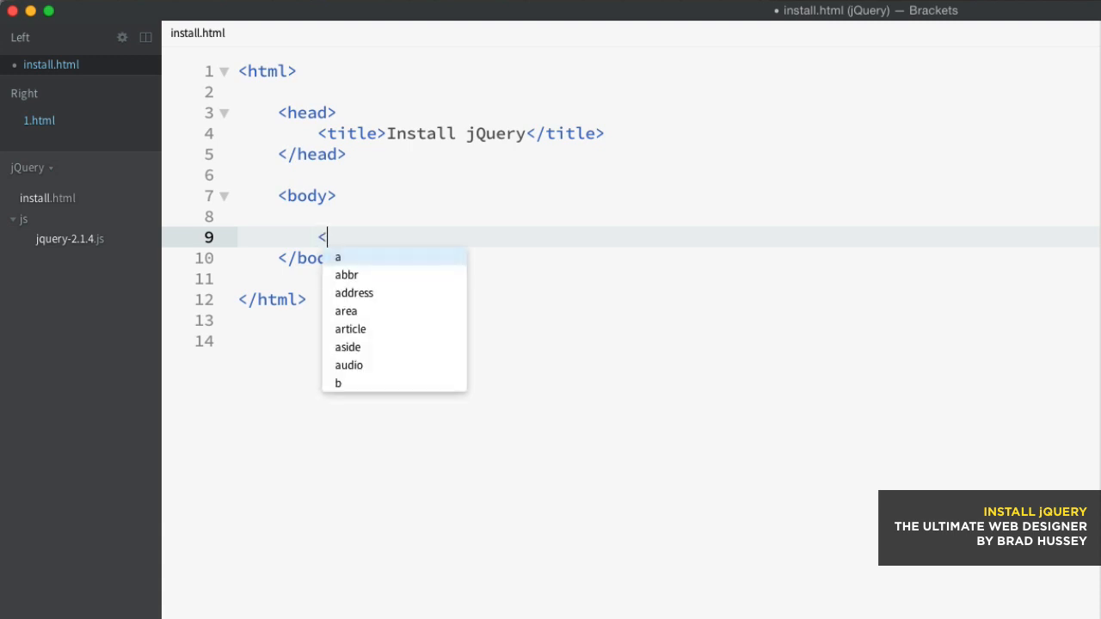
pyautogui.write('script></scrip>')
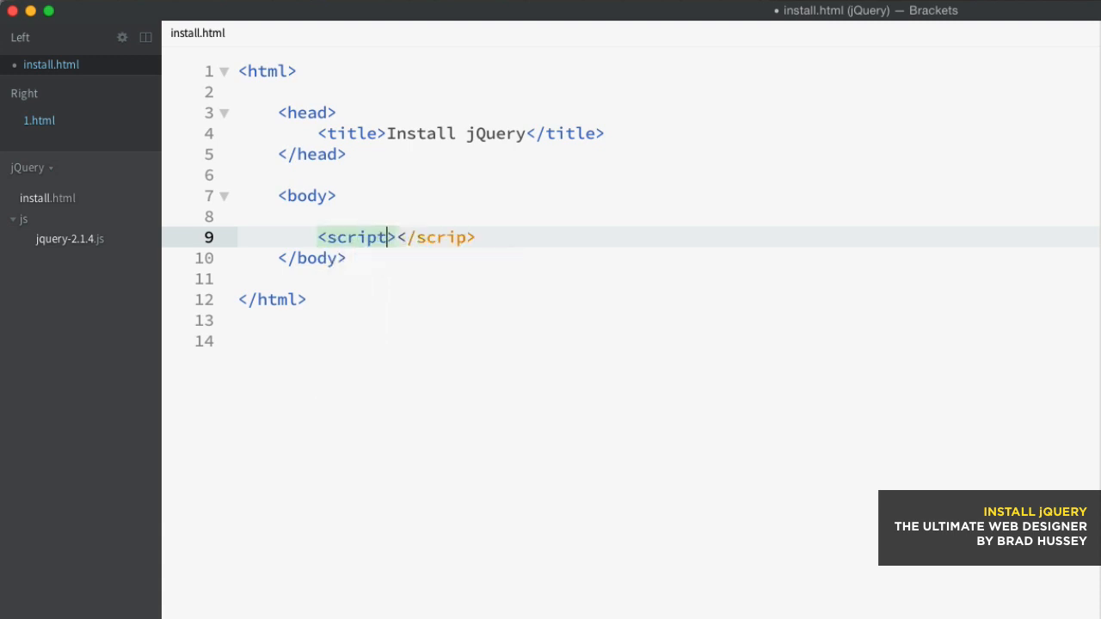
pyautogui.write('t')
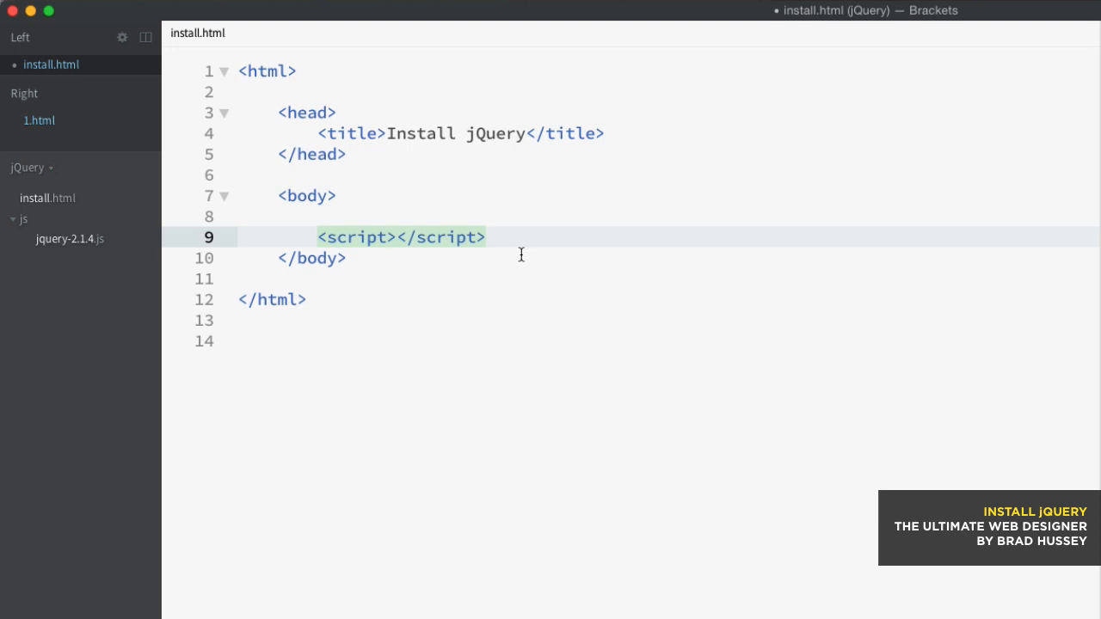
pyautogui.click(389, 237)
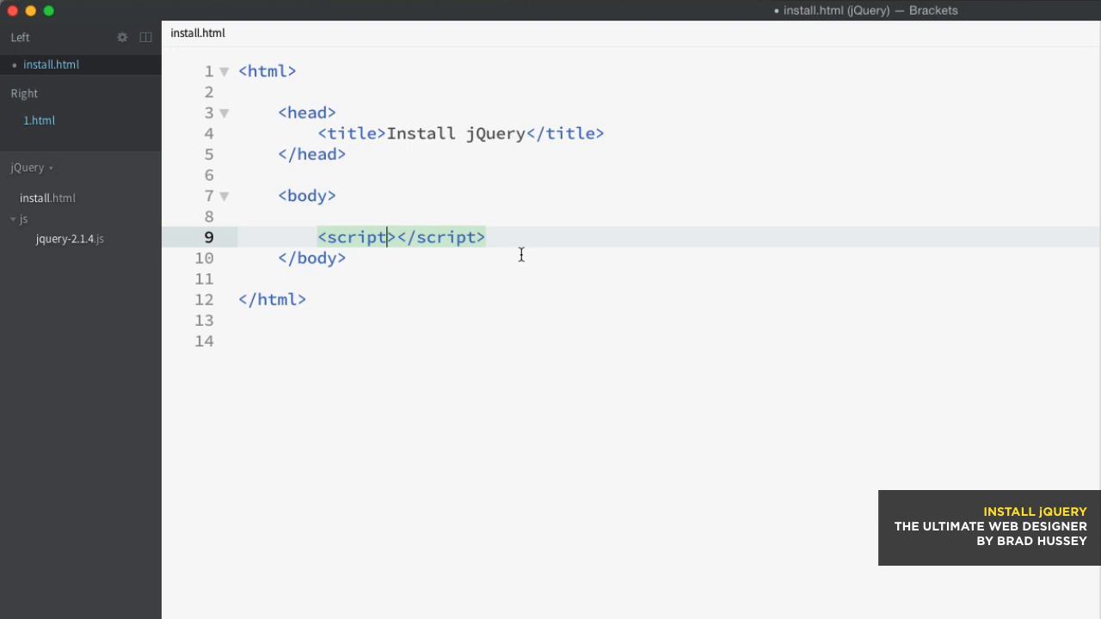
pyautogui.write('" "')
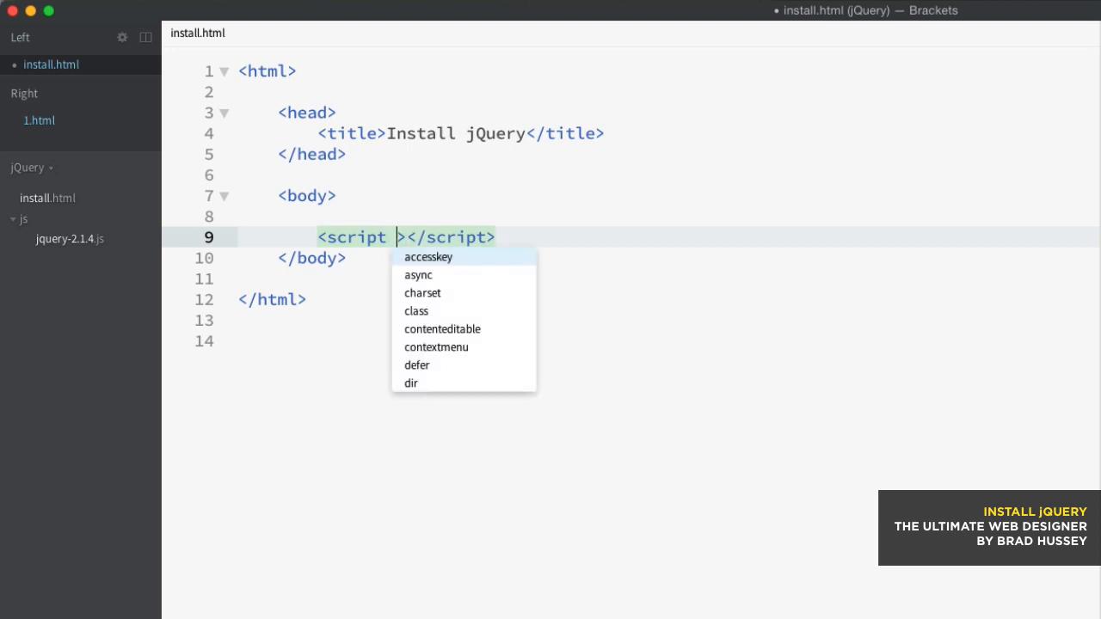
pyautogui.write('src="js/jquery-2.1.4.js')
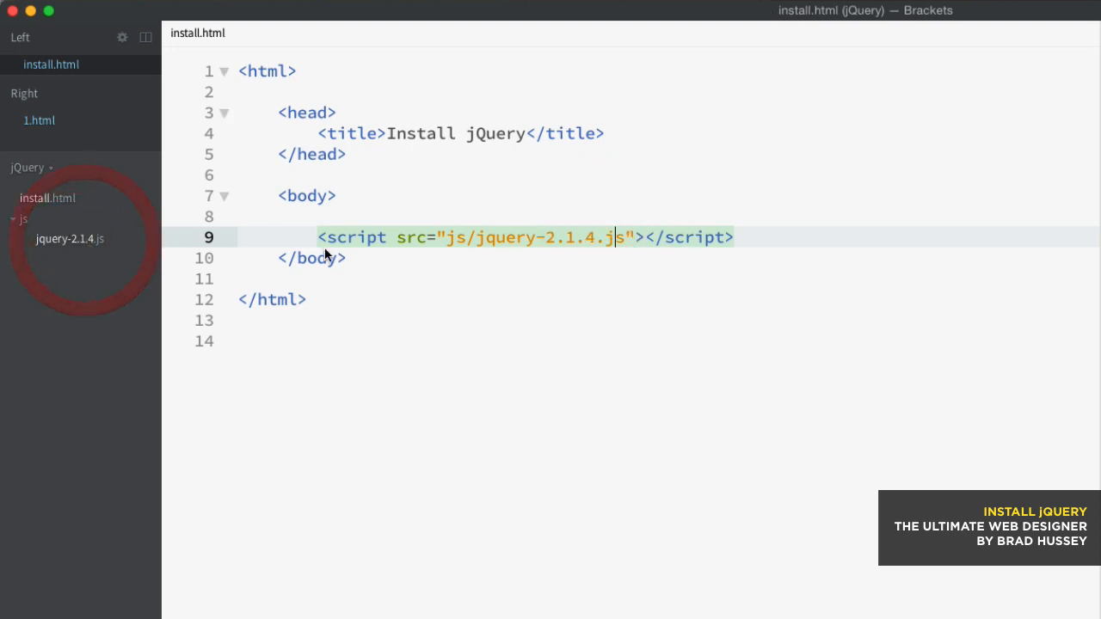
pyautogui.click(69, 239)
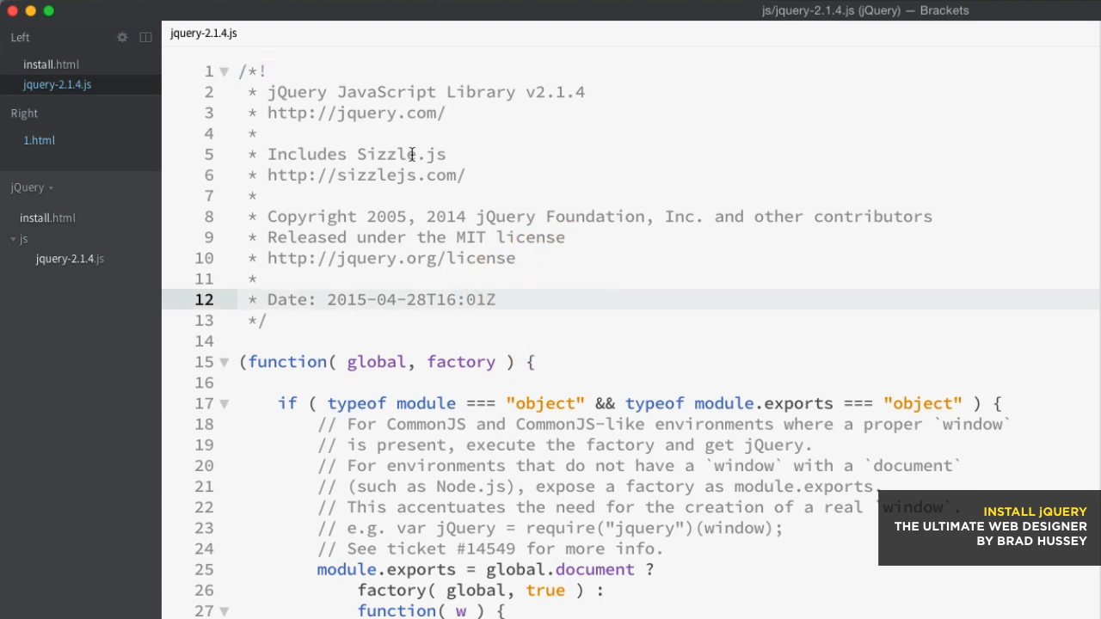
pyautogui.click(50, 64)
pyautogui.write('<s')
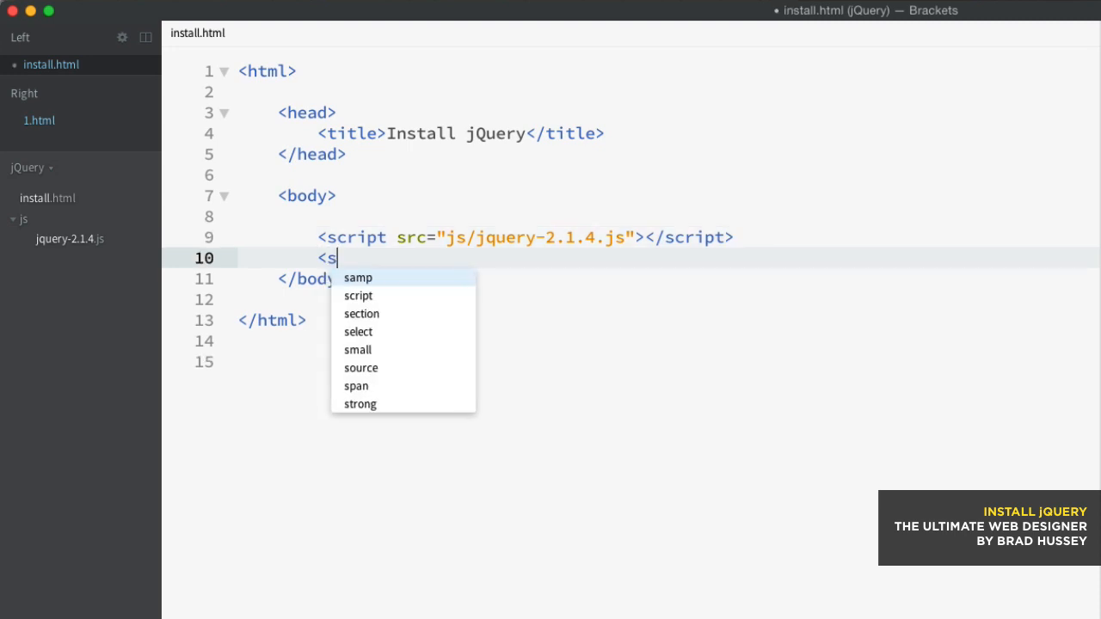
# - Create js/script.js with a // script.js comment and load it via <script src="js/script.js">
pyautogui.click(358, 295)
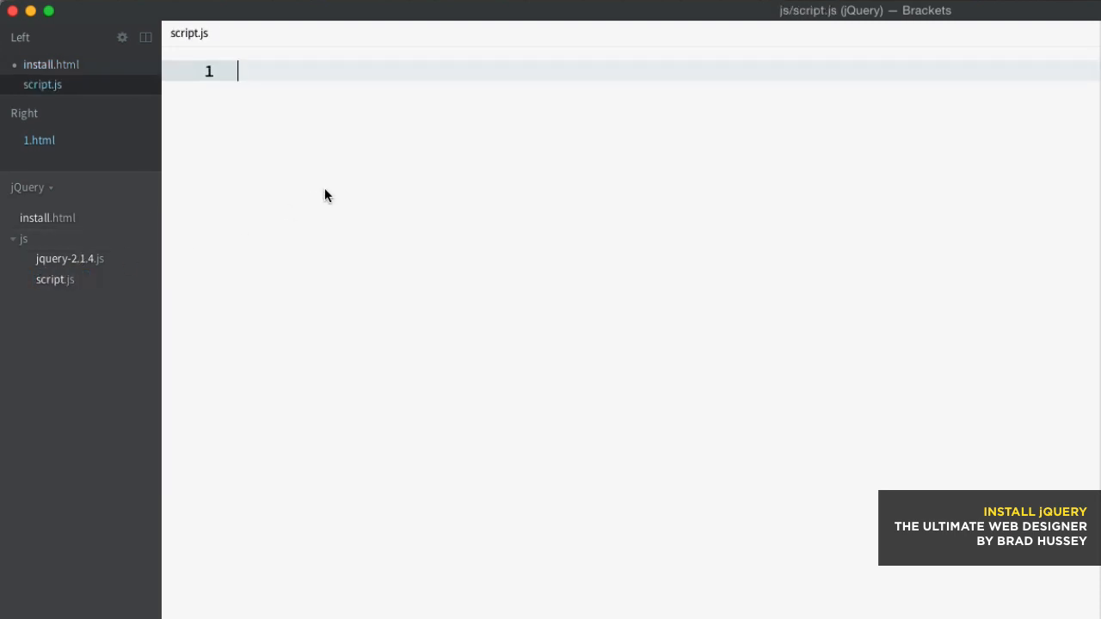
pyautogui.write('// script')
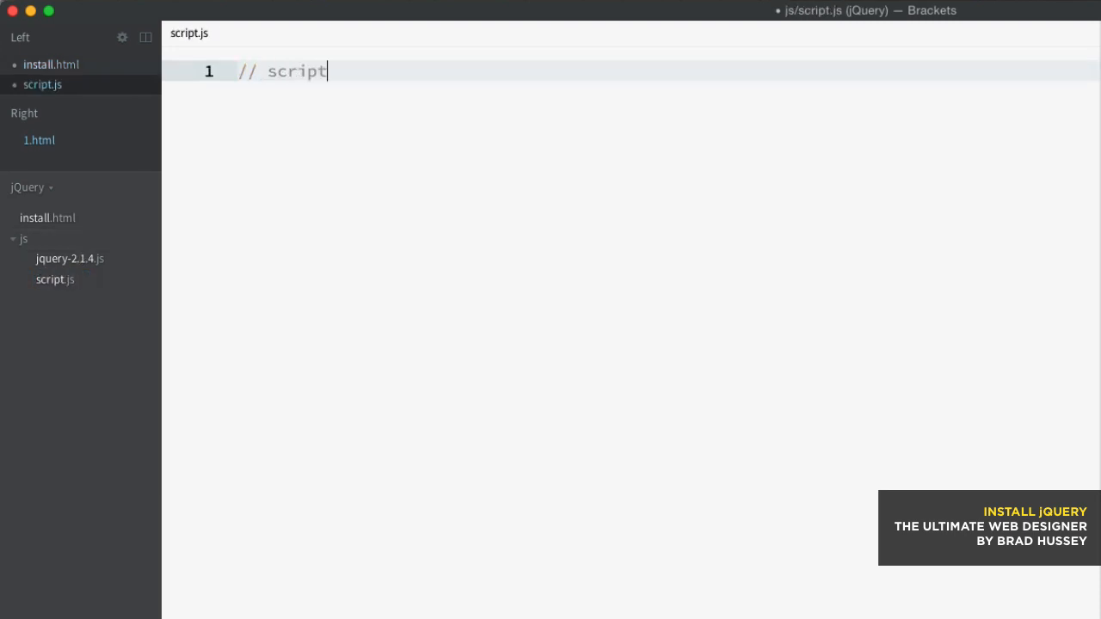
pyautogui.write('.js')
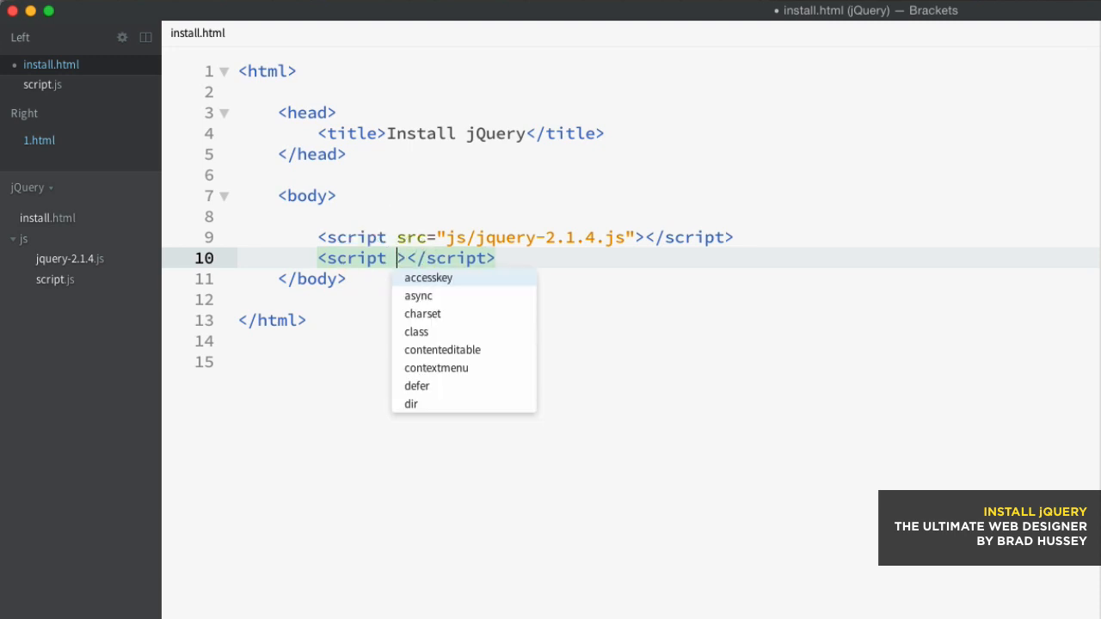
pyautogui.write('src="ks')
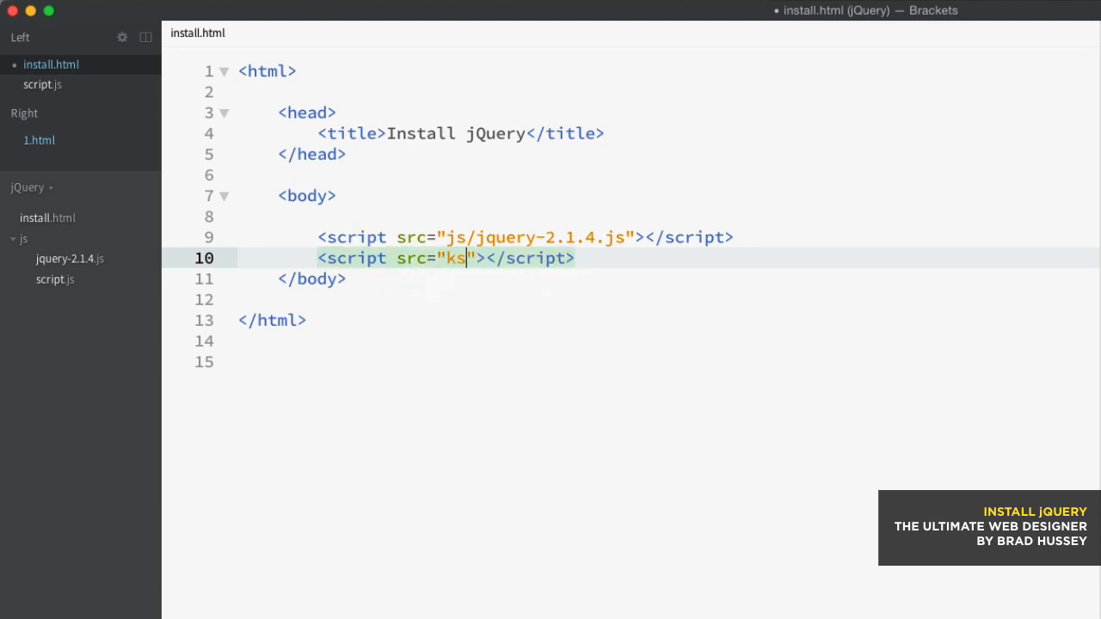
pyautogui.write('js/script.j')
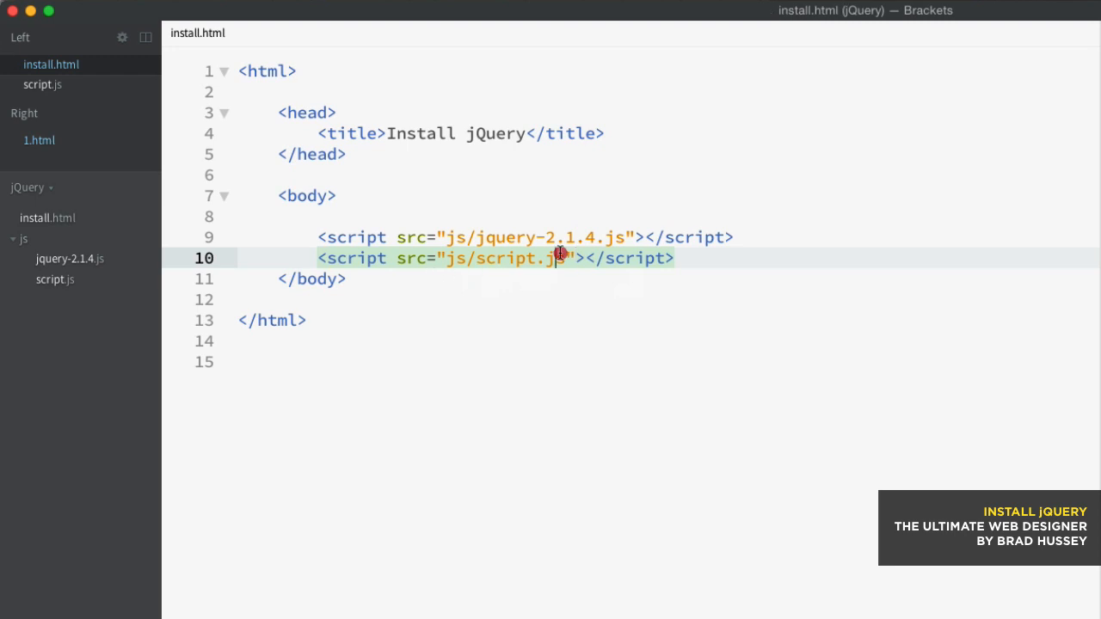
pyautogui.click(42, 84)
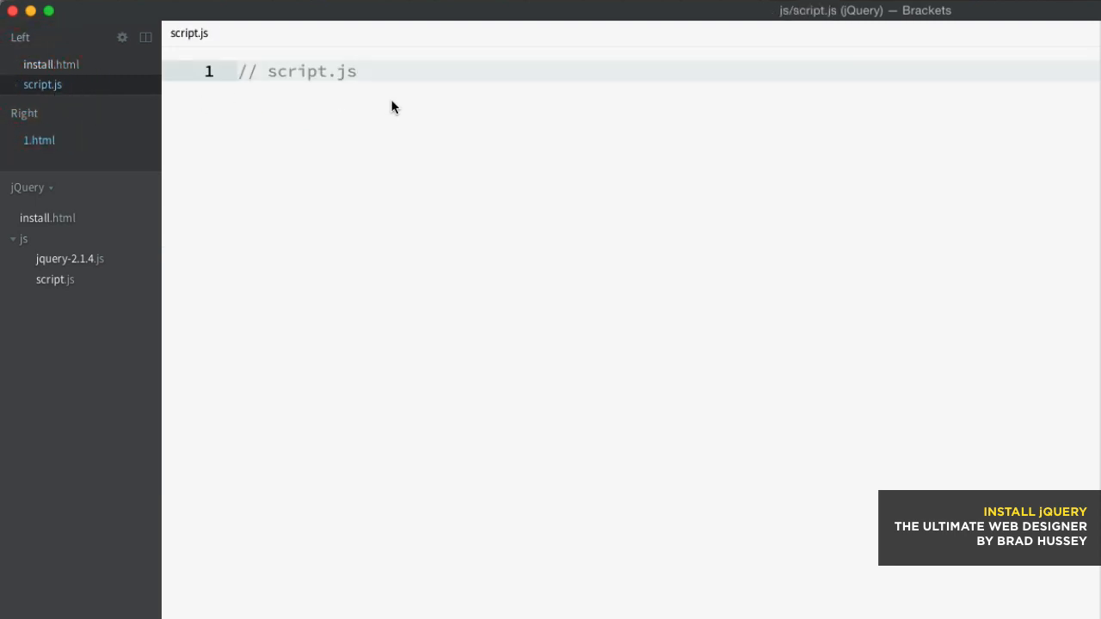
# - Write a jQuery ready wrapper $(function() { }); below the header comment in script.js
pyautogui.press('Enter')
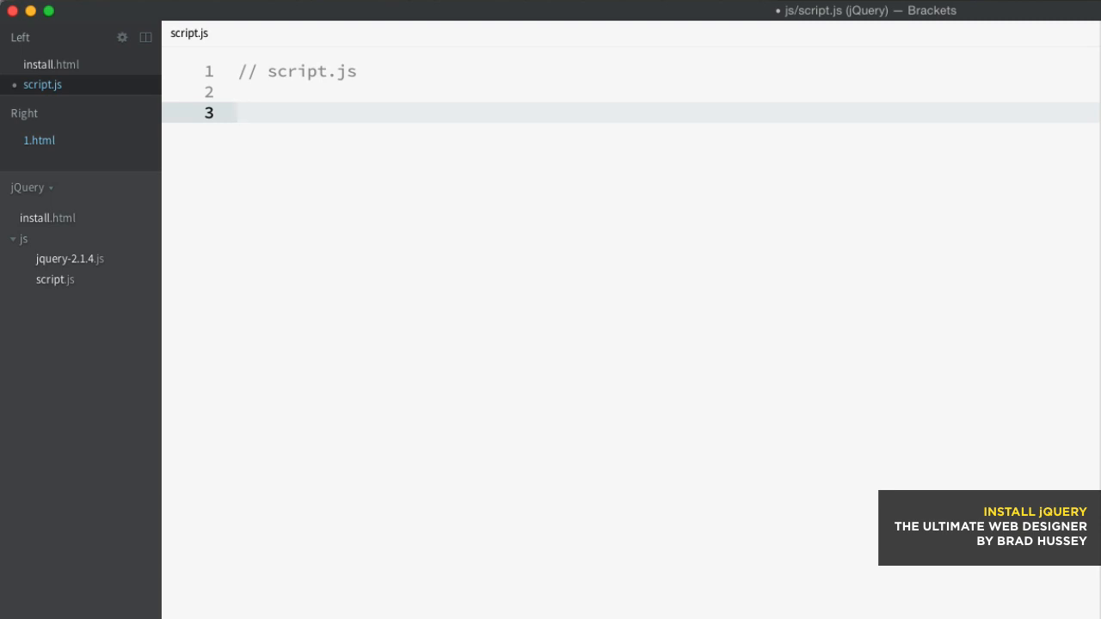
pyautogui.click(238, 113)
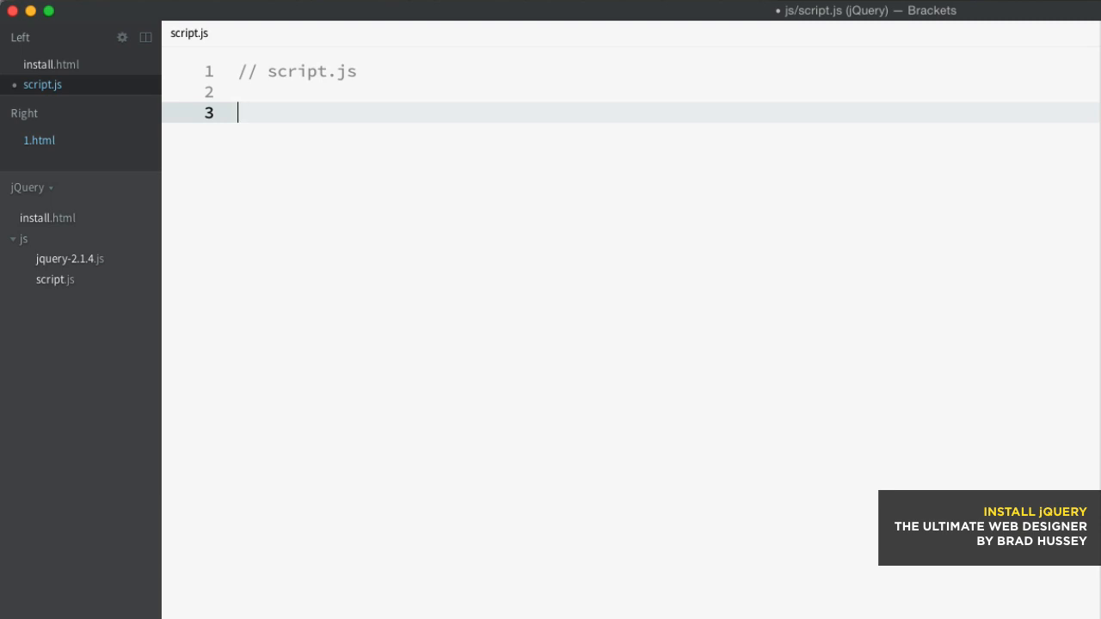
pyautogui.write('$(function() {')
pyautogui.write('});')
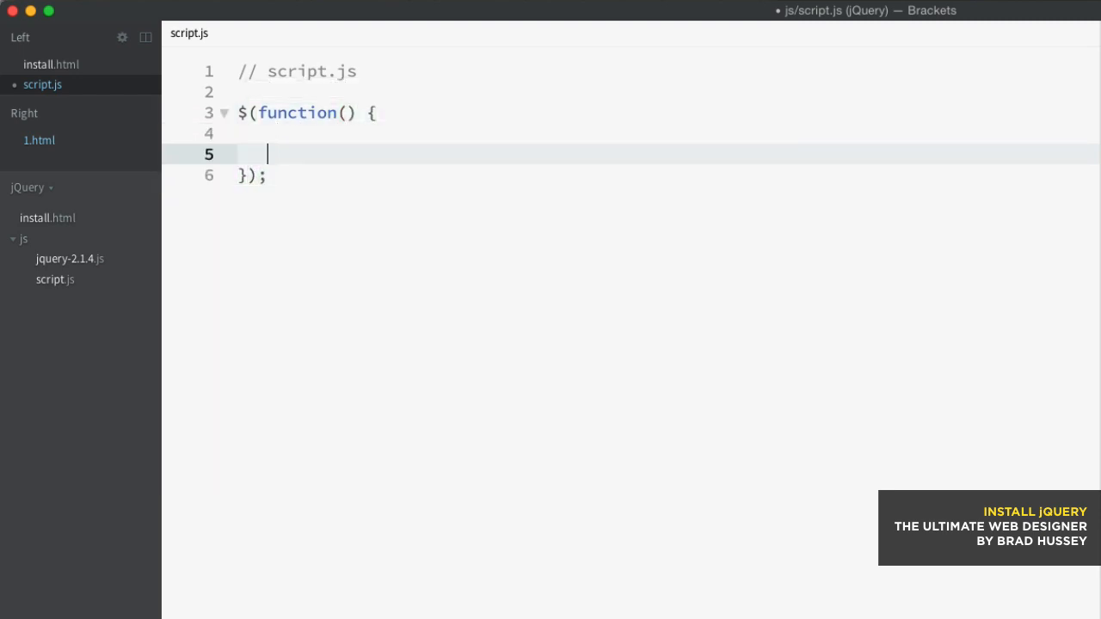
pyautogui.press('Backspace')
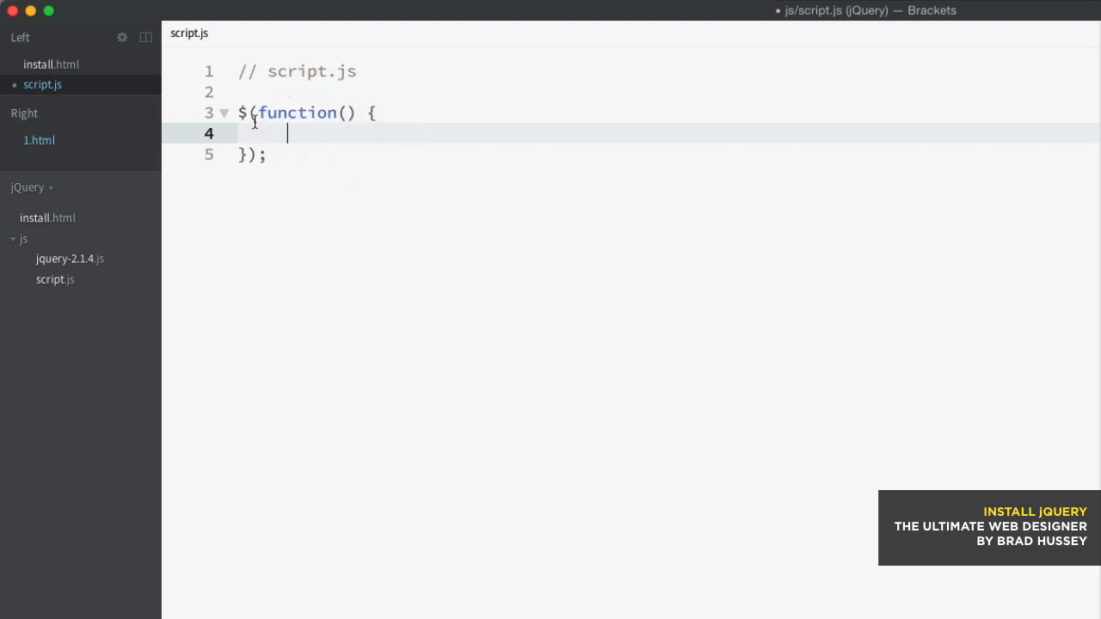
pyautogui.click(308, 131)
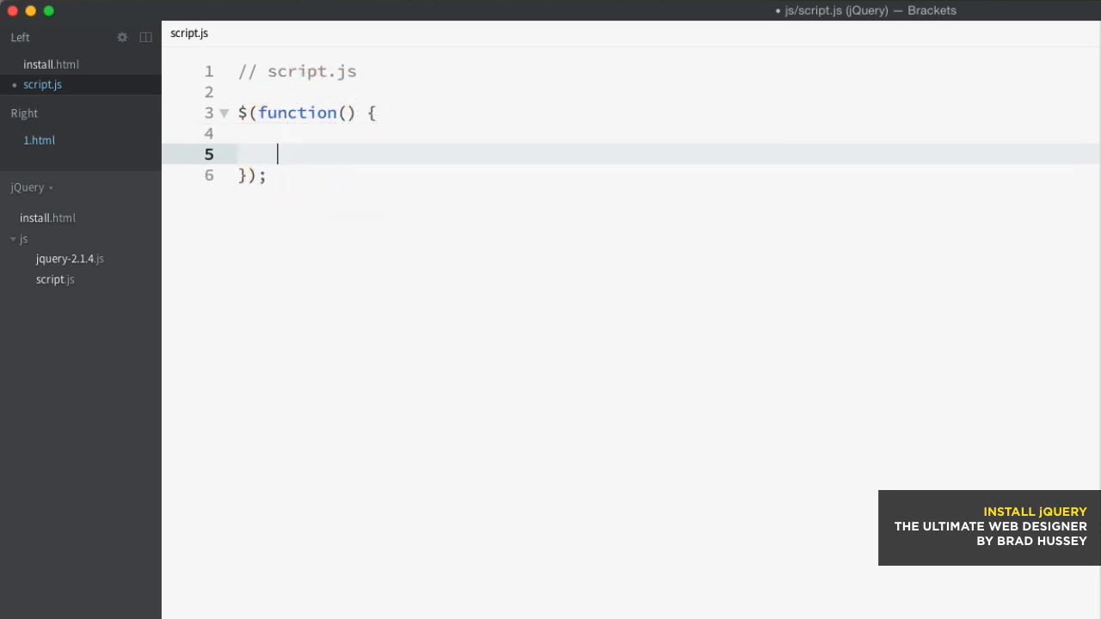
# - Place an alert("hello?"); call inside the ready function using the alert suggestion
pyautogui.write('al')
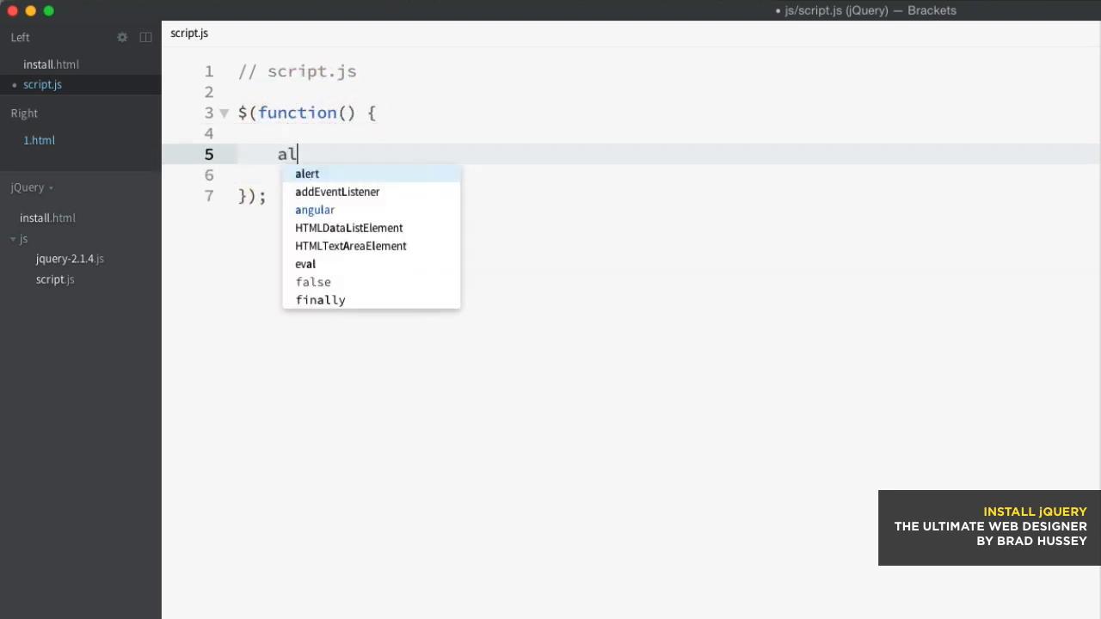
pyautogui.click(307, 174)
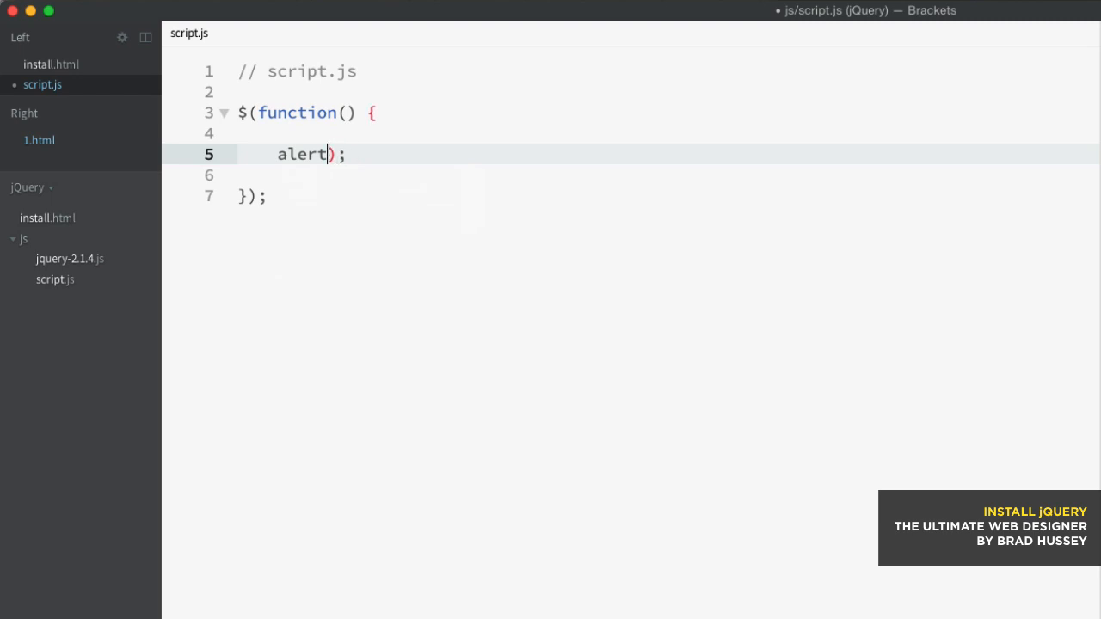
pyautogui.write('("')
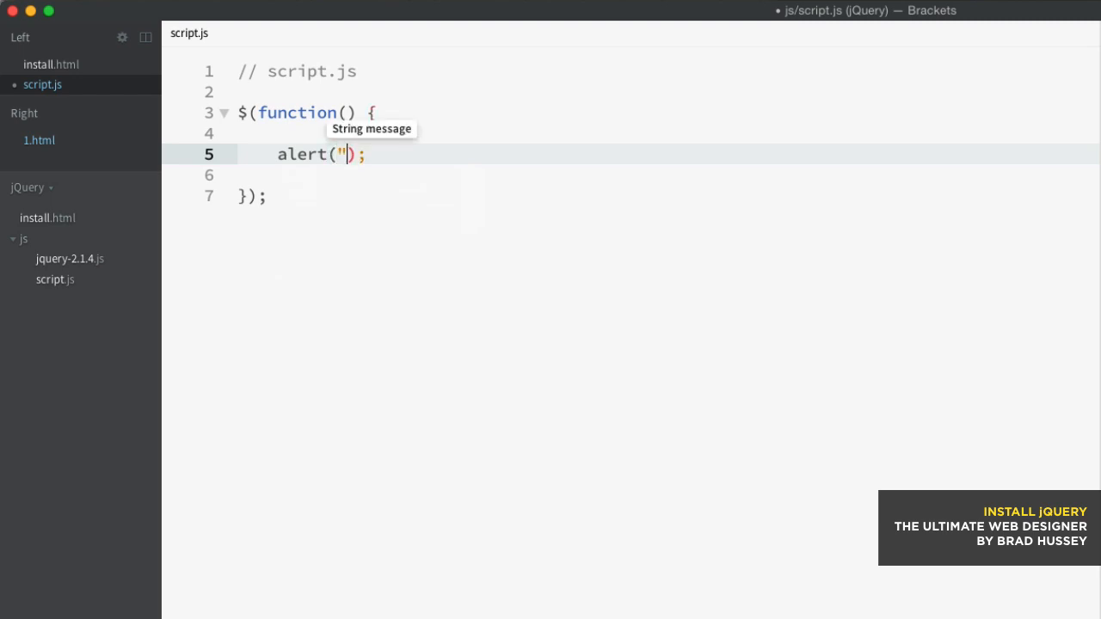
pyautogui.write('hello?')
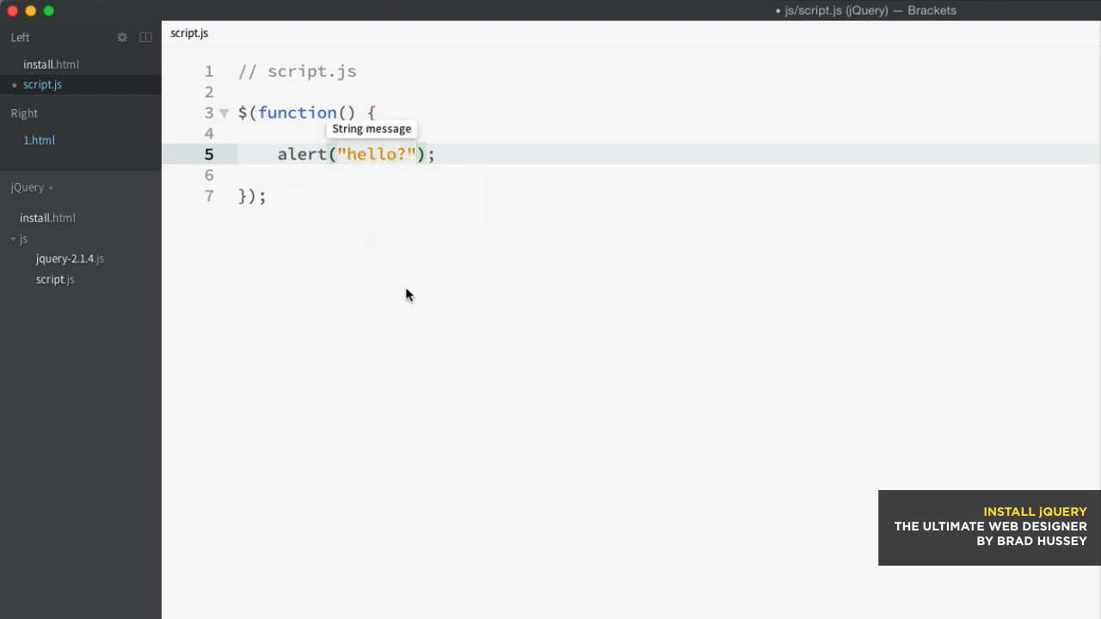
pyautogui.click(277, 154)
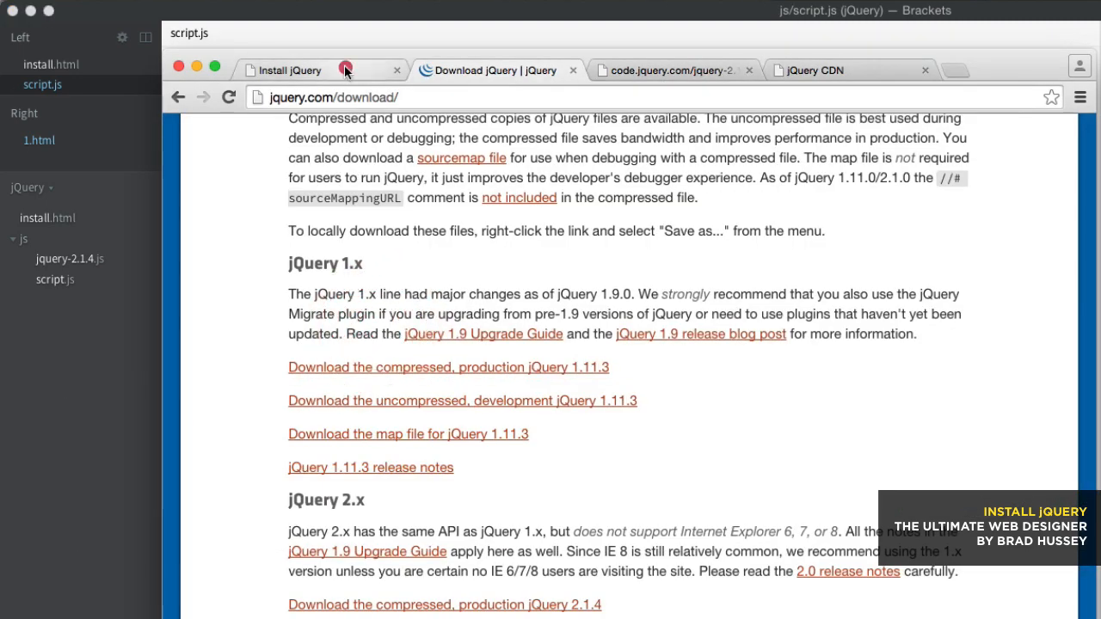
# - Reload the Install jQuery page, see the hello? alert appear, and dismiss it with OK
pyautogui.click(322, 70)
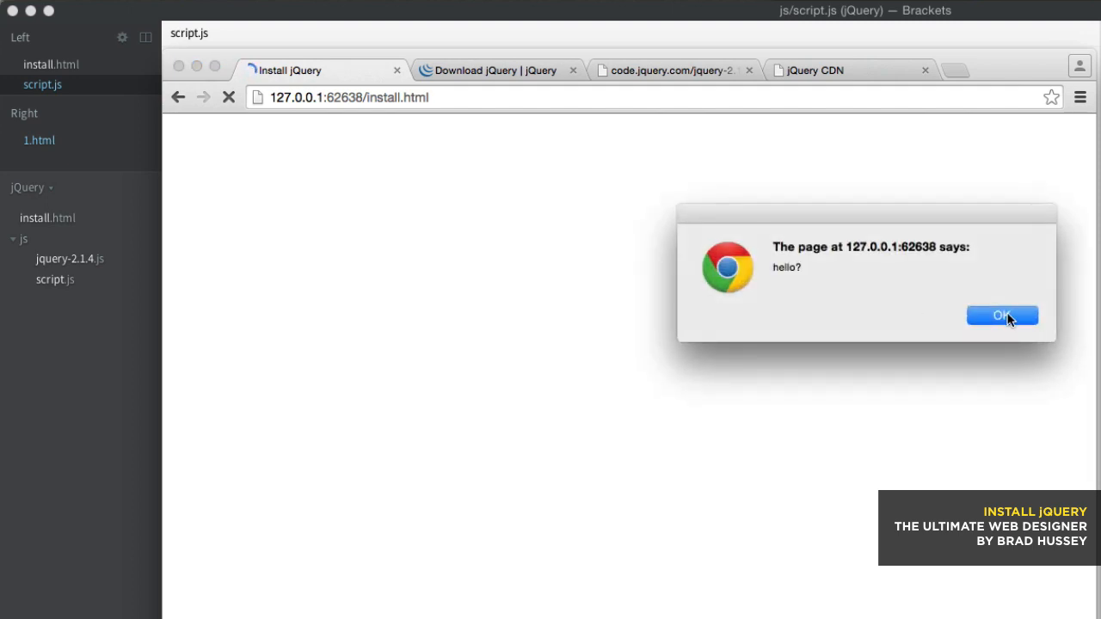
pyautogui.click(1002, 315)
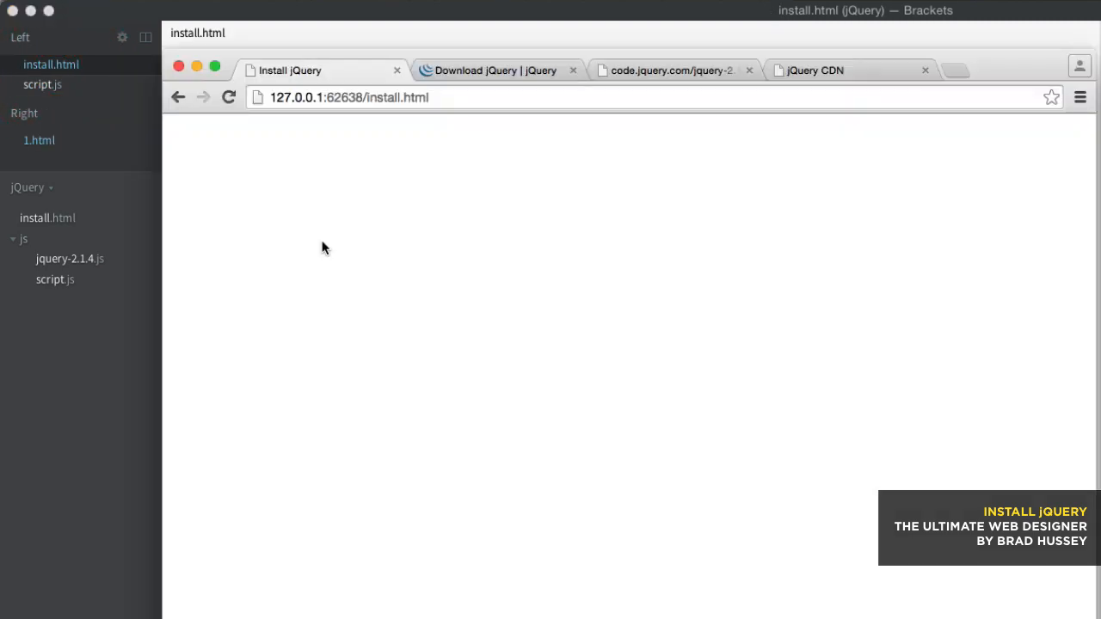
pyautogui.moveTo(426, 258)
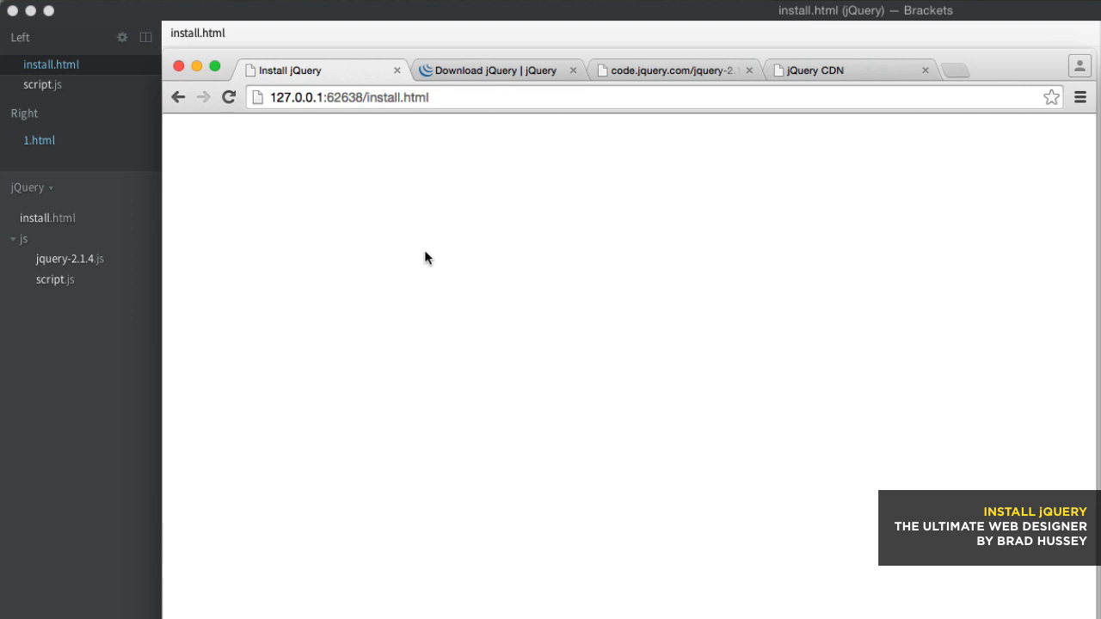
pyautogui.moveTo(434, 256)
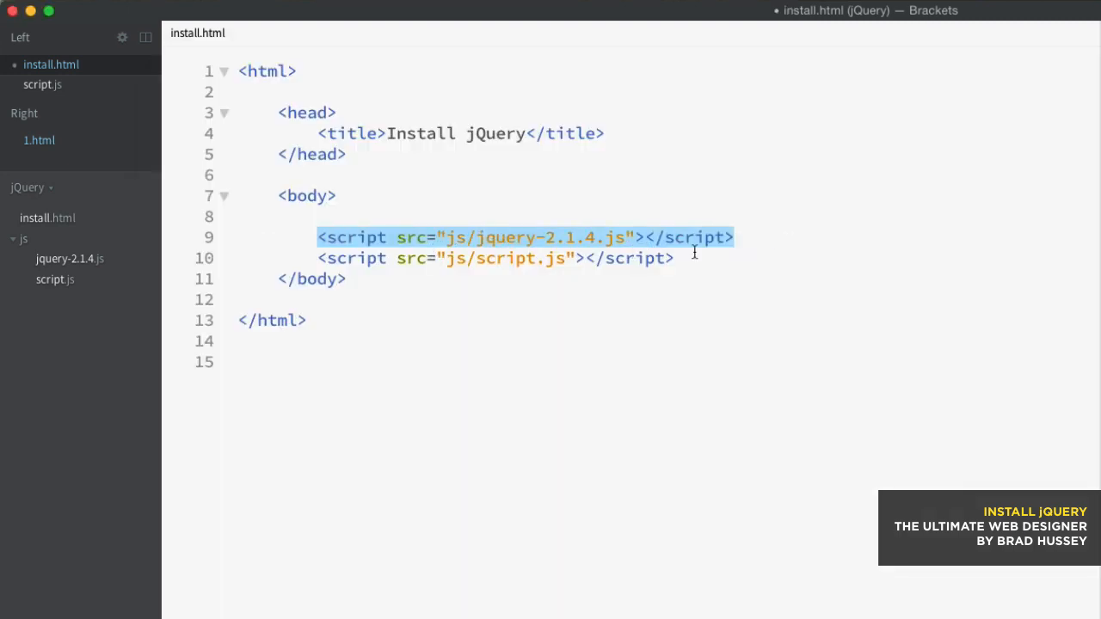
pyautogui.click(495, 258)
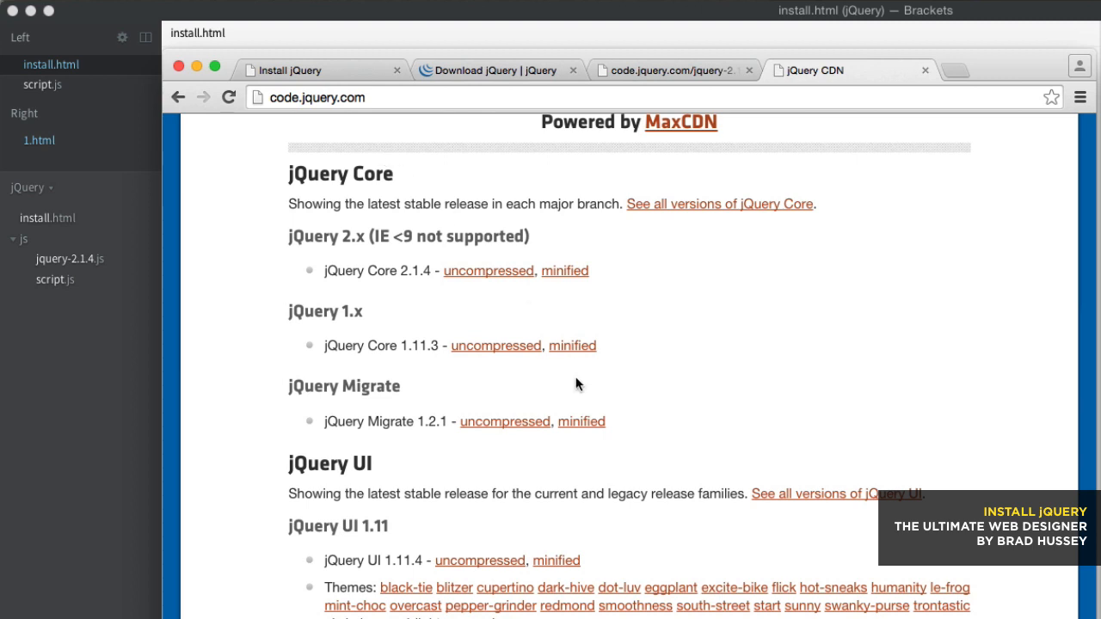
pyautogui.moveTo(377, 220)
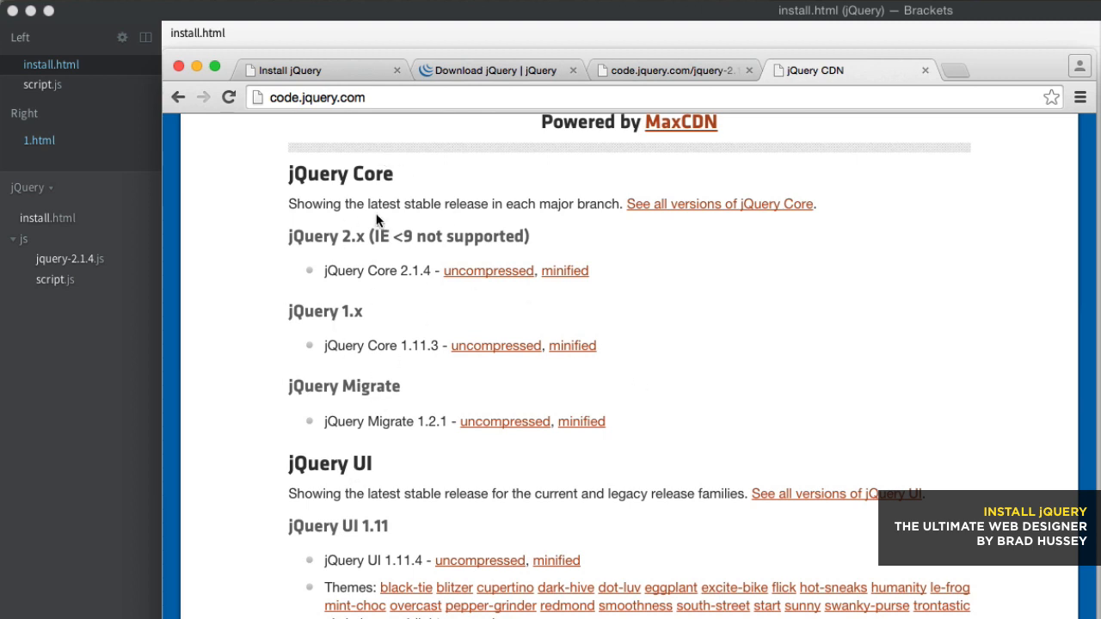
pyautogui.moveTo(722, 329)
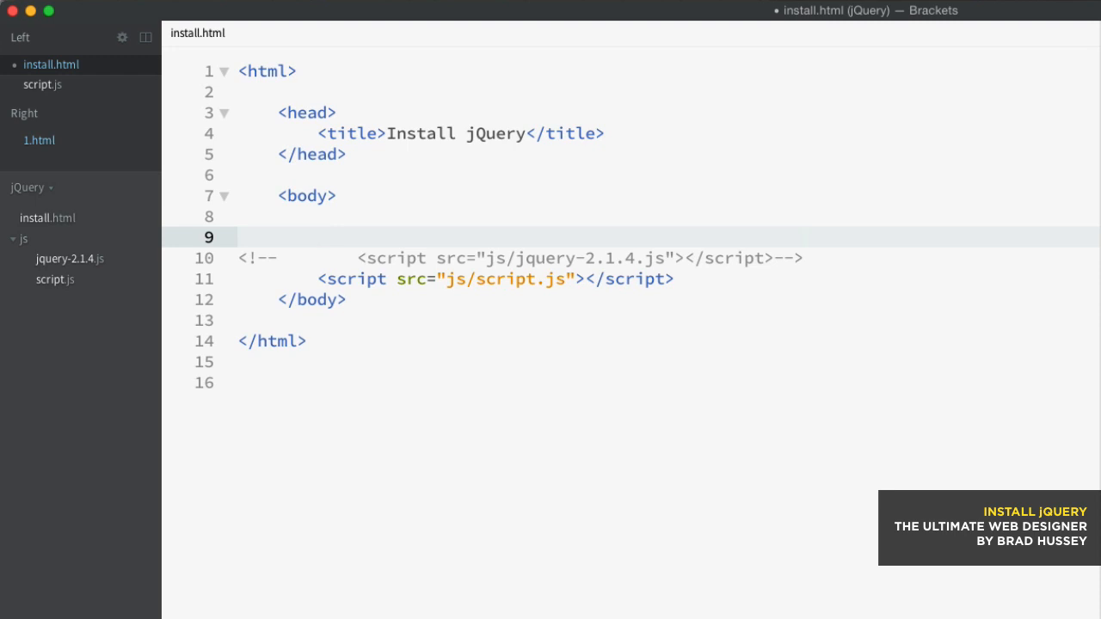
# - Add a script tag loading //code.jquery.com/jquery-2.1.4.min.js without the http: prefix, and save
pyautogui.write('<')
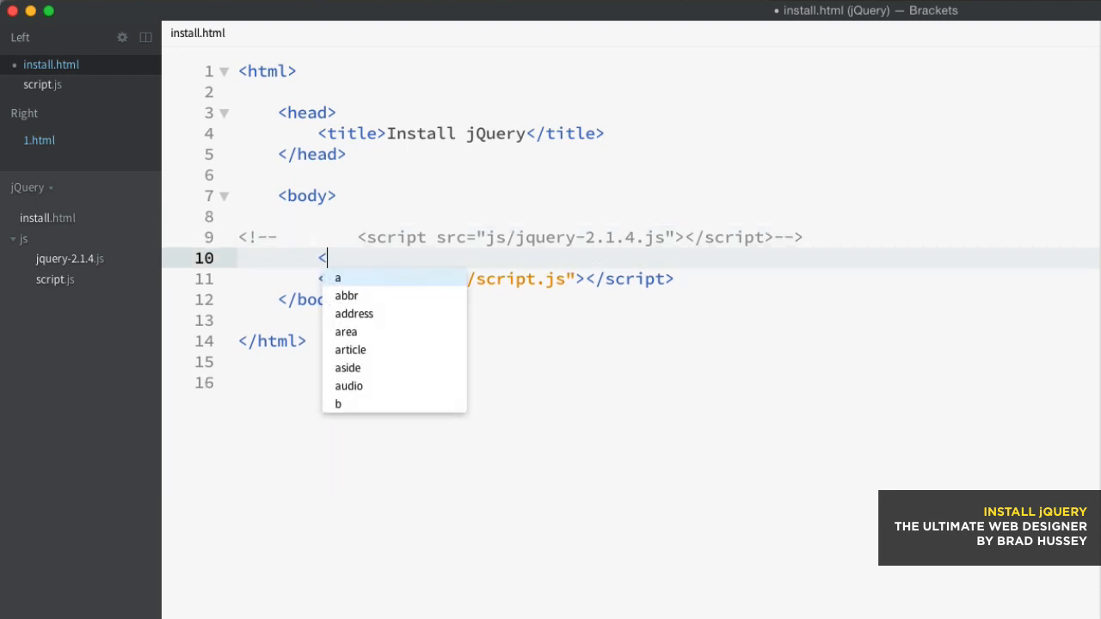
pyautogui.write('script></script>')
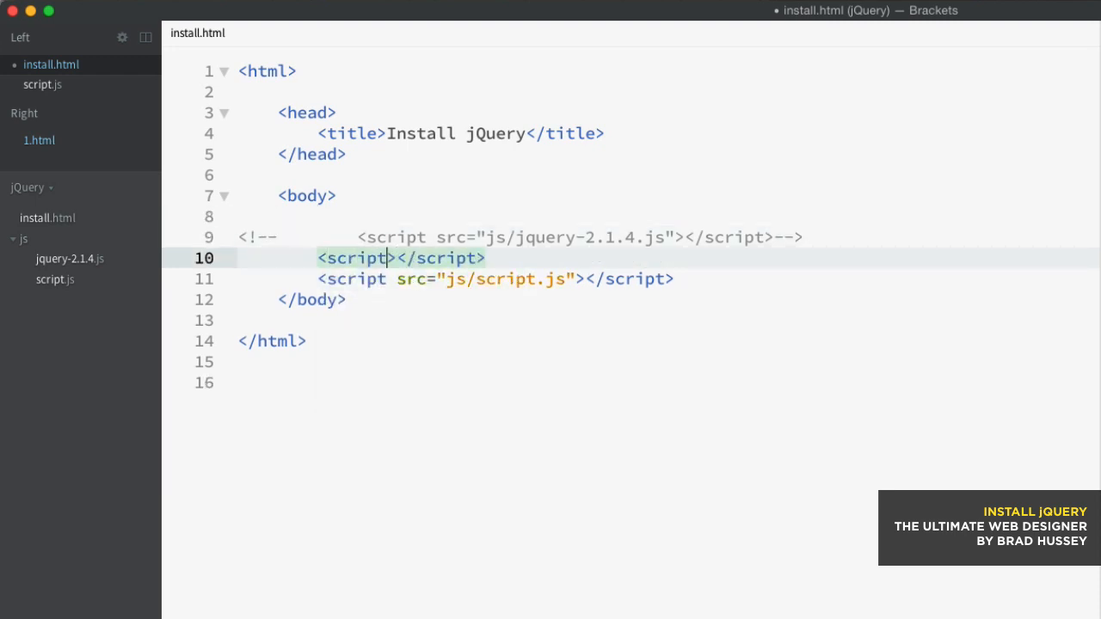
pyautogui.write('src="')
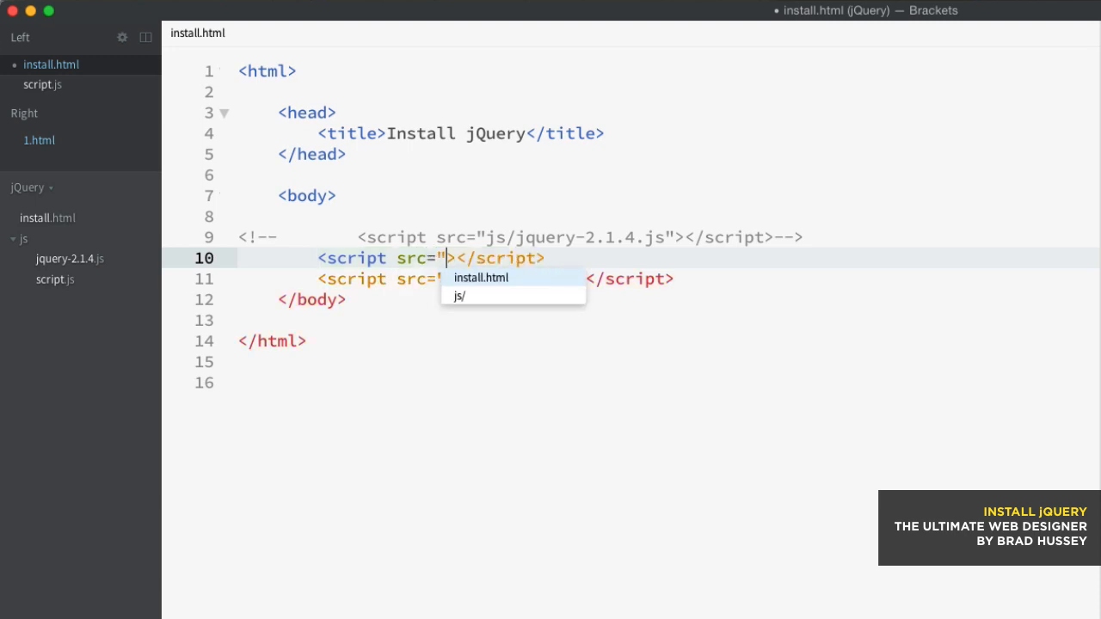
pyautogui.write('http://code.jquery.com/jquery-2.1.4.min.js')
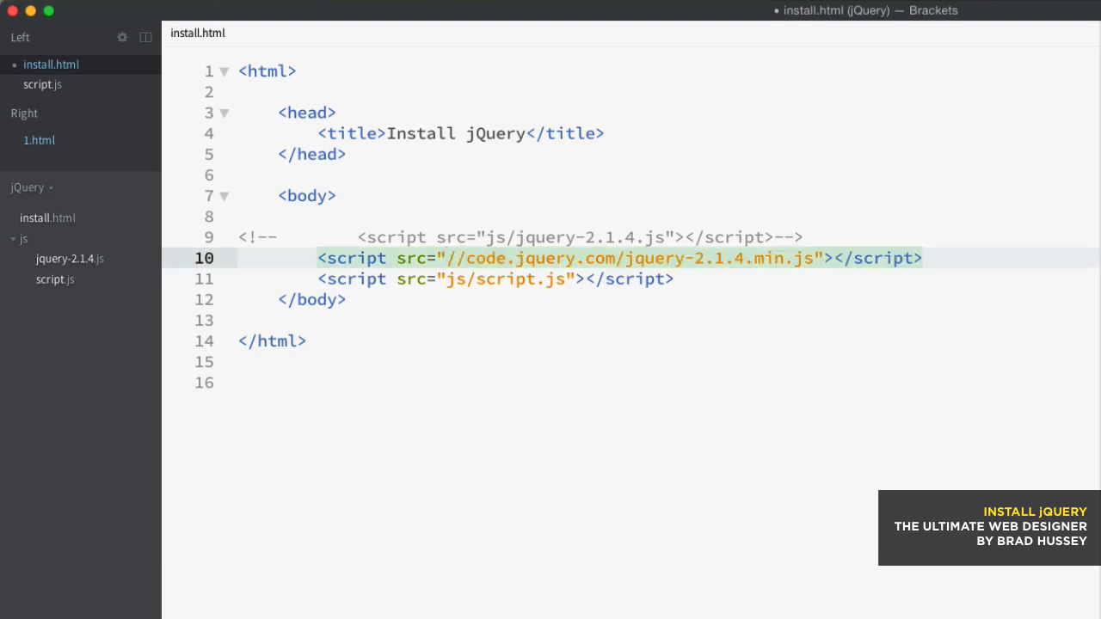
pyautogui.click(495, 258)
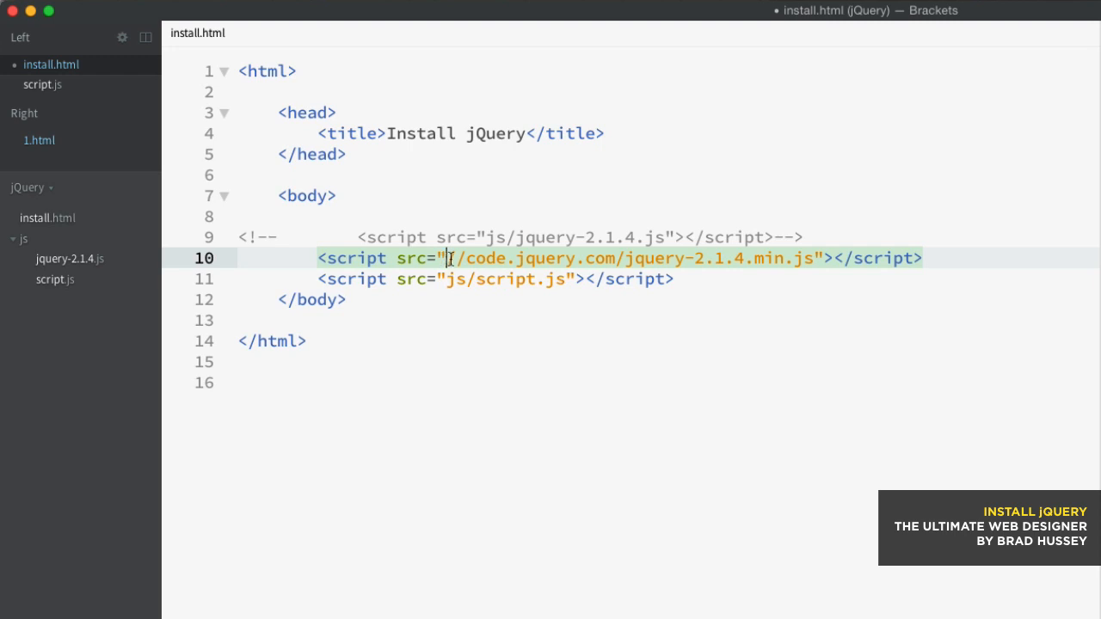
pyautogui.moveTo(721, 314)
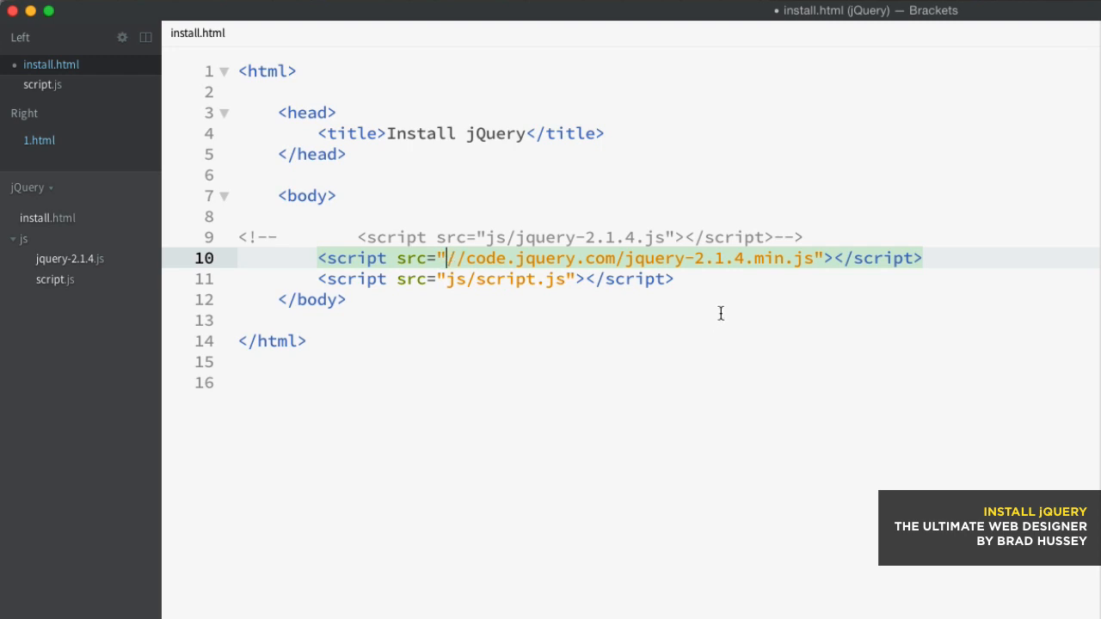
pyautogui.moveTo(666, 284)
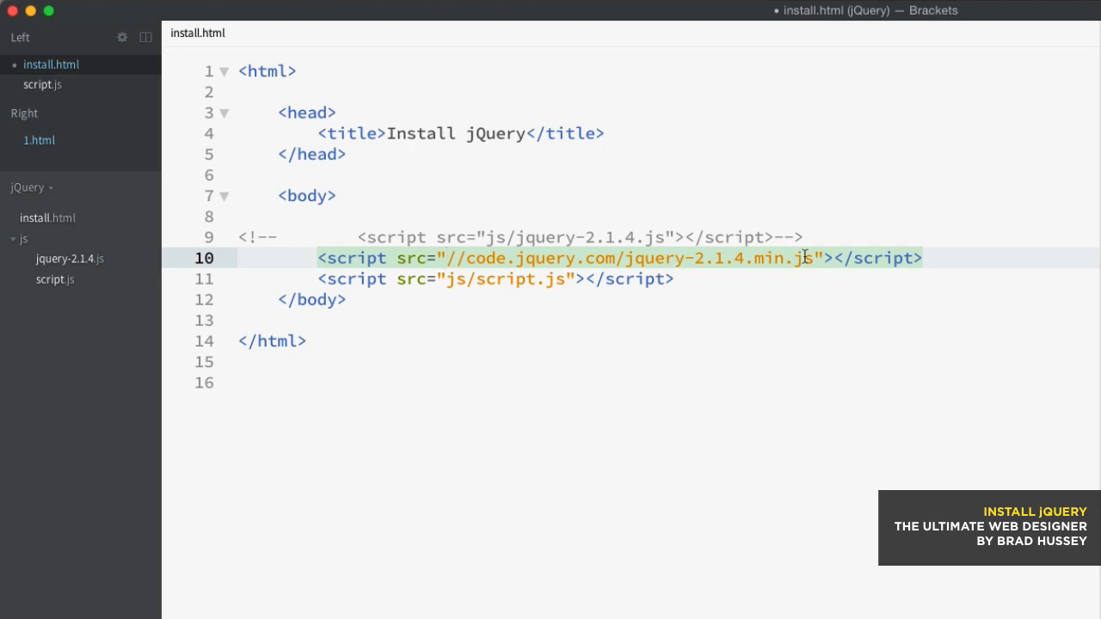
pyautogui.moveTo(518, 258)
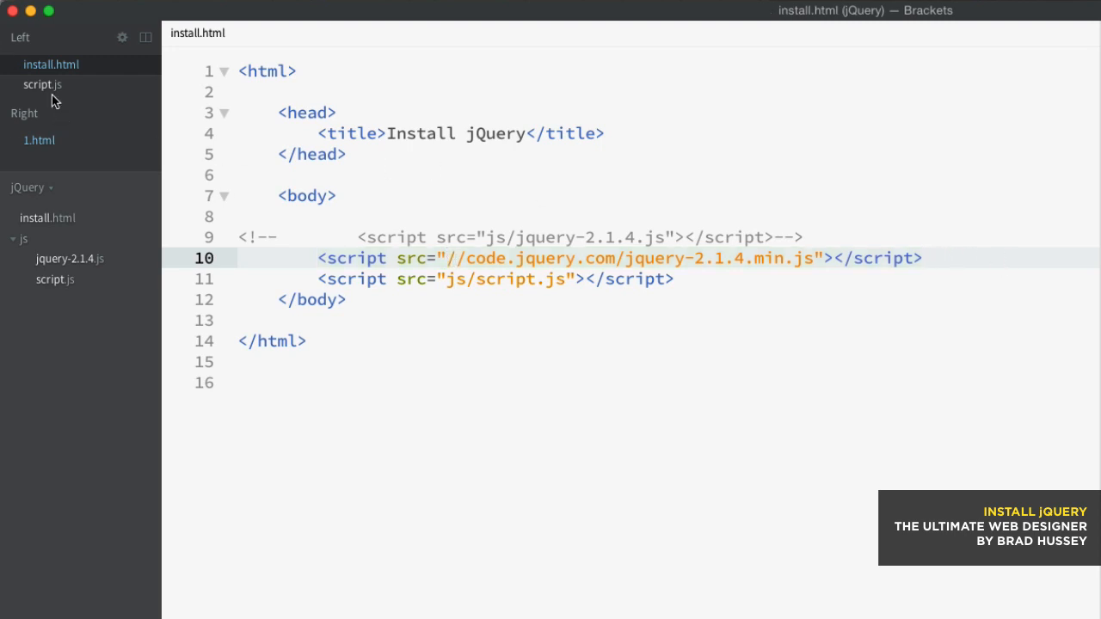
# - Reload install.html in Chrome, confirm the hello? alert still appears and dismiss it
pyautogui.click(42, 85)
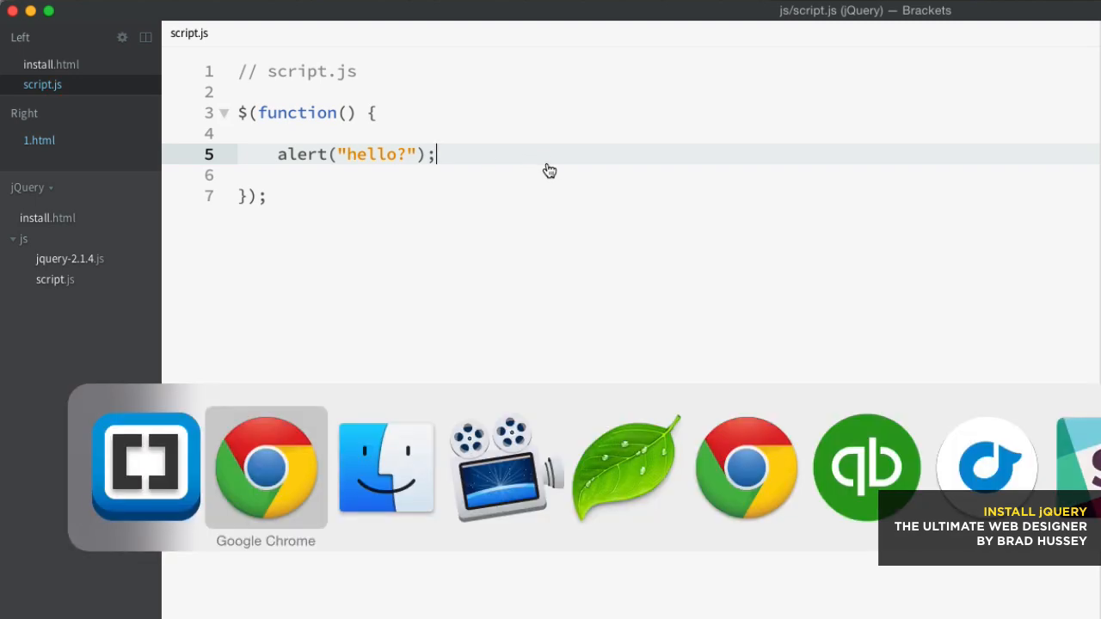
pyautogui.click(266, 468)
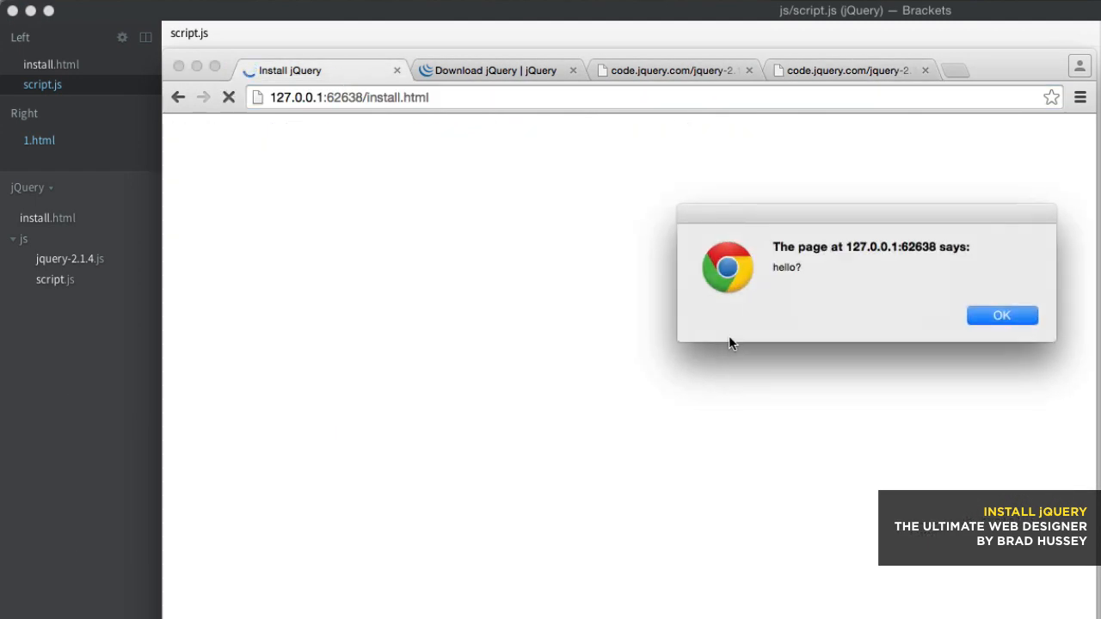
pyautogui.click(1002, 315)
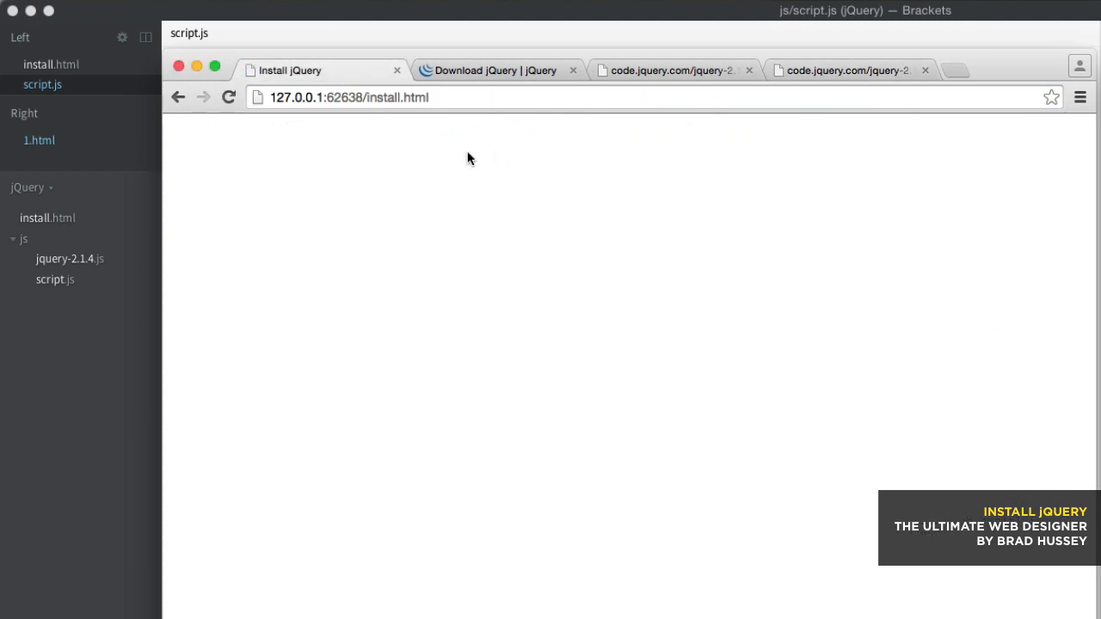
pyautogui.click(50, 64)
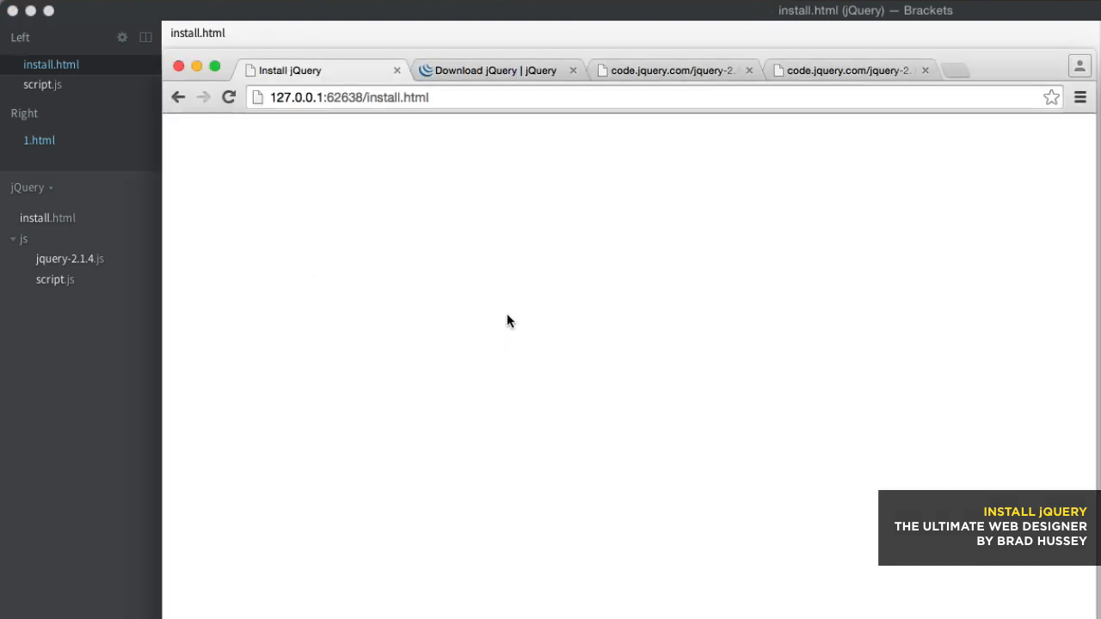
pyautogui.moveTo(635, 316)
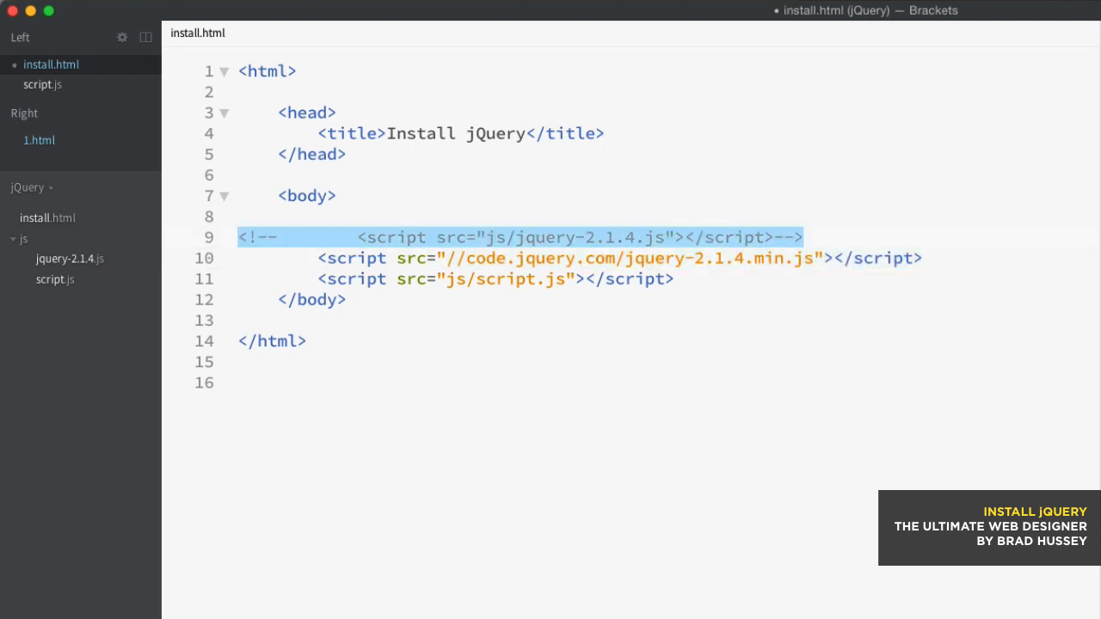
# - Replace the commented local jQuery line with an inline script starting window.jQuery ||
pyautogui.press('Delete')
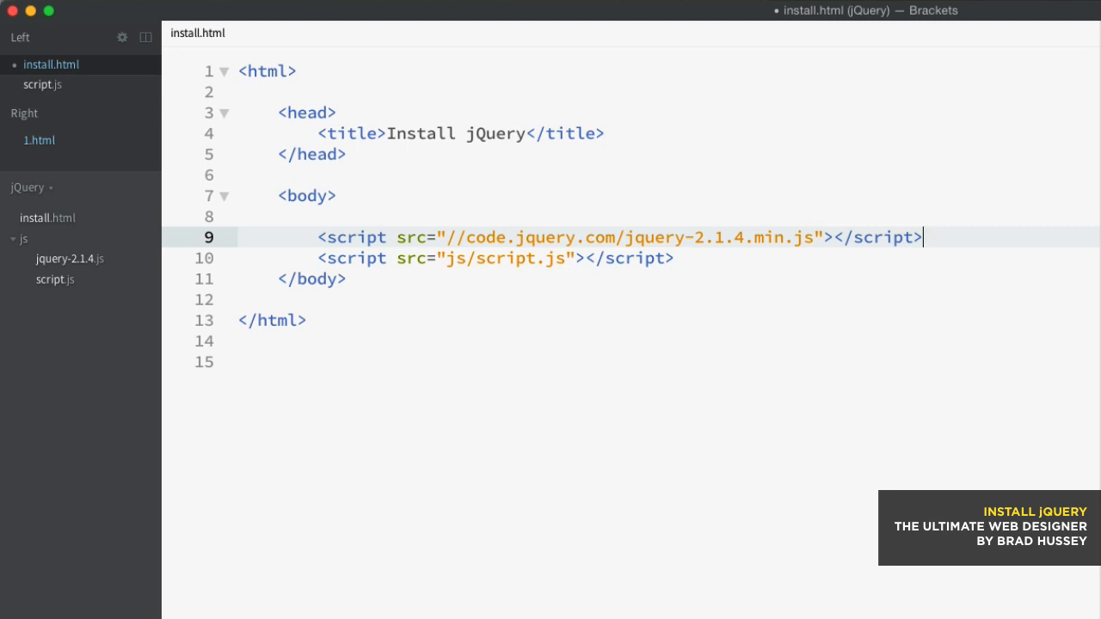
pyautogui.write('<sc')
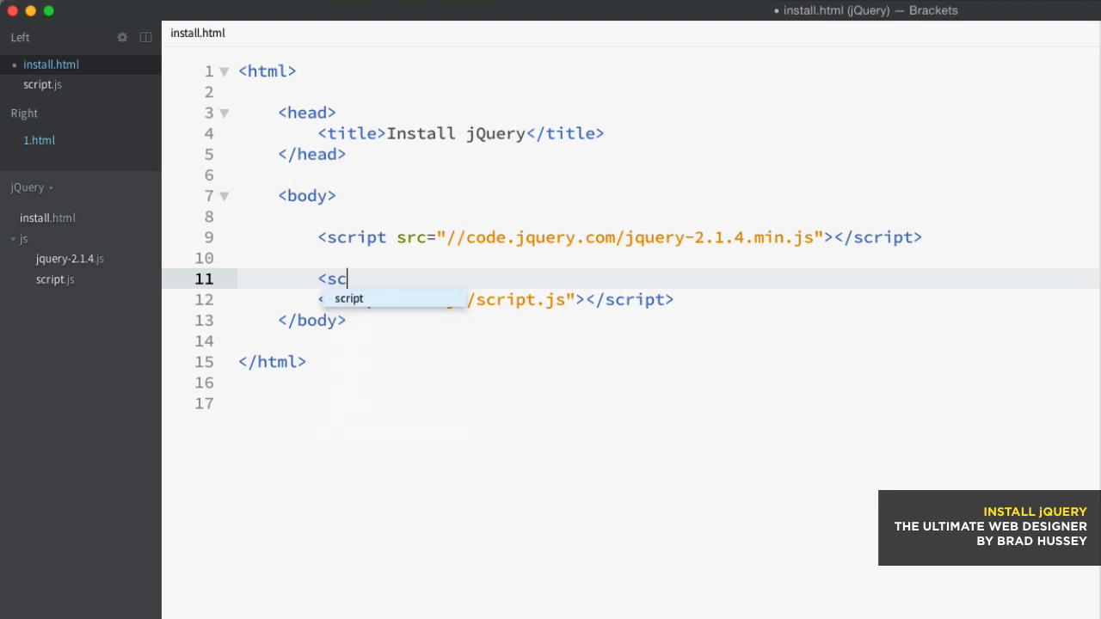
pyautogui.press('Tab')
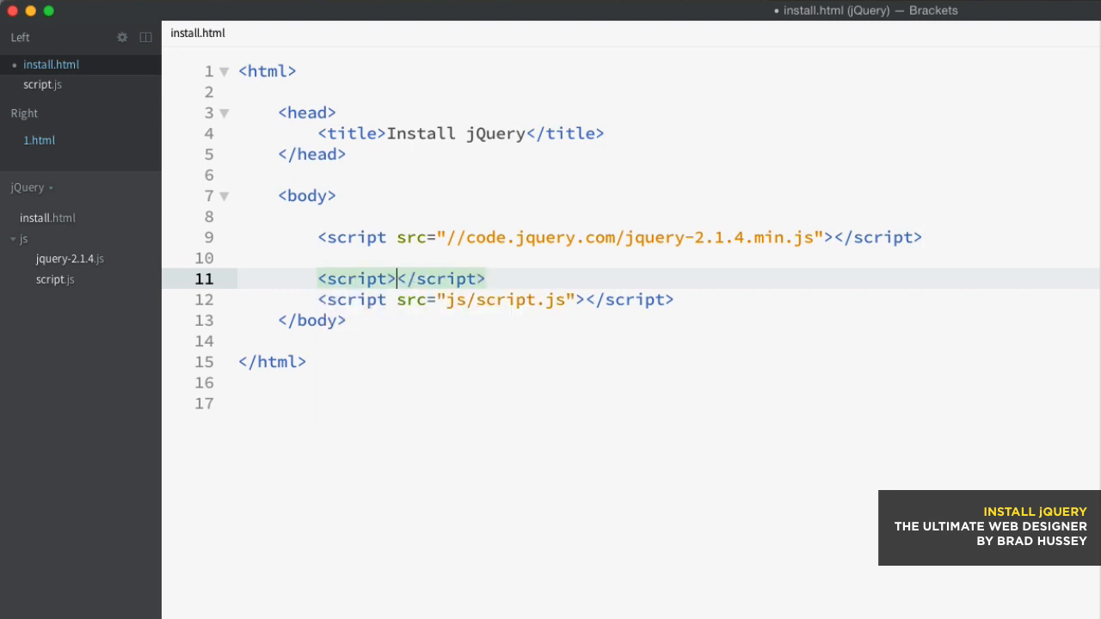
pyautogui.write('wi')
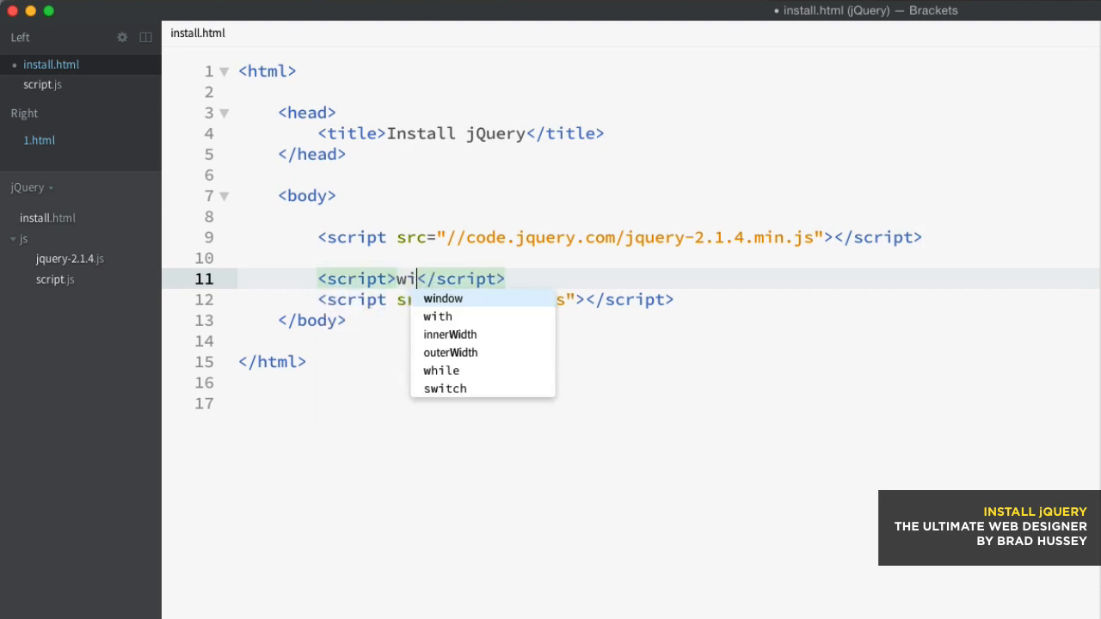
pyautogui.write('ndow.jQuery')
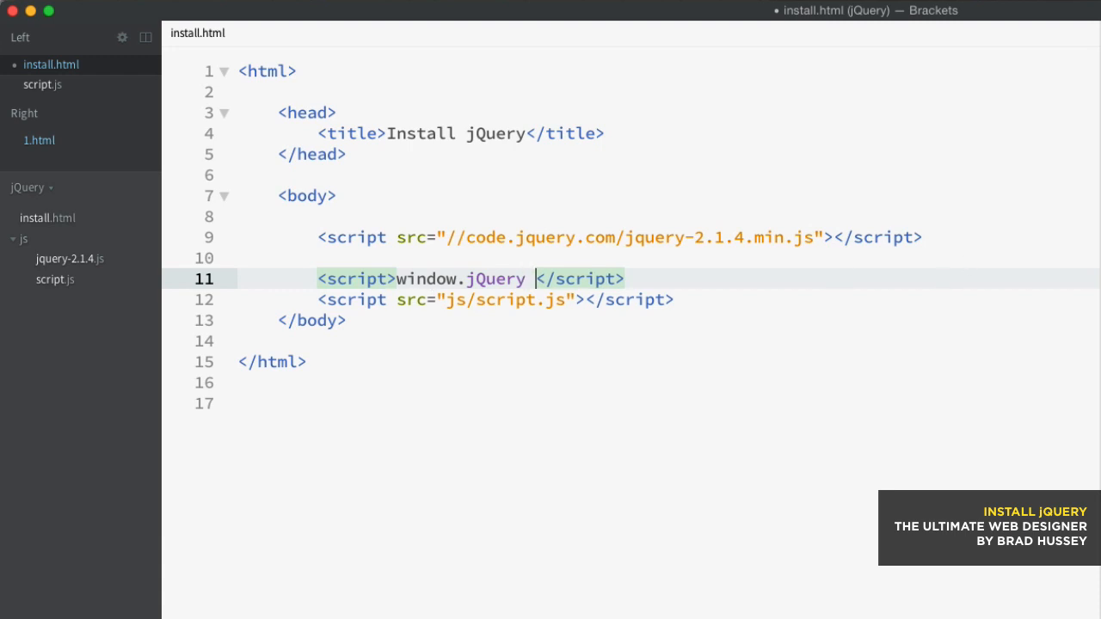
pyautogui.write('||')
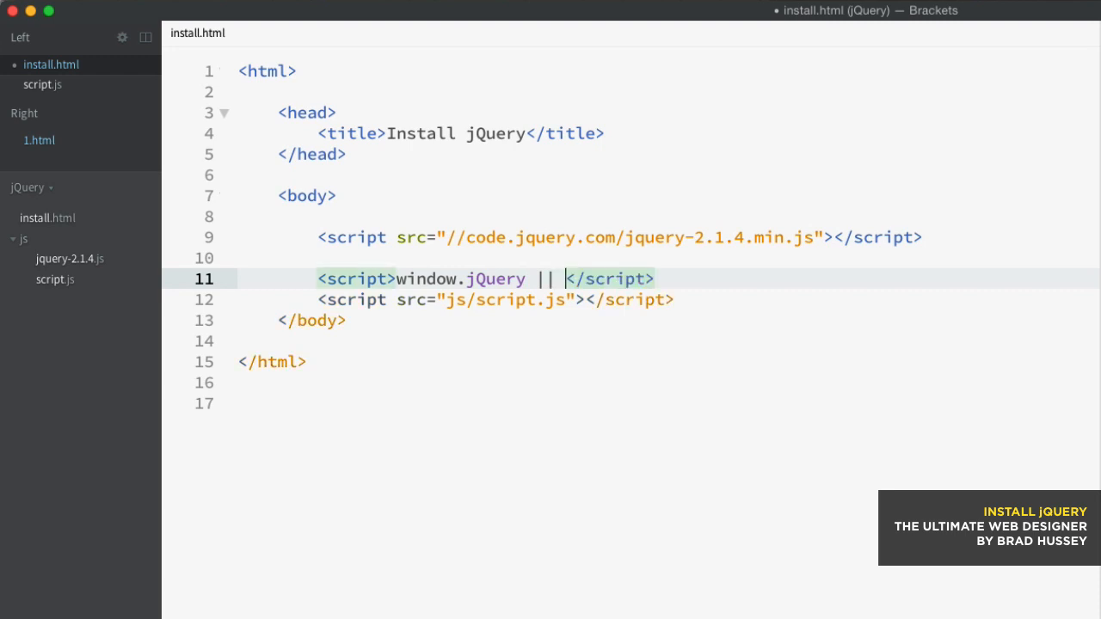
# - Complete the fallback as document.write('<script></script>') inside the inline script
pyautogui.write('document.write();')
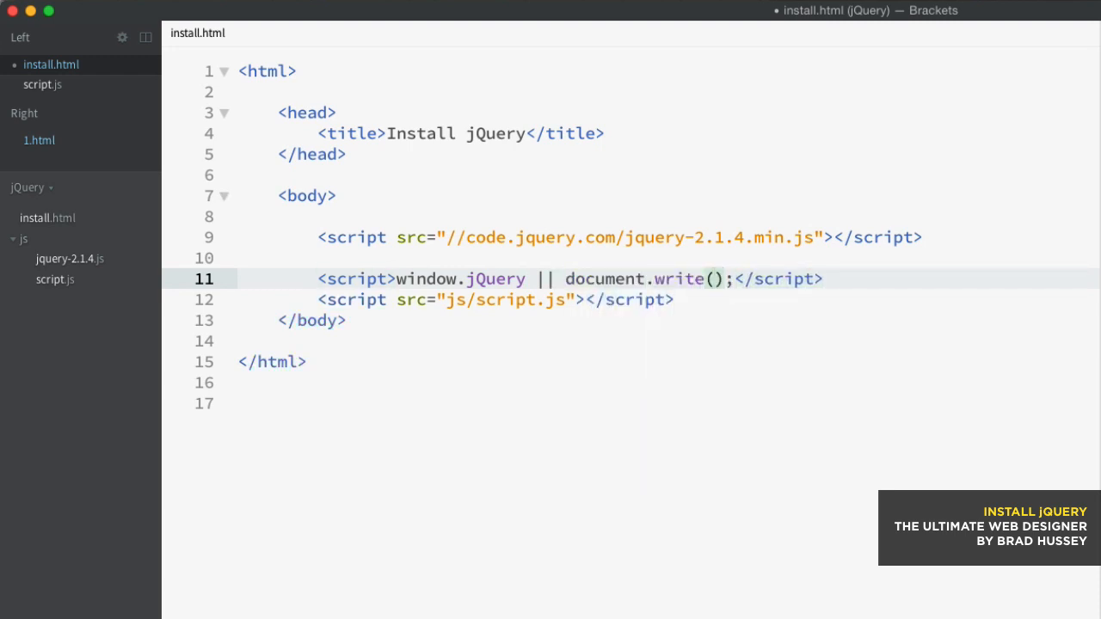
pyautogui.write("''")
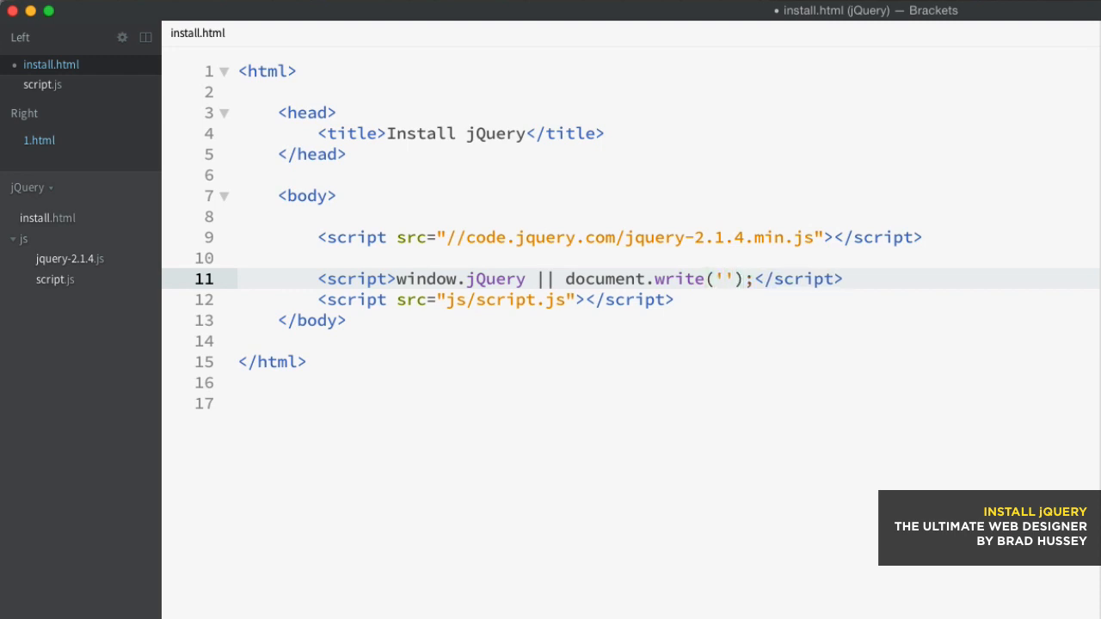
pyautogui.write('<script>')
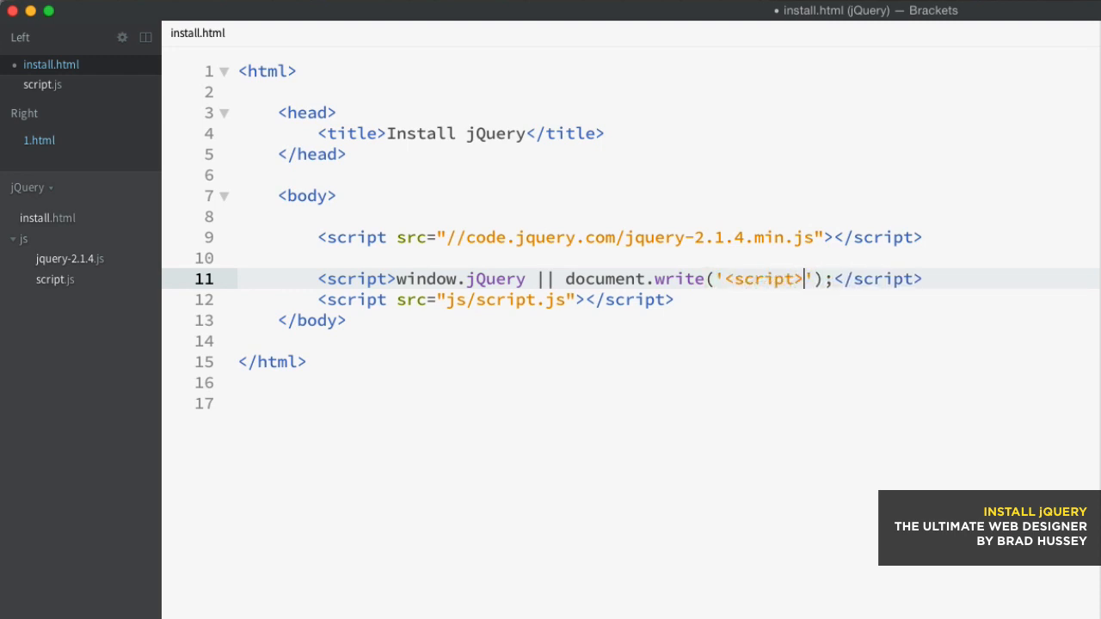
pyautogui.write('</script>')
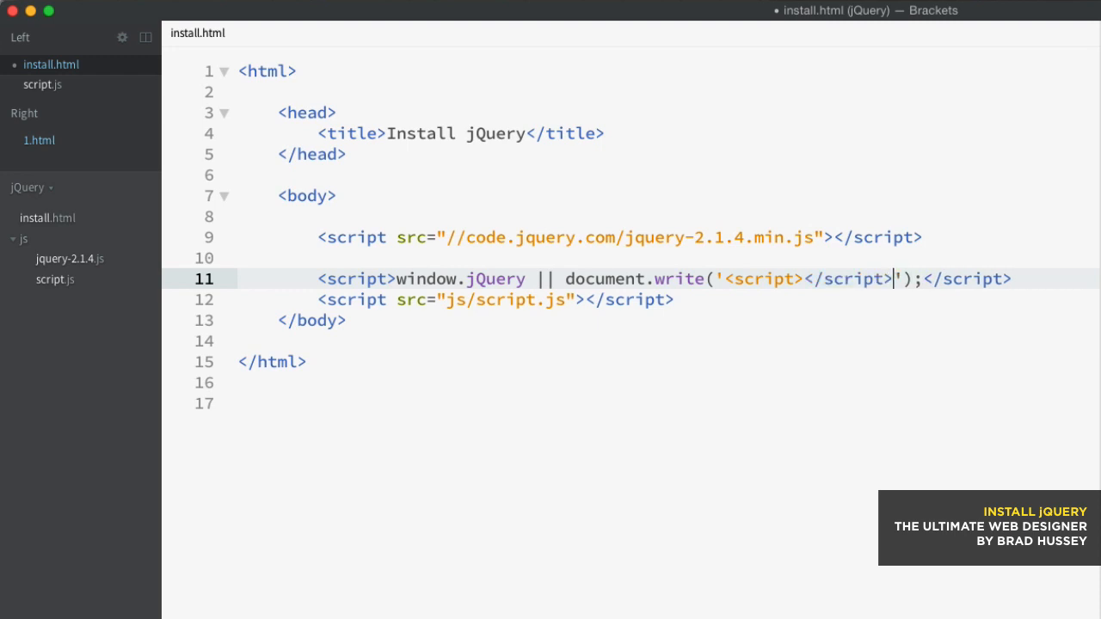
# - Escape the inner closing tag of the written script as <\/script>
pyautogui.doubleClick(841, 279)
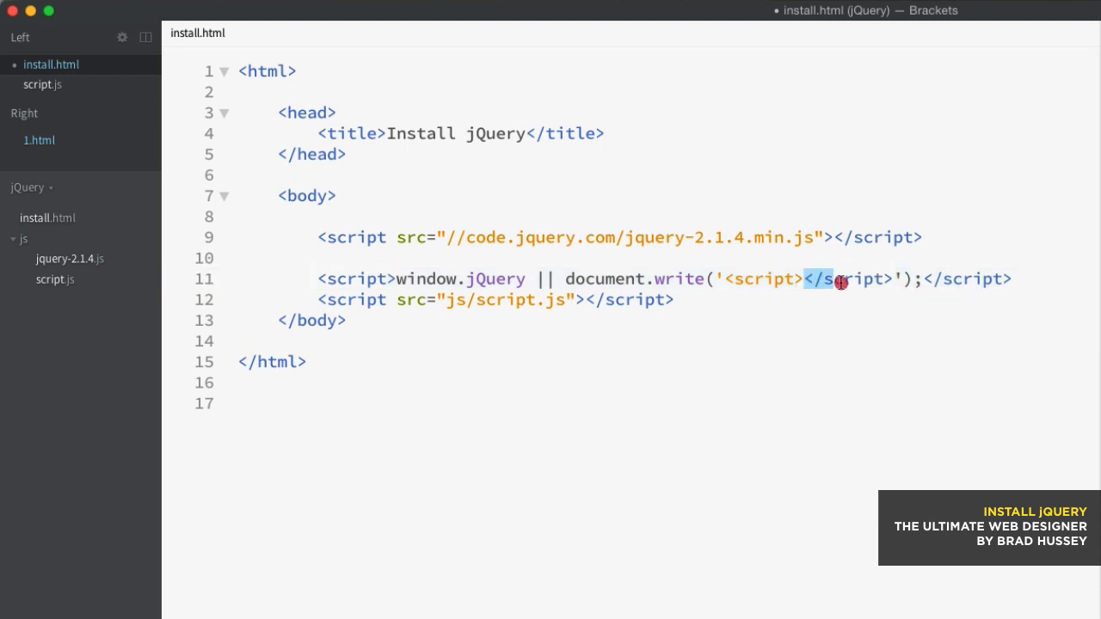
pyautogui.click(836, 279)
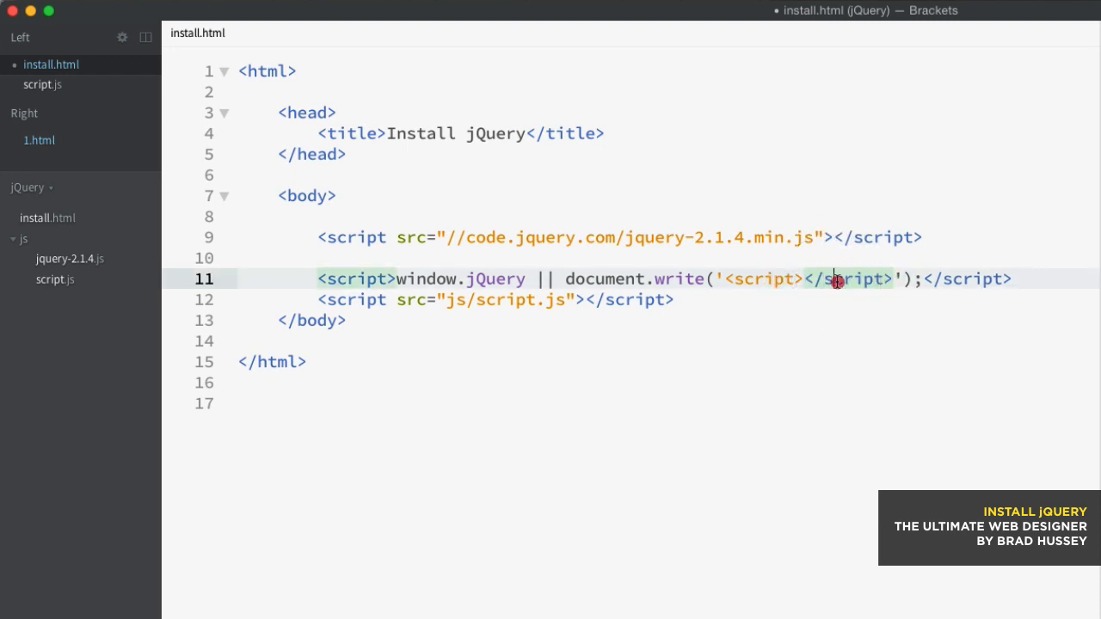
pyautogui.click(844, 278)
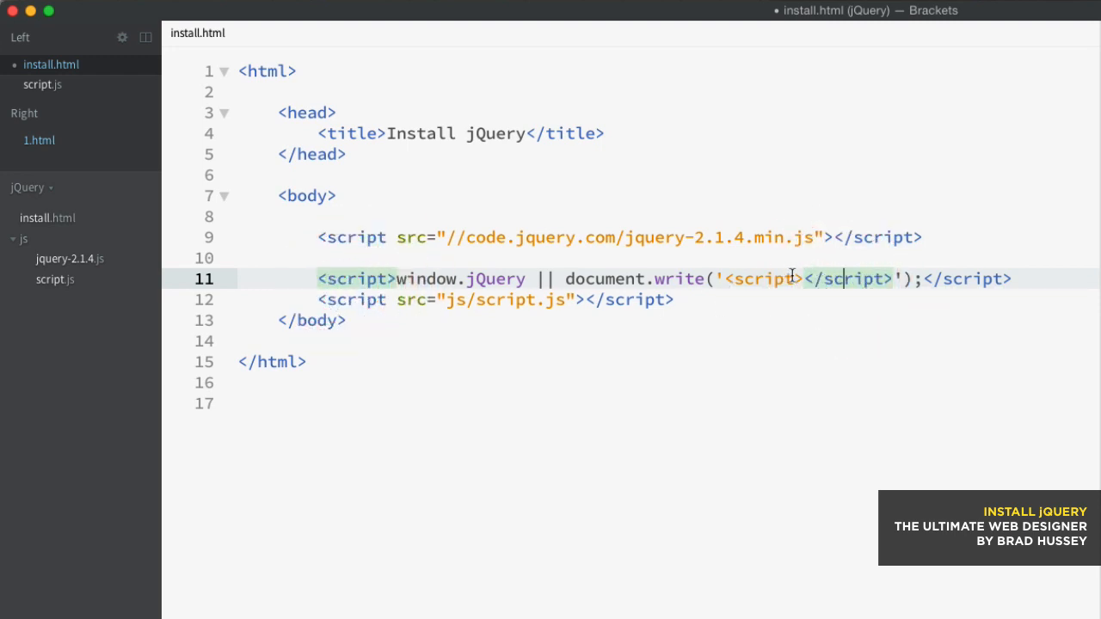
pyautogui.click(813, 279)
pyautogui.write('\\')
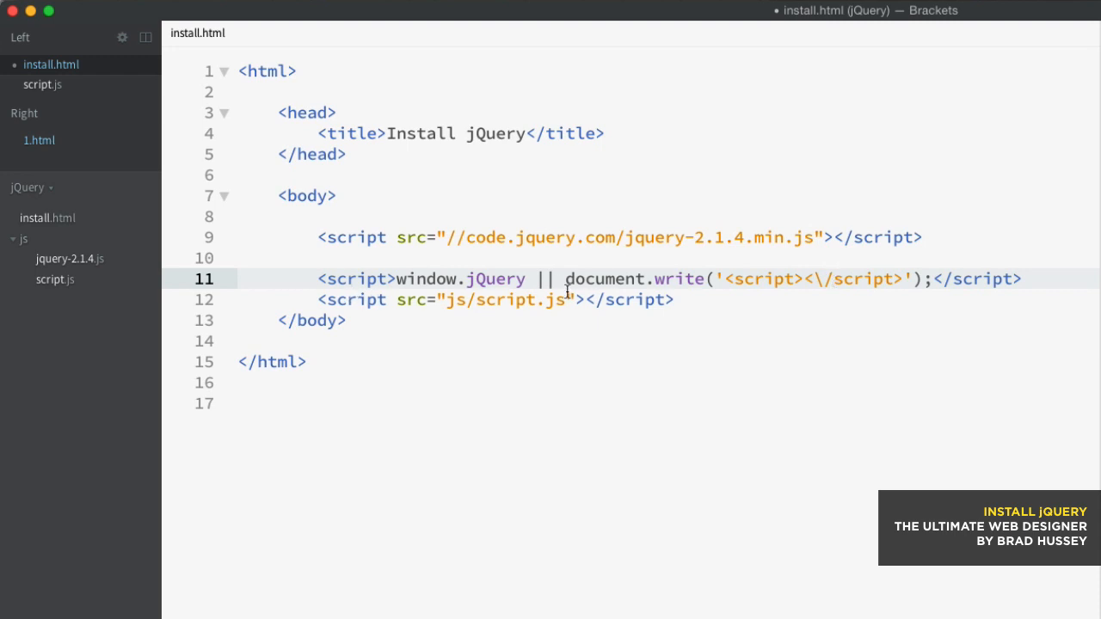
pyautogui.moveTo(627, 299)
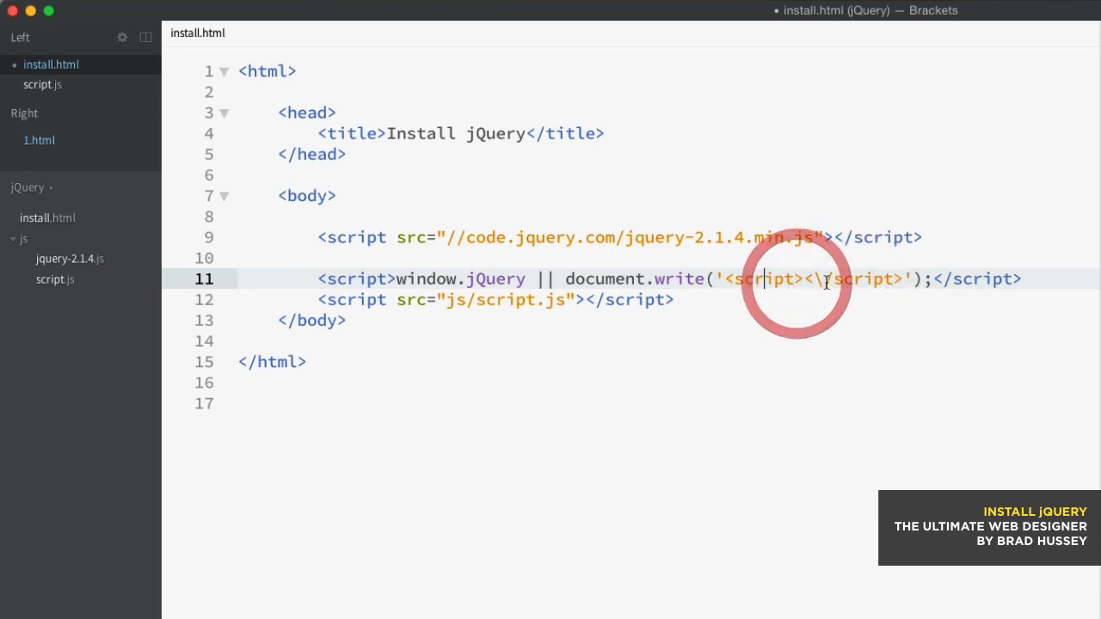
# - Give the written script src="js/jquery-2.1.4.js" and open a blank line above the CDN script
pyautogui.write('s')
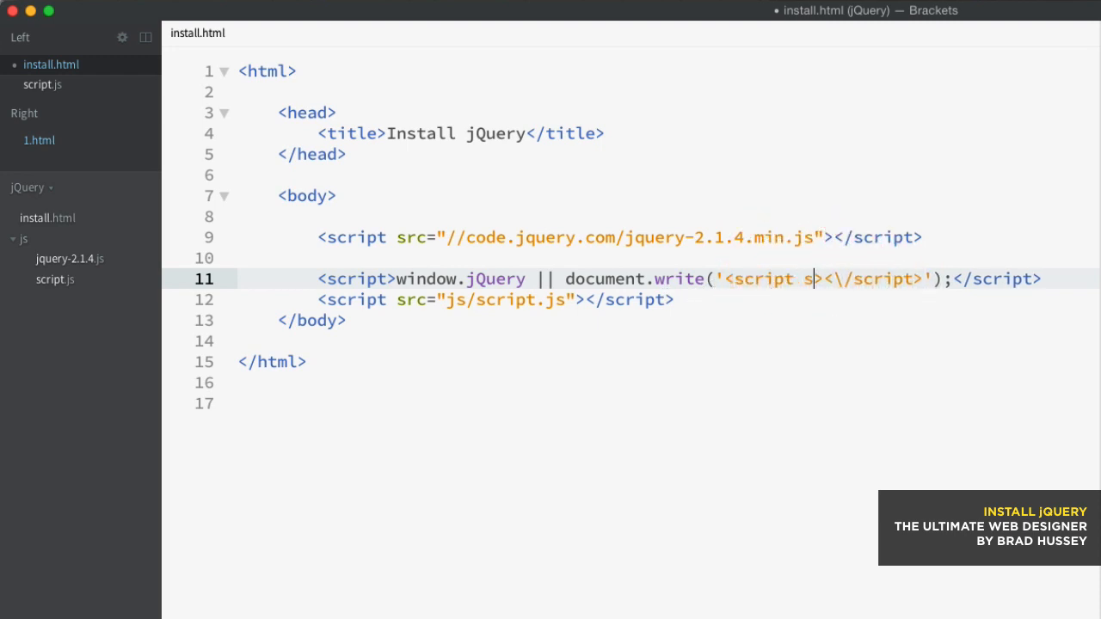
pyautogui.write('rc=""')
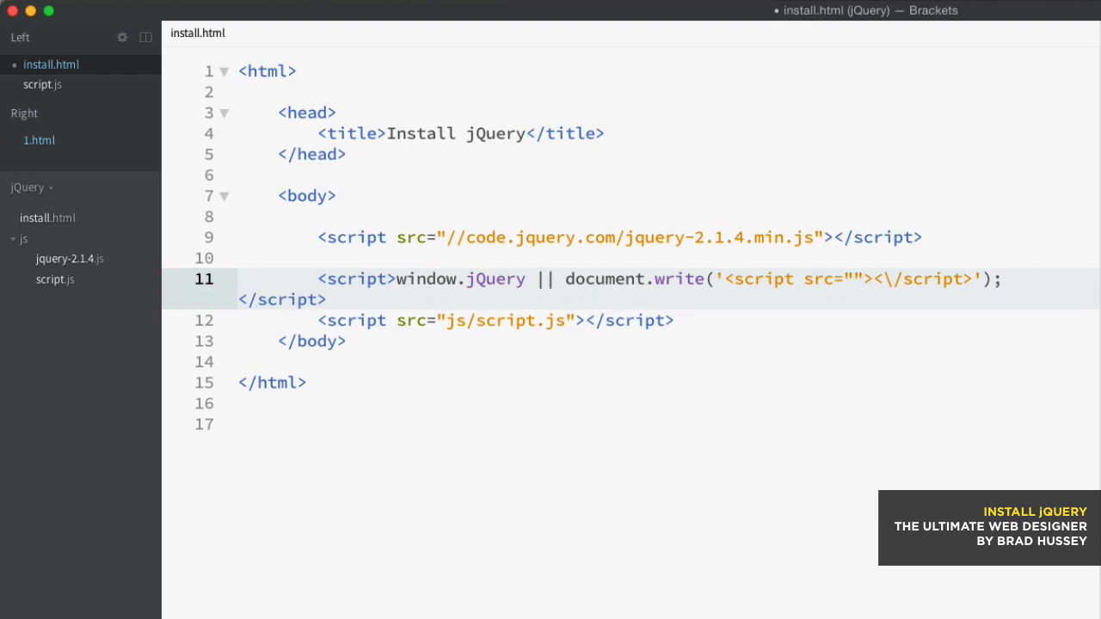
pyautogui.click(723, 279)
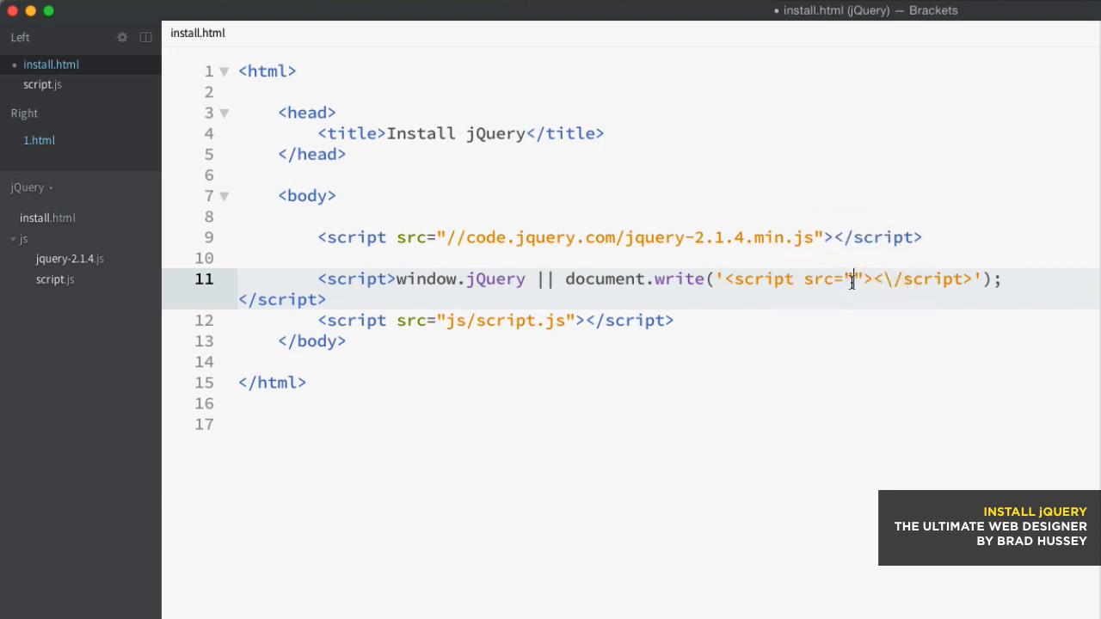
pyautogui.write('js/jquery-')
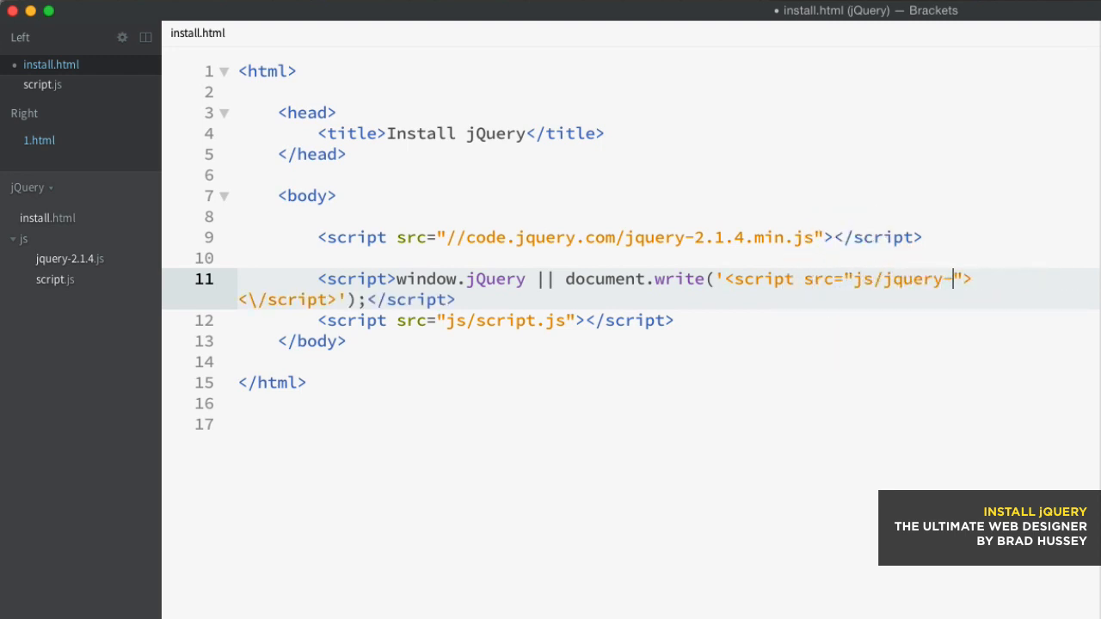
pyautogui.write('2.1.4')
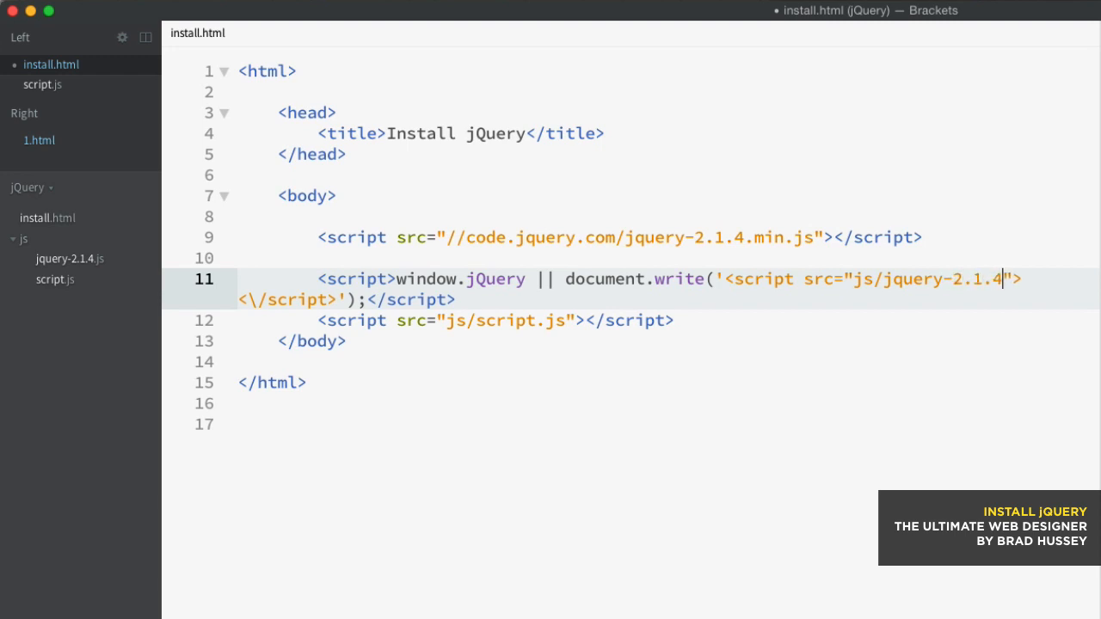
pyautogui.write('.js')
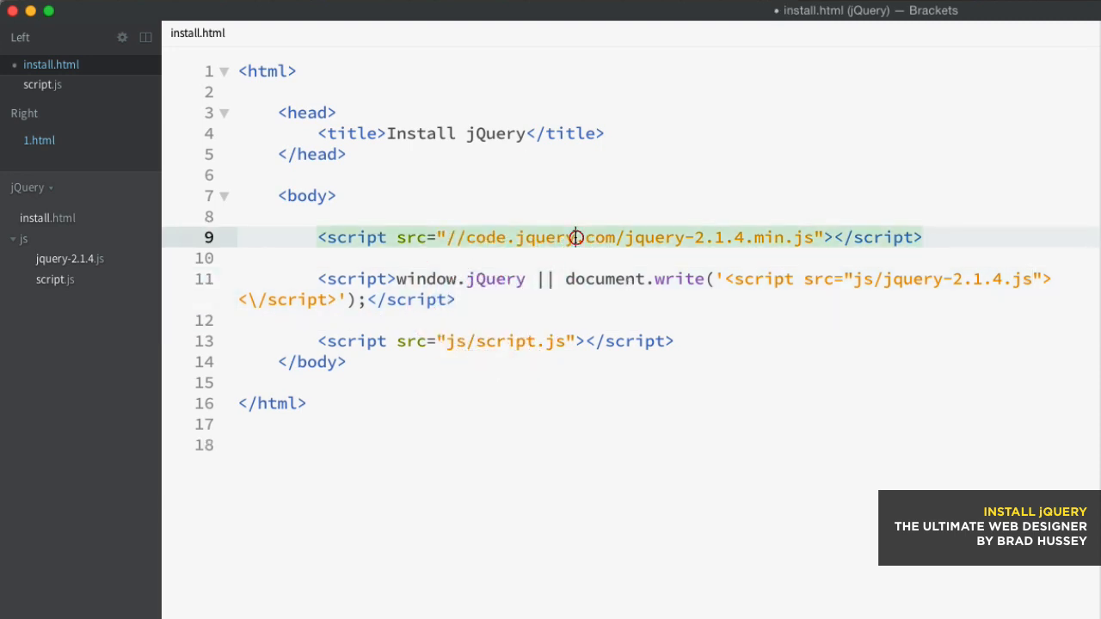
pyautogui.press('Enter')
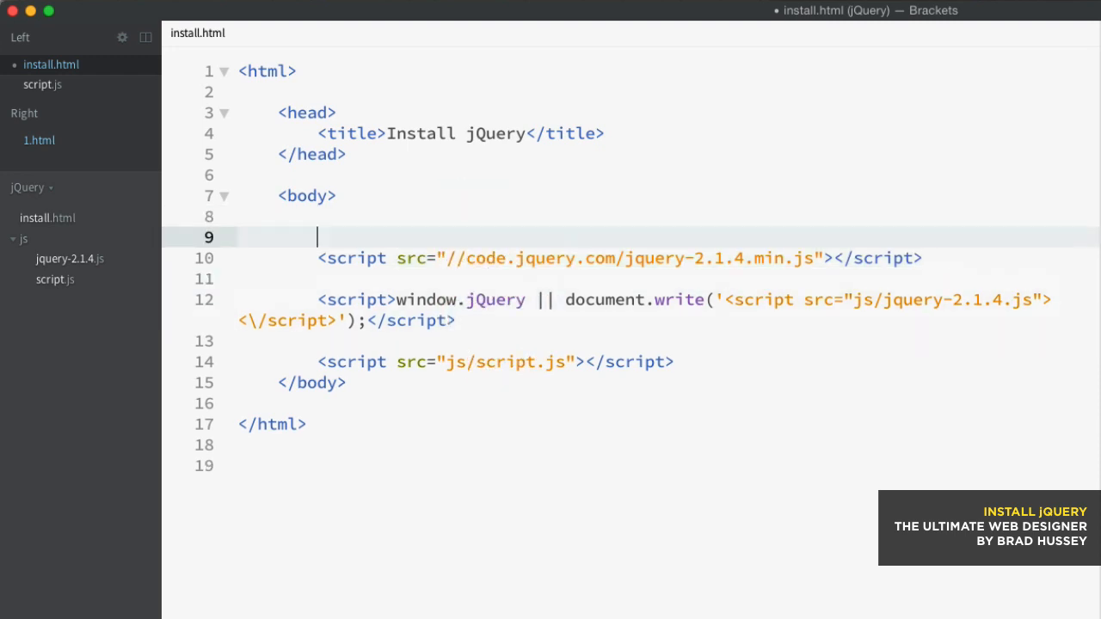
# - Add the <!-- Load the CDN first --> comment above the CDN script and save install.html
pyautogui.write('<!-- Load the CDN first -->')
pyautogui.write('<!-- If CDN fails to load, serve up the local version -->')
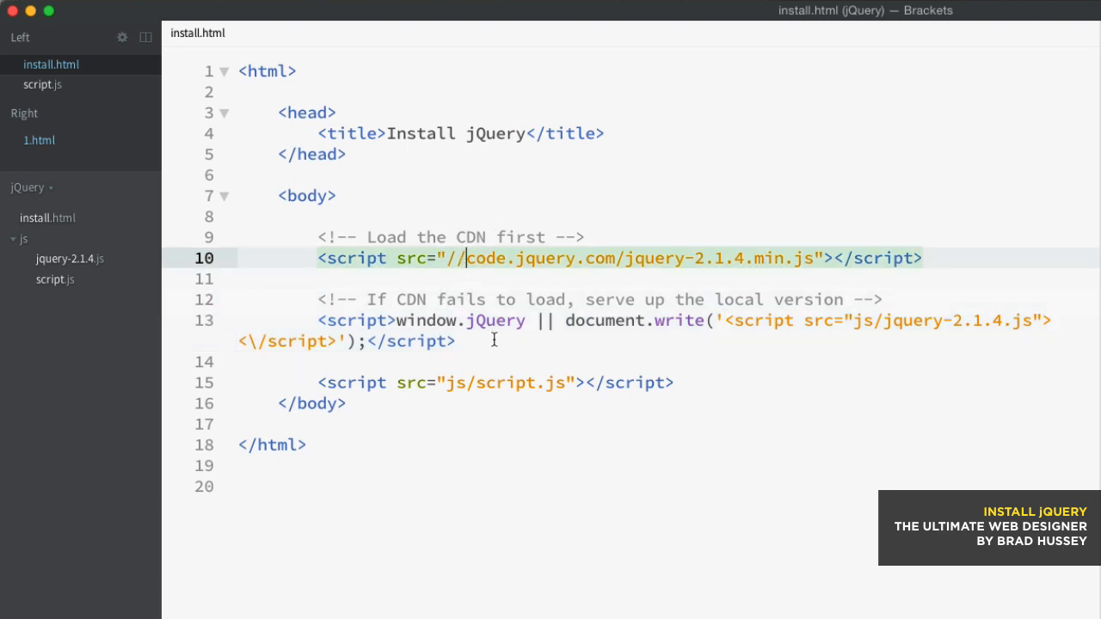
pyautogui.click(834, 320)
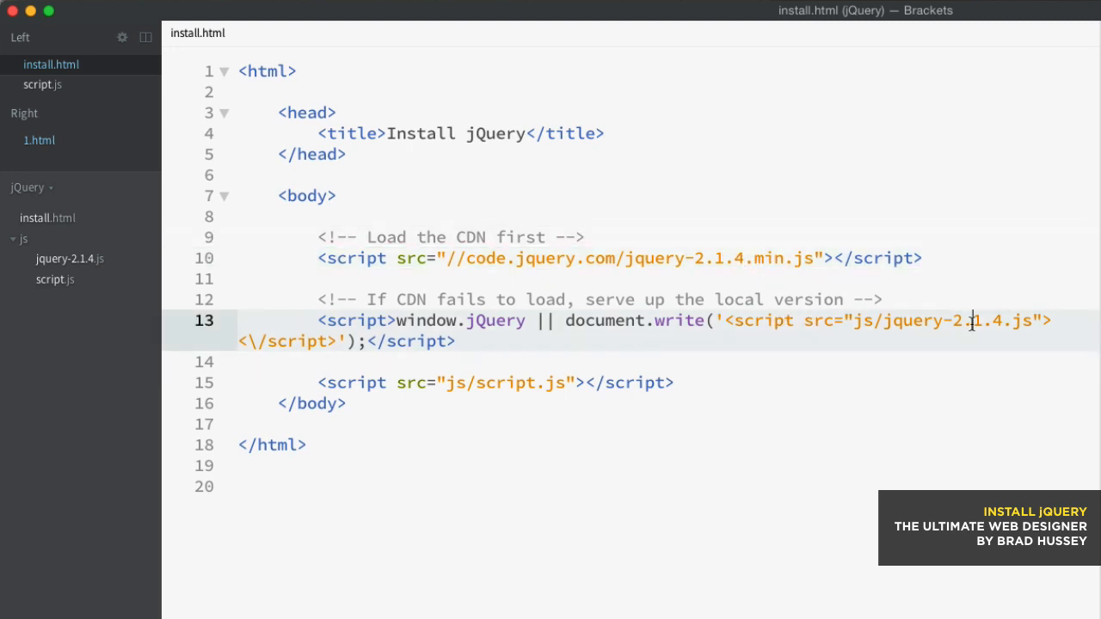
pyautogui.click(550, 258)
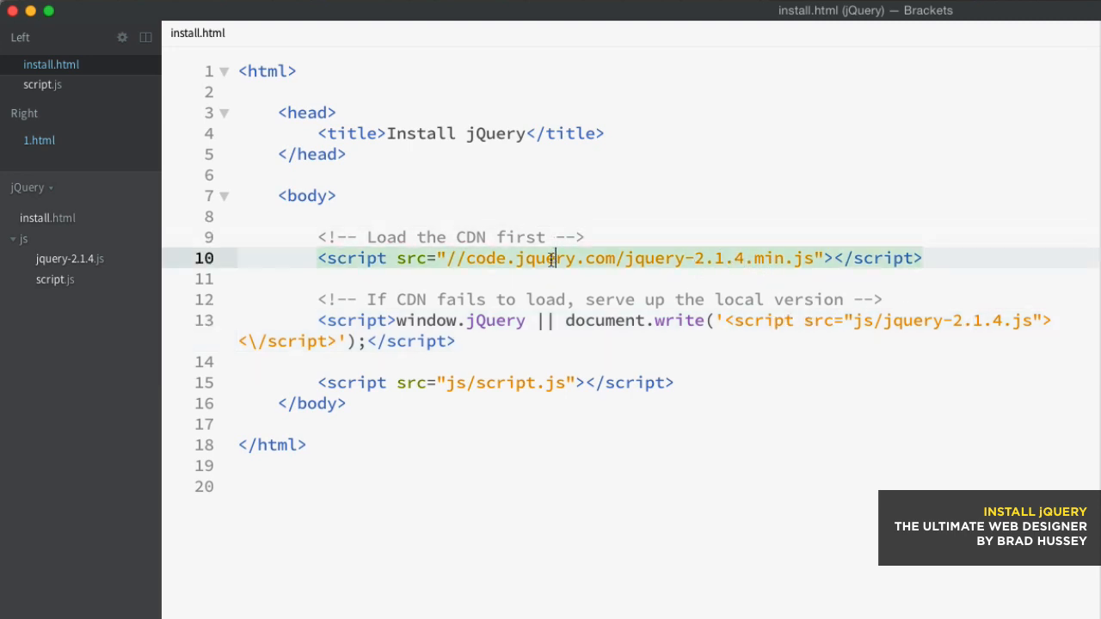
pyautogui.click(42, 85)
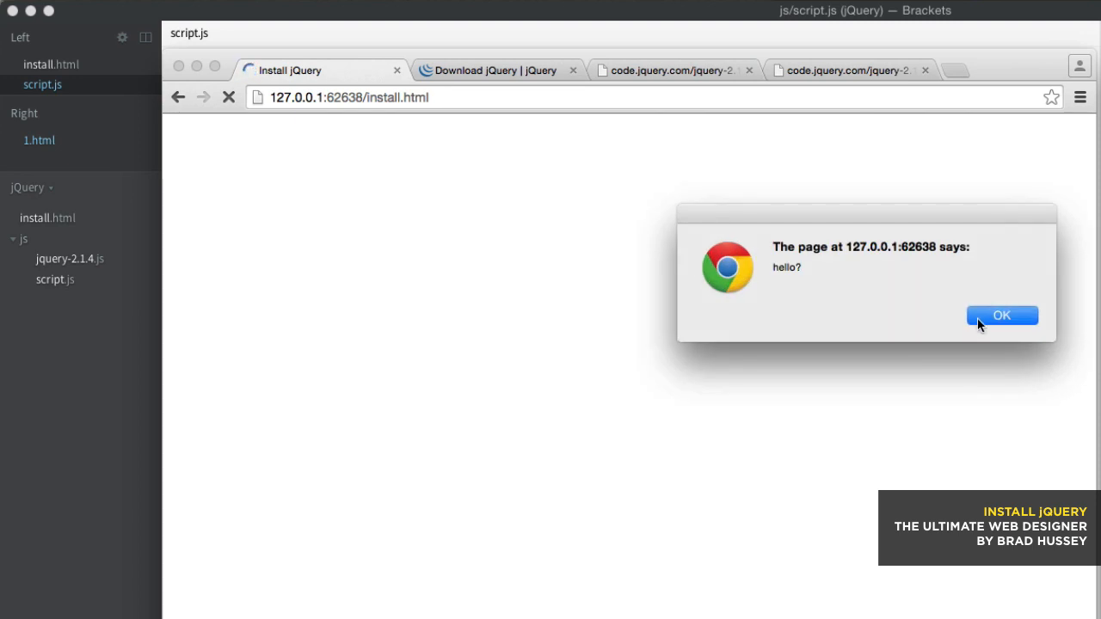
# - Dismiss the hello? alert in Chrome and return to install.html in Brackets
pyautogui.click(1001, 315)
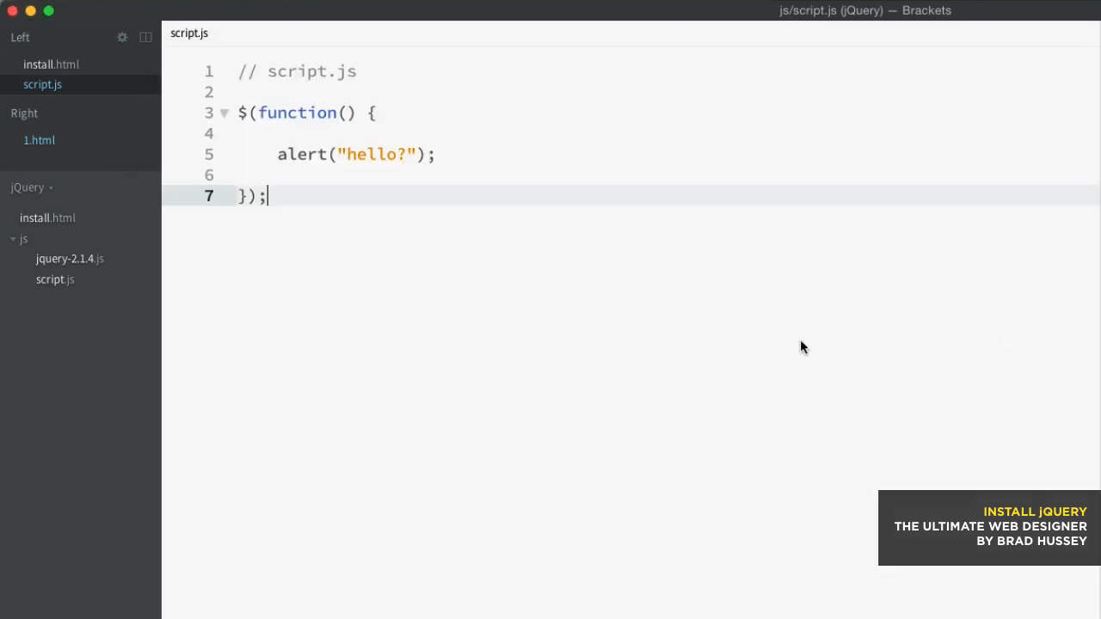
pyautogui.click(51, 64)
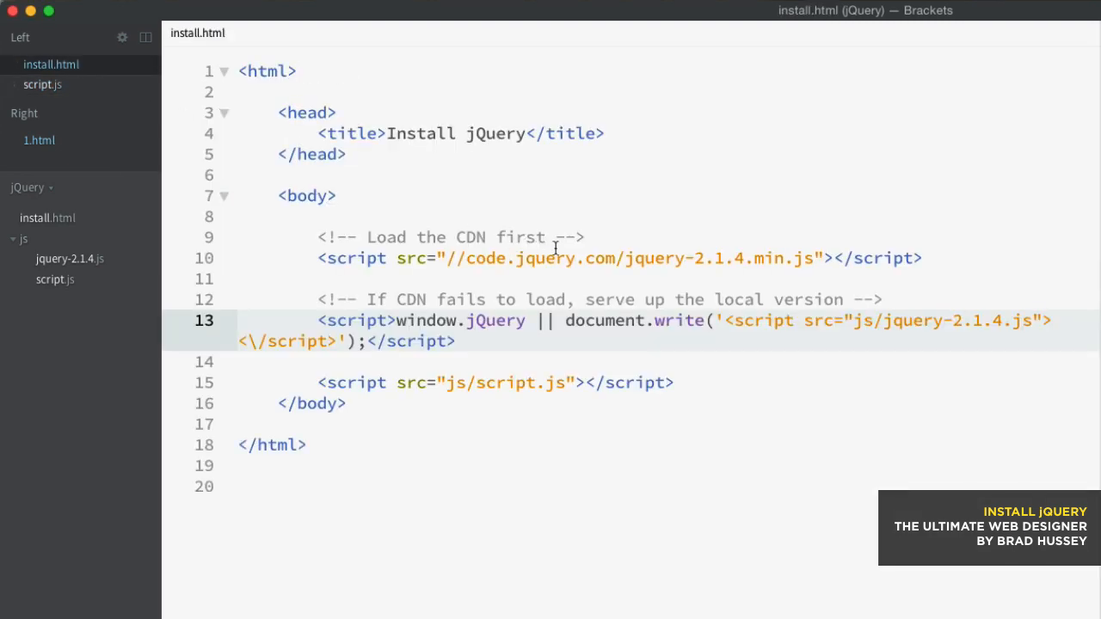